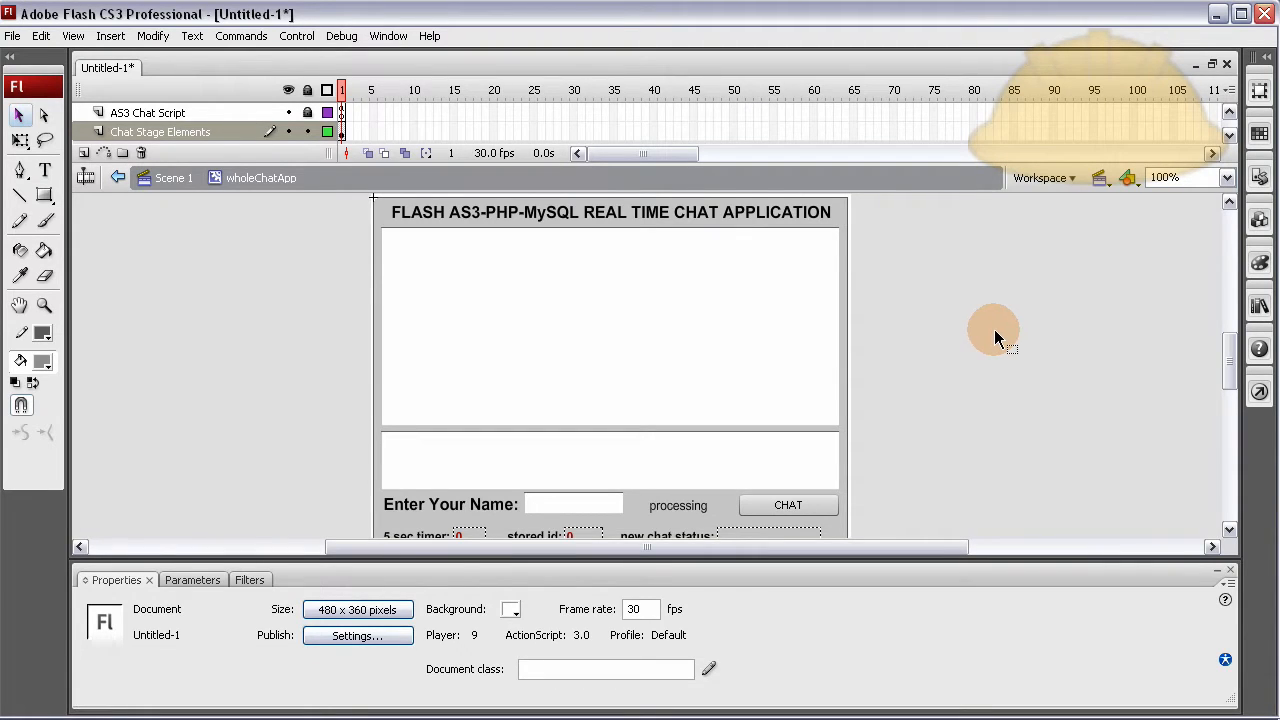
{"action": "mouse_move", "coordinate": [1050, 292]}
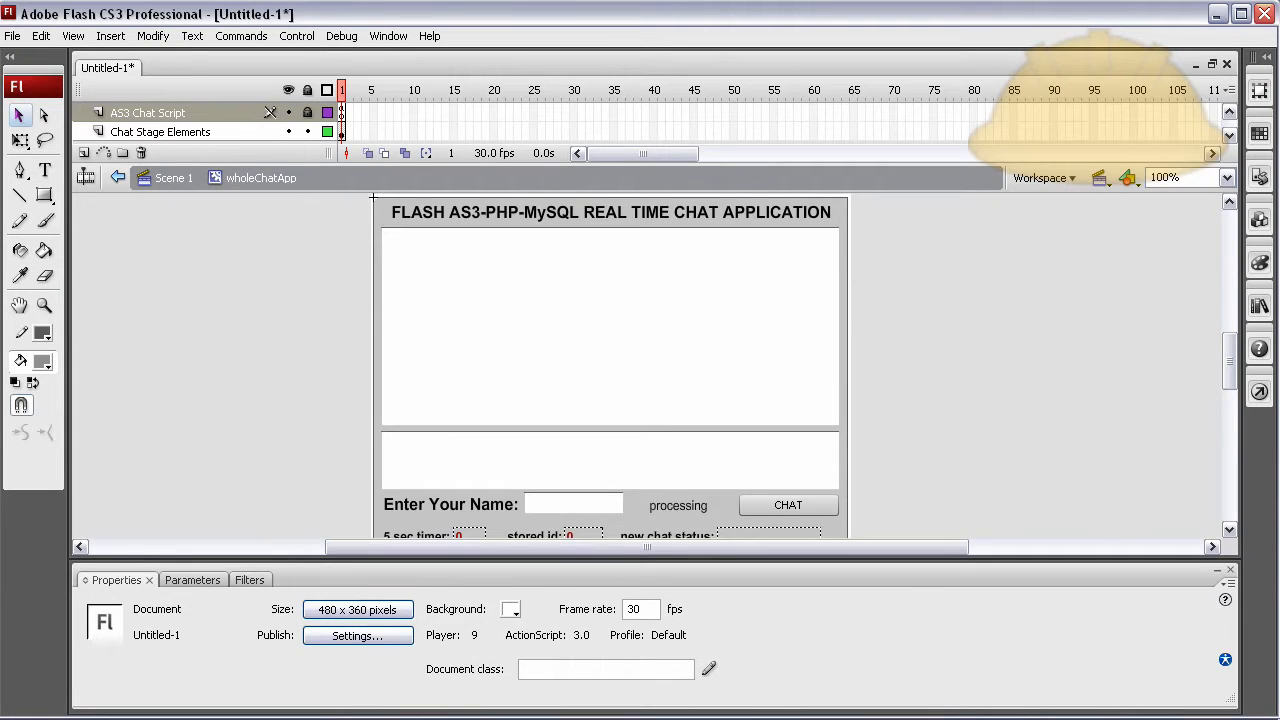
Show the chat script's ActionScript and highlight chat.php in Section 3's URLRequest
{"action": "left_click", "coordinate": [340, 112]}
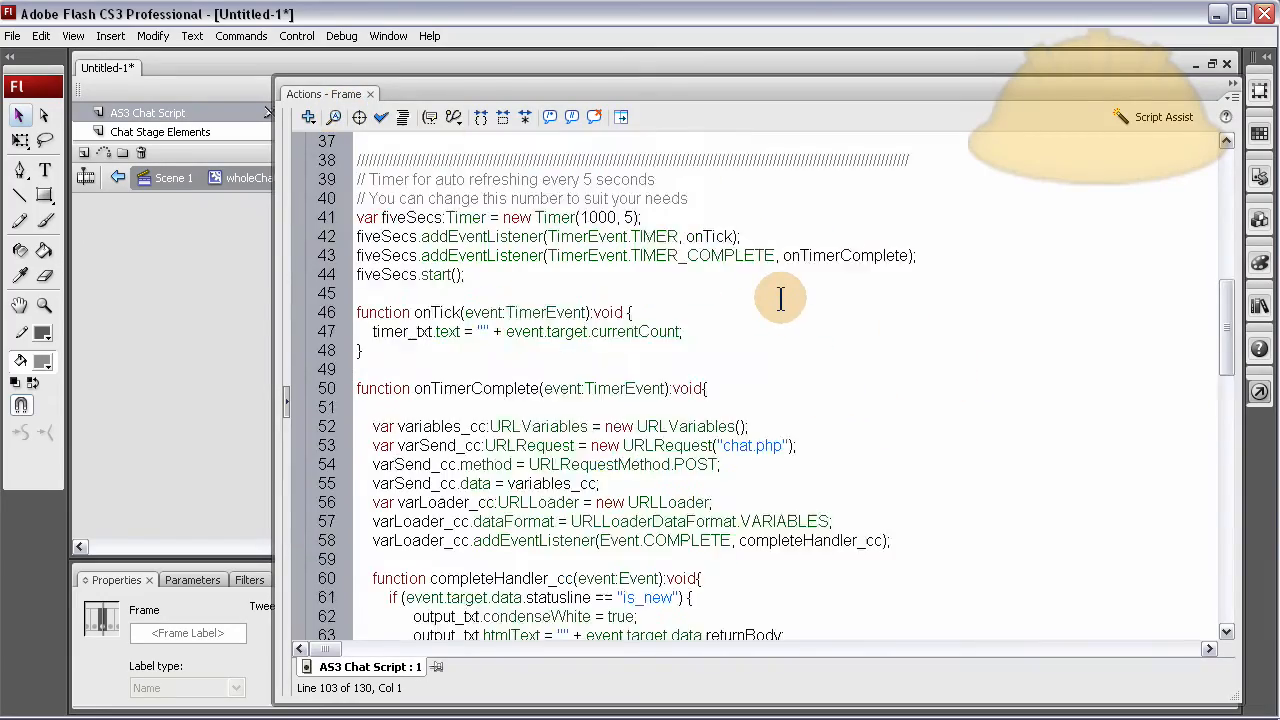
{"action": "scroll", "scroll_direction": "down", "scroll_amount": 3}
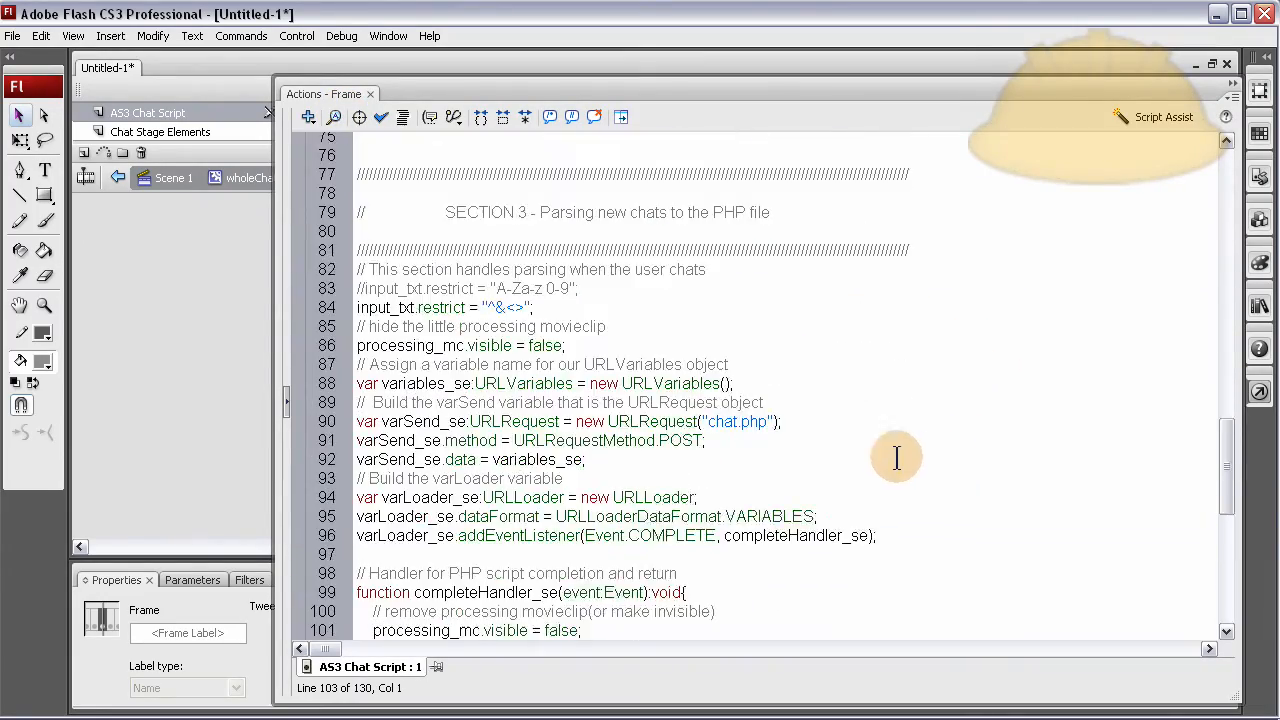
{"action": "double_click", "coordinate": [744, 420]}
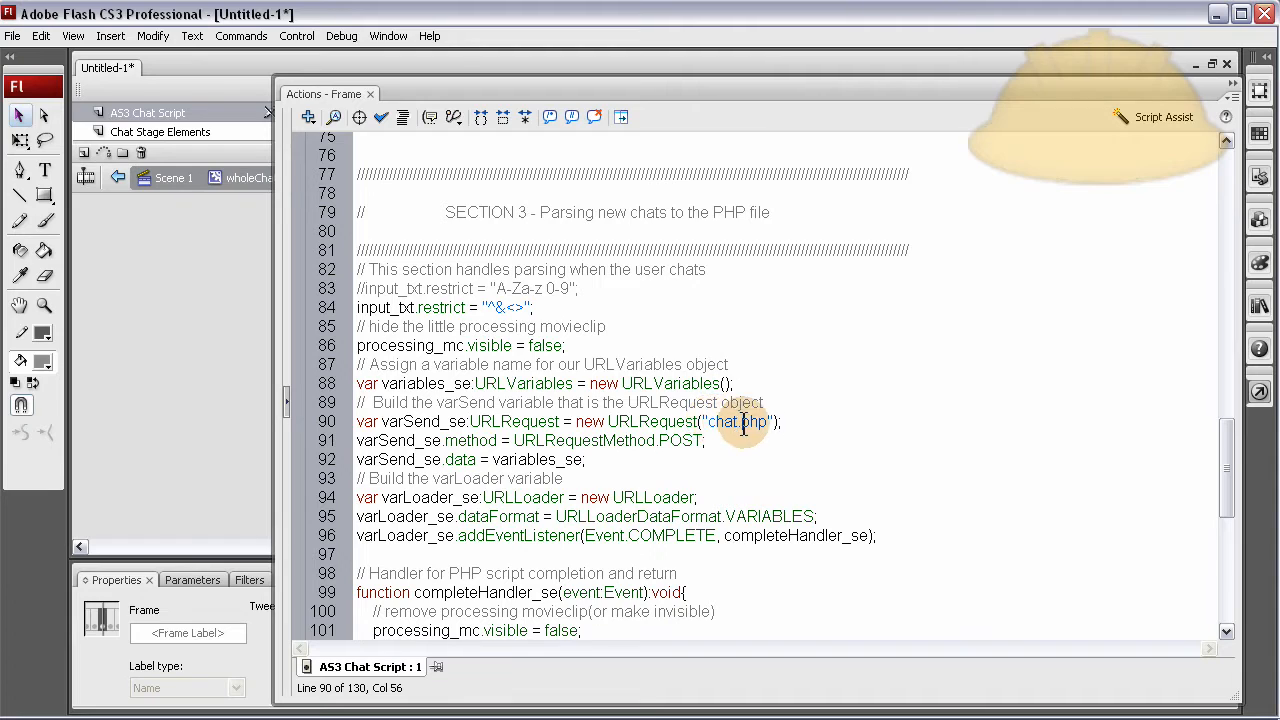
{"action": "mouse_move", "coordinate": [1158, 418]}
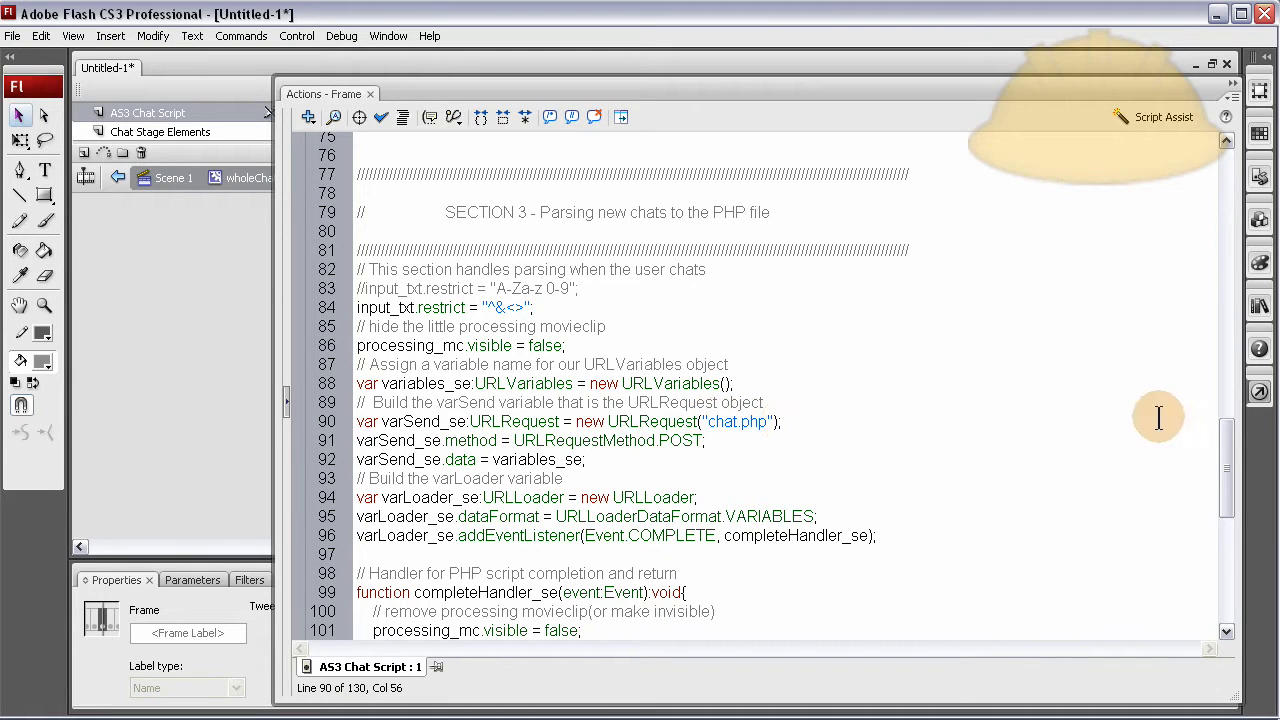
{"action": "left_click", "coordinate": [778, 420]}
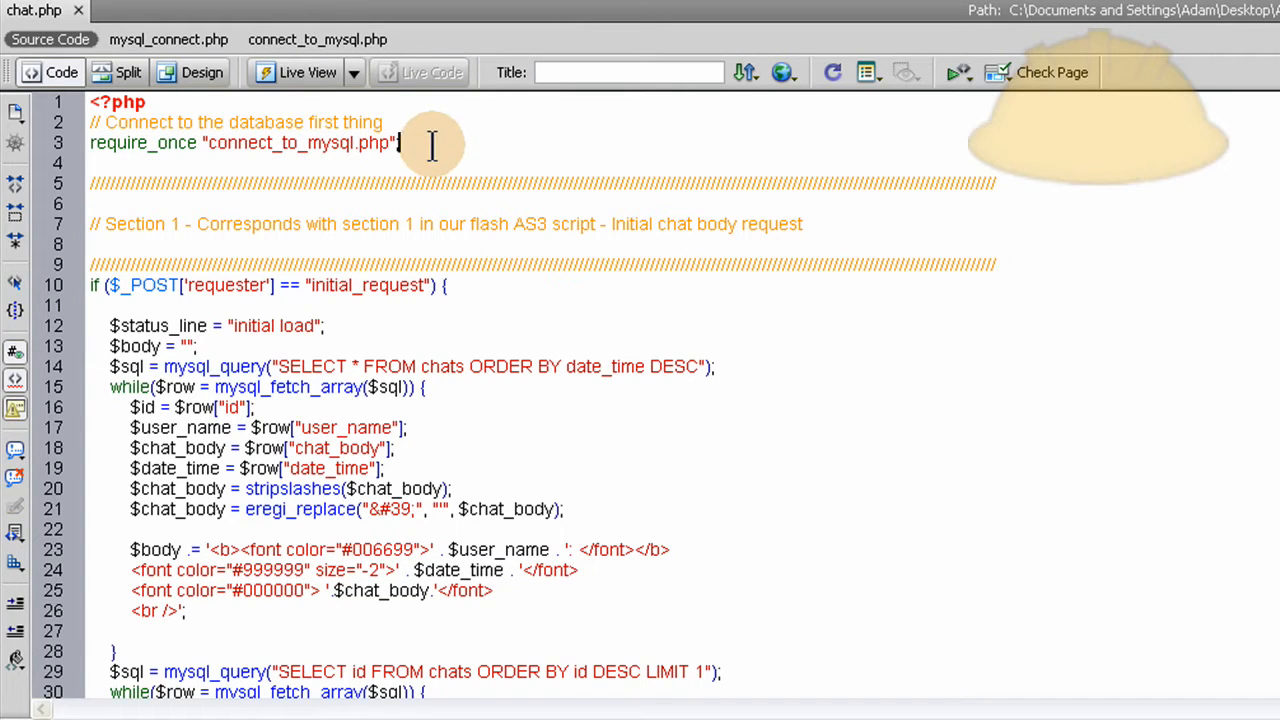
Review chat.php's three request sections, highlighting the chat_check request in Section 2
{"action": "scroll", "scroll_direction": "down", "scroll_amount": 3}
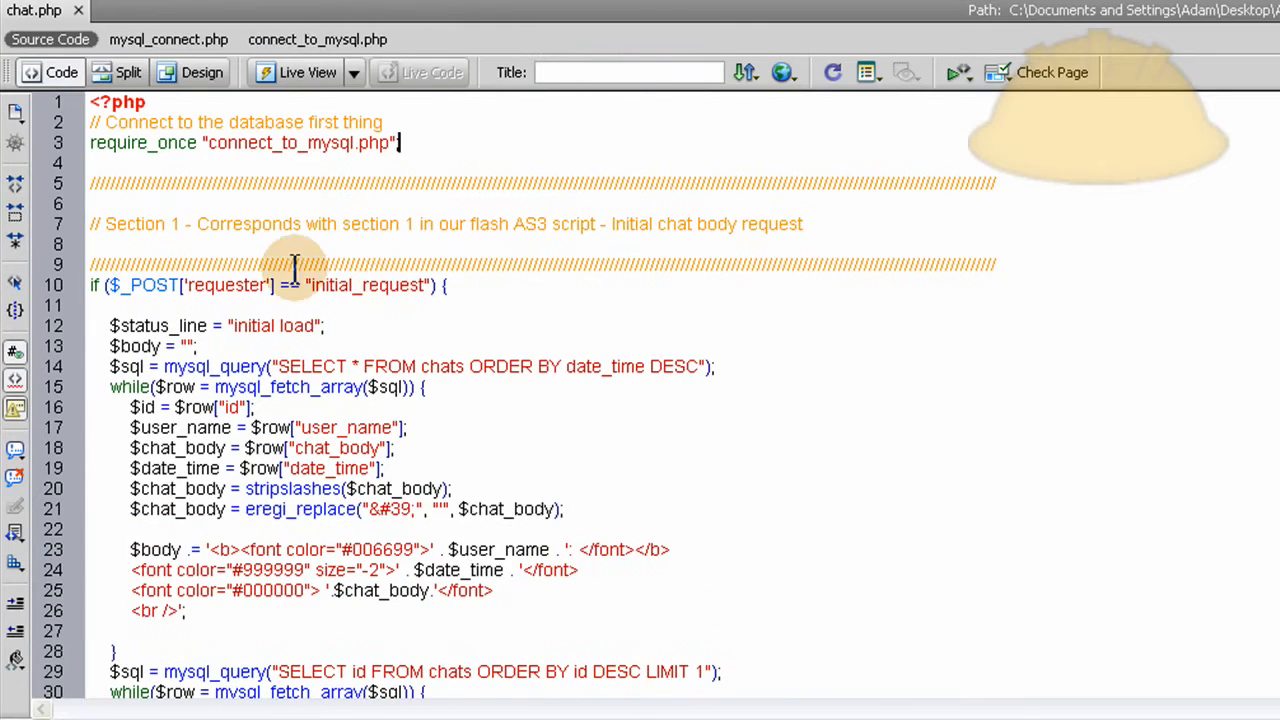
{"action": "scroll", "scroll_direction": "down", "scroll_amount": 3}
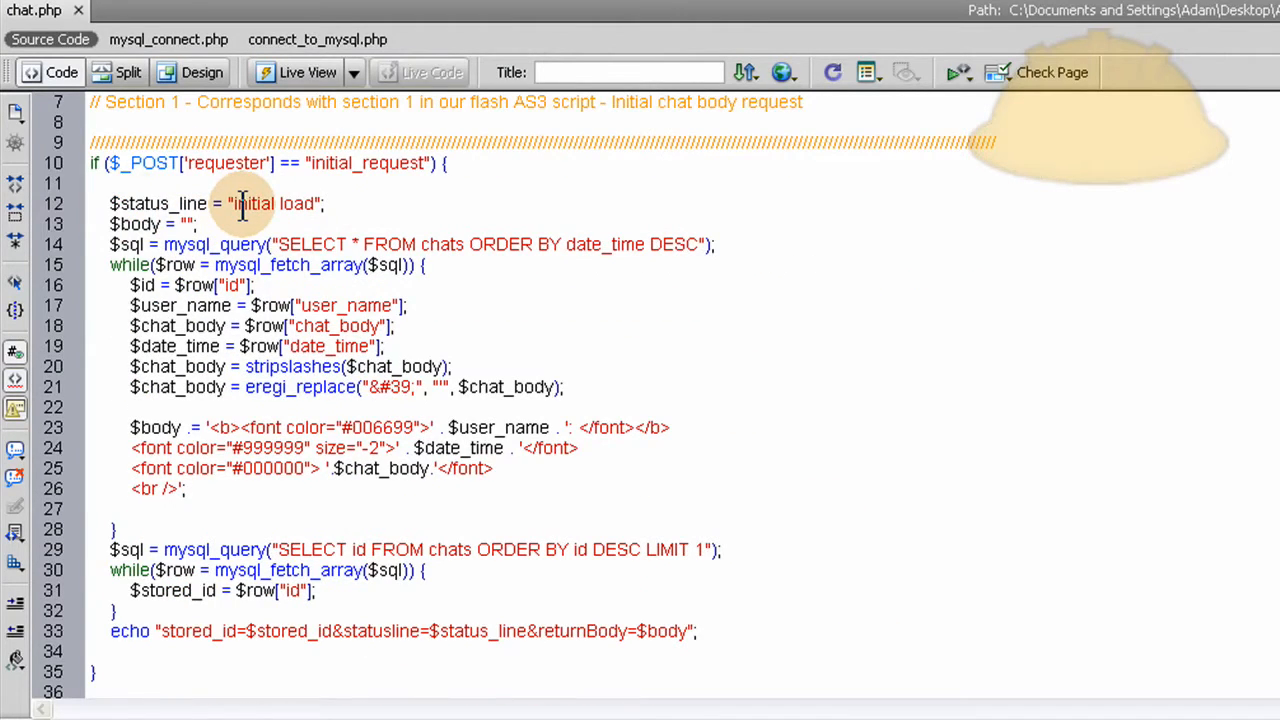
{"action": "mouse_move", "coordinate": [164, 164]}
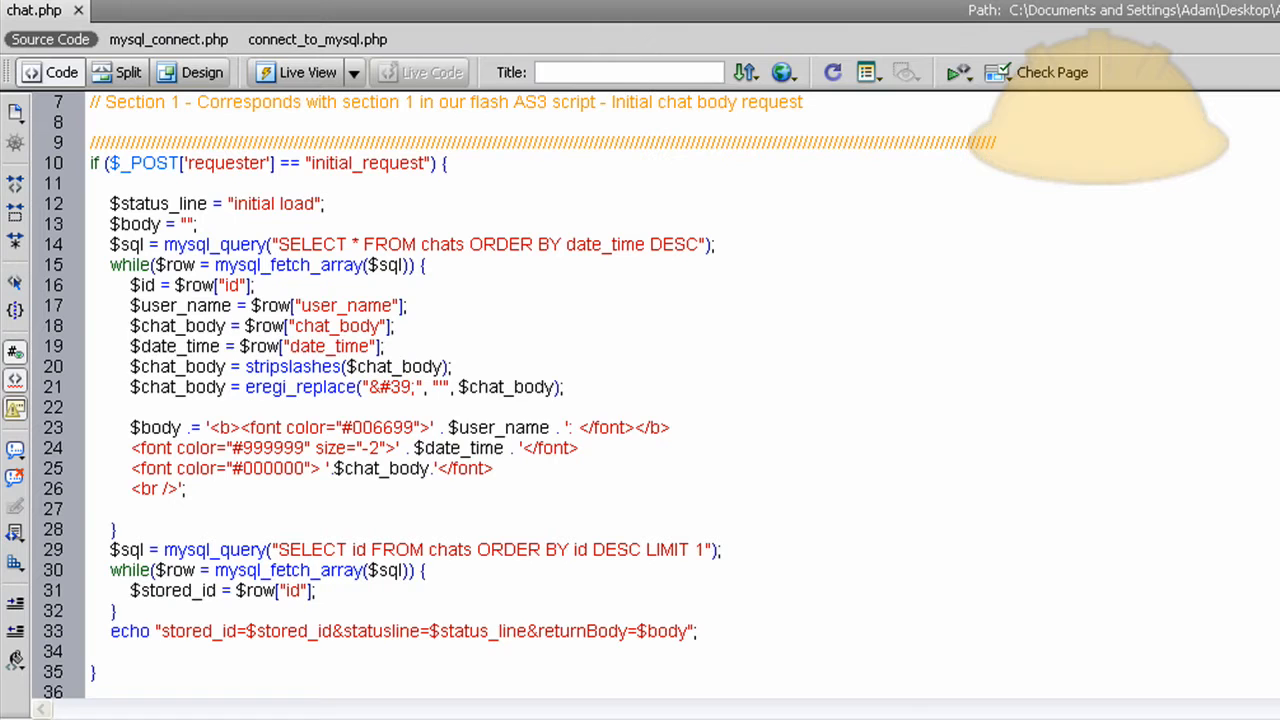
{"action": "mouse_move", "coordinate": [776, 344]}
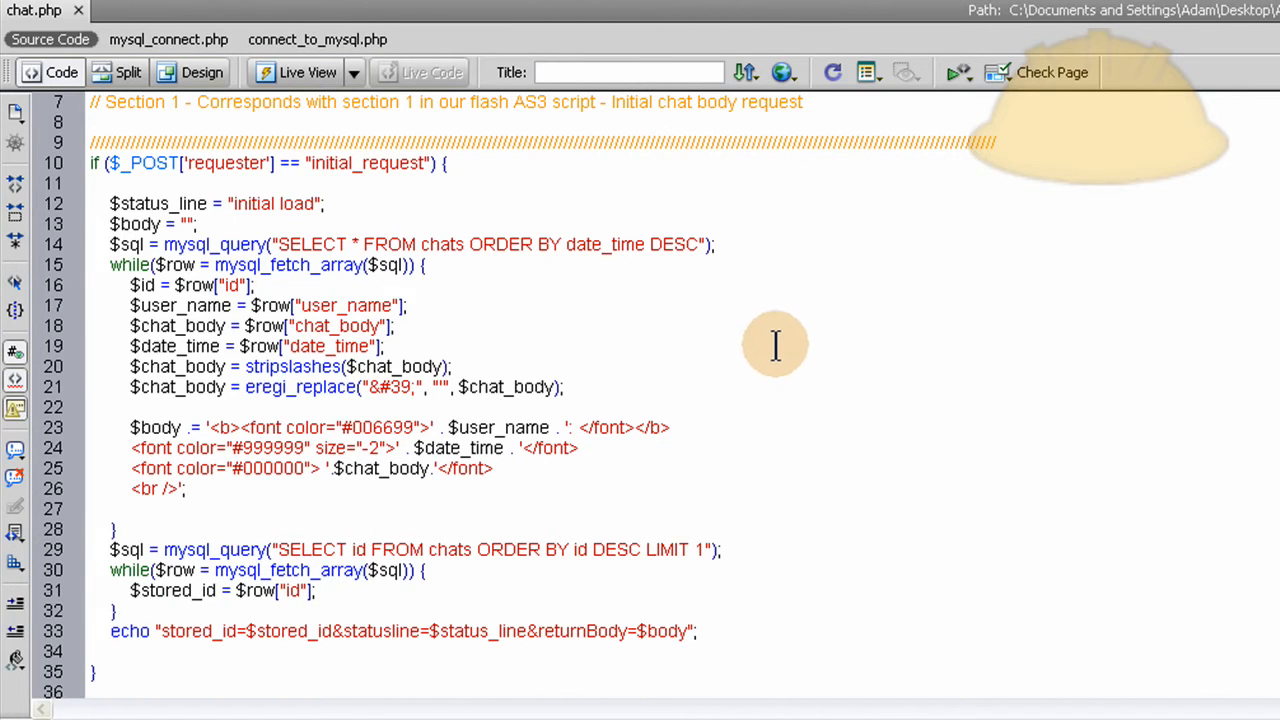
{"action": "mouse_move", "coordinate": [560, 224]}
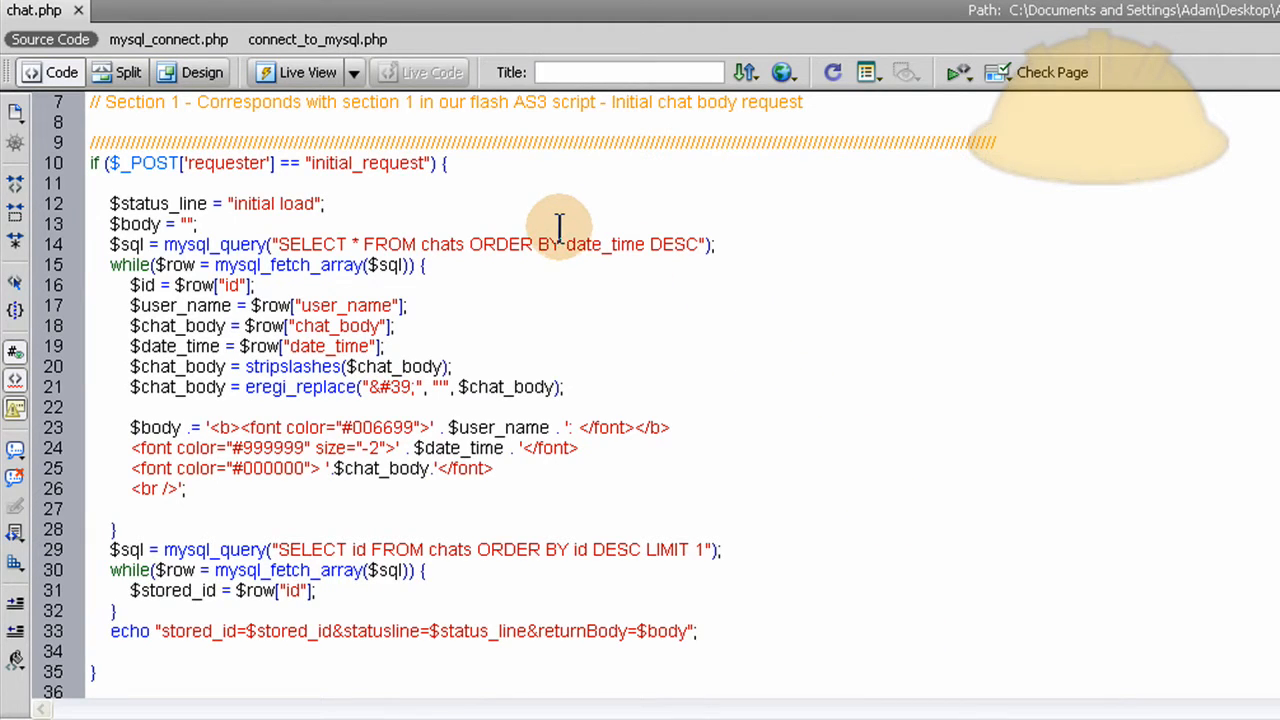
{"action": "mouse_move", "coordinate": [750, 224]}
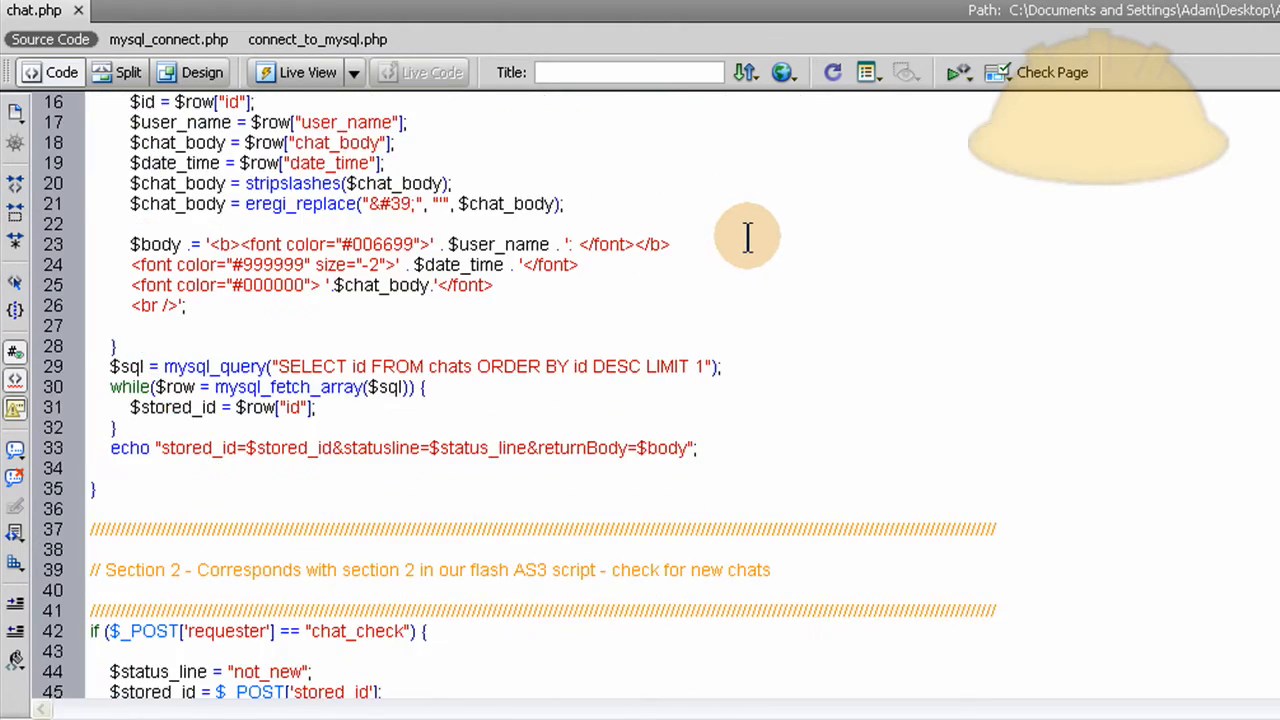
{"action": "scroll", "scroll_direction": "down", "scroll_amount": 3}
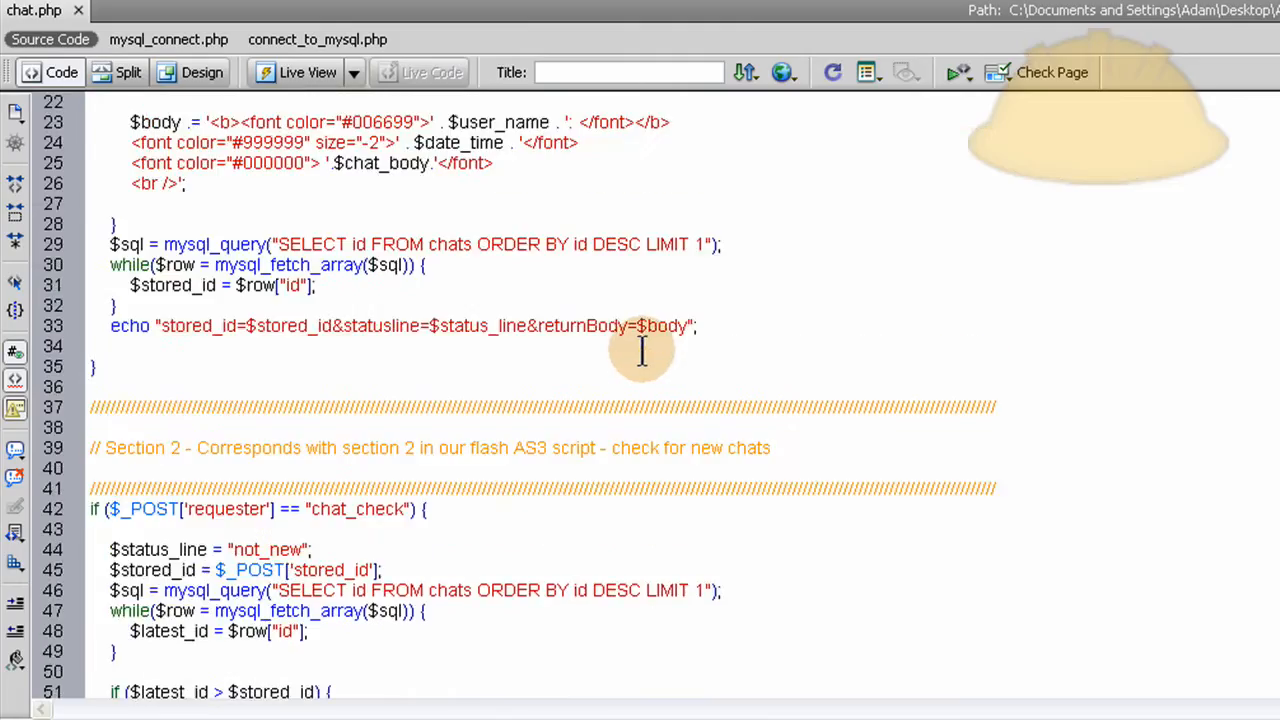
{"action": "mouse_move", "coordinate": [152, 512]}
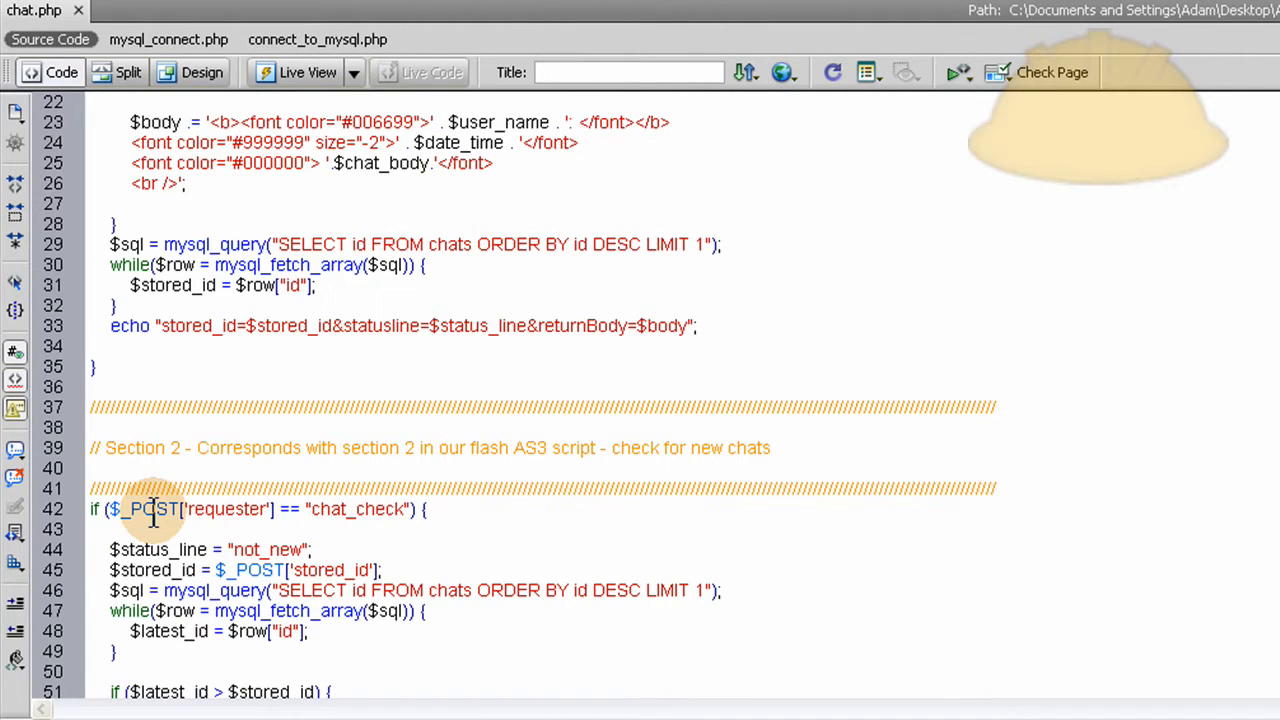
{"action": "double_click", "coordinate": [224, 510]}
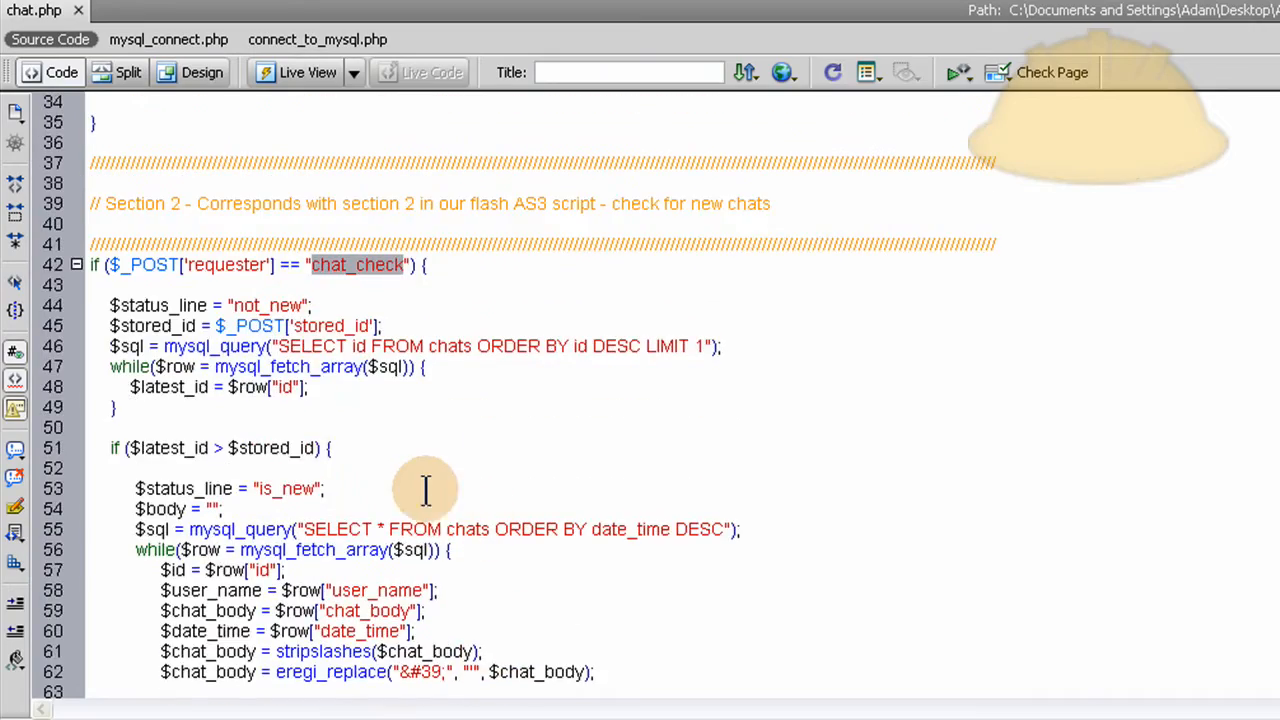
{"action": "scroll", "scroll_direction": "down", "scroll_amount": 3}
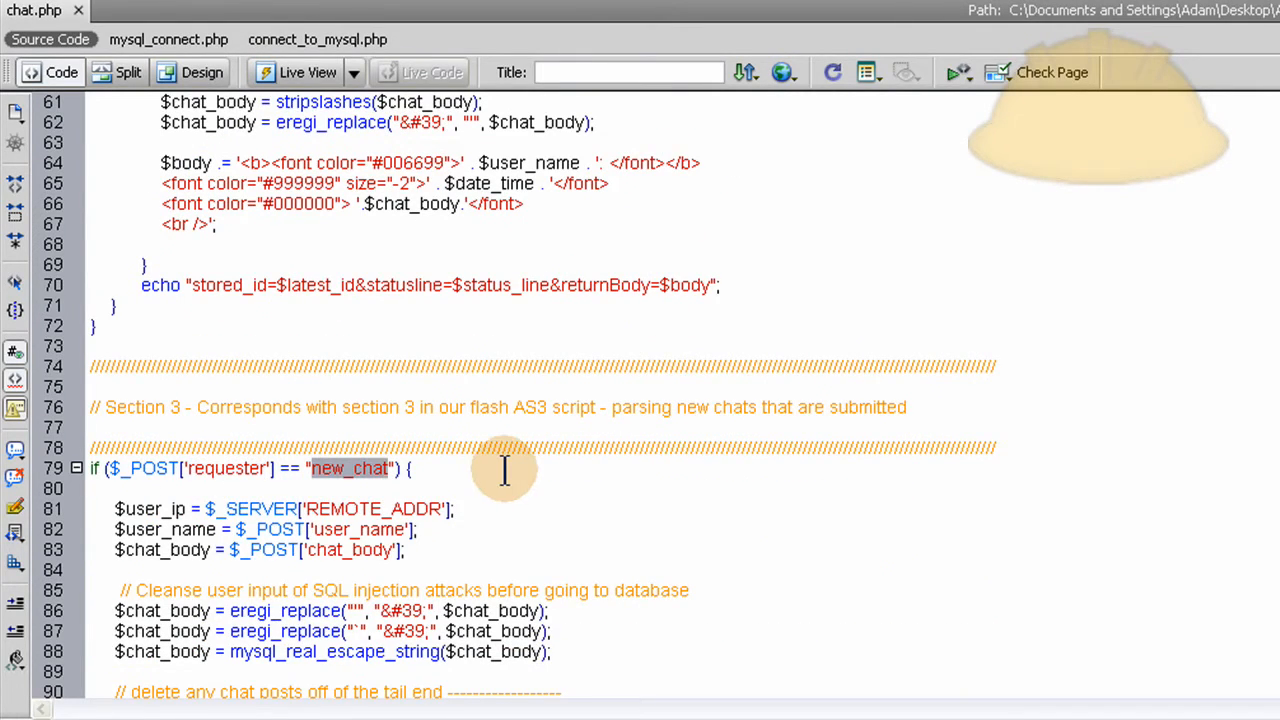
{"action": "scroll", "scroll_direction": "down", "scroll_amount": 3}
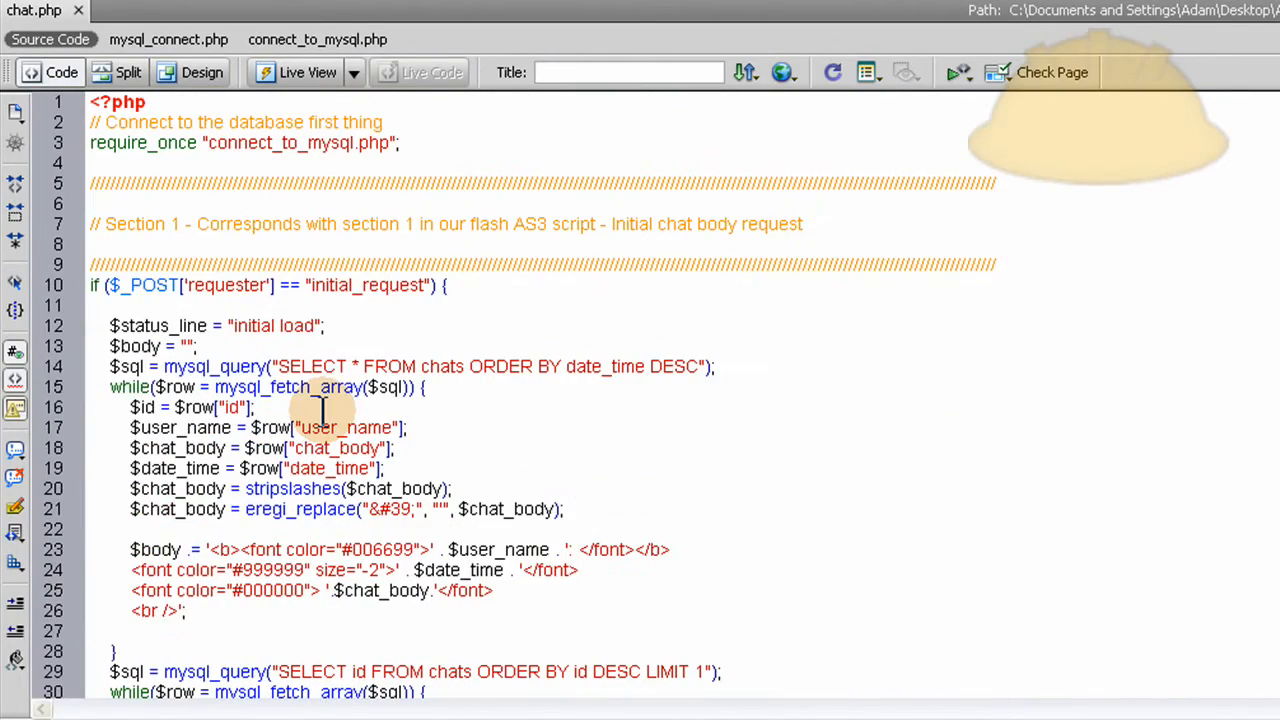
{"action": "mouse_move", "coordinate": [636, 224]}
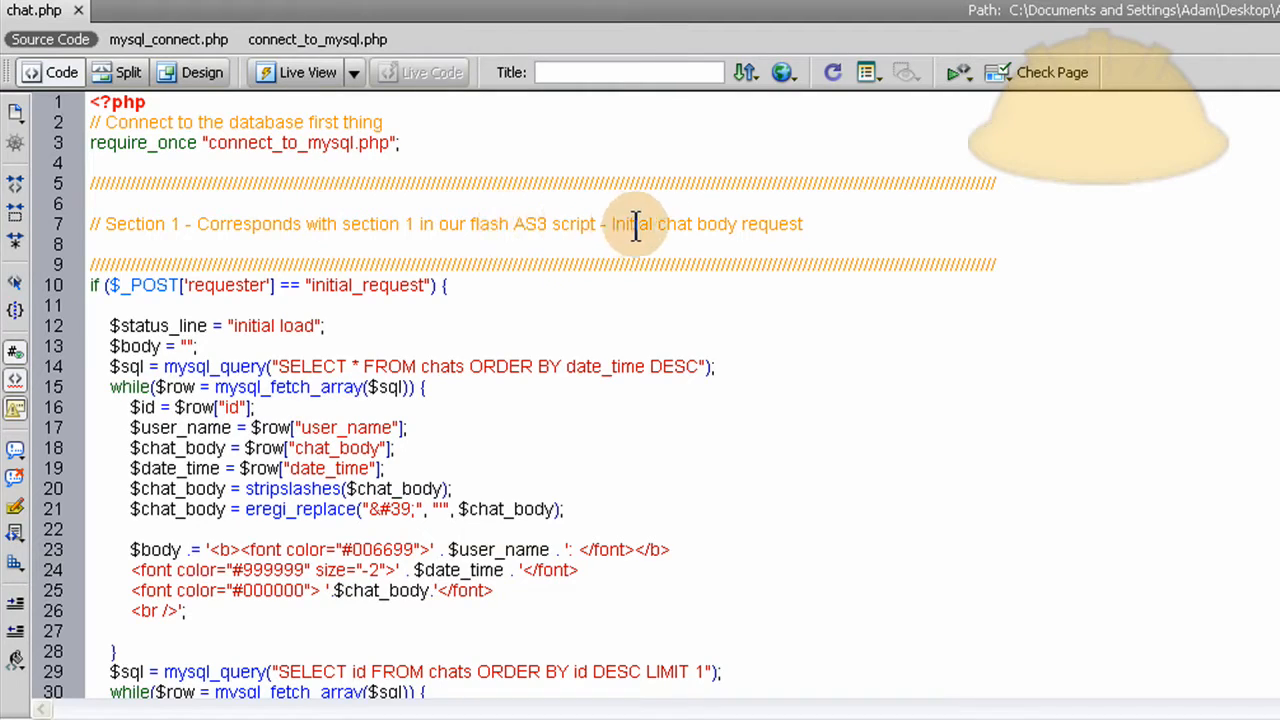
{"action": "mouse_move", "coordinate": [776, 224]}
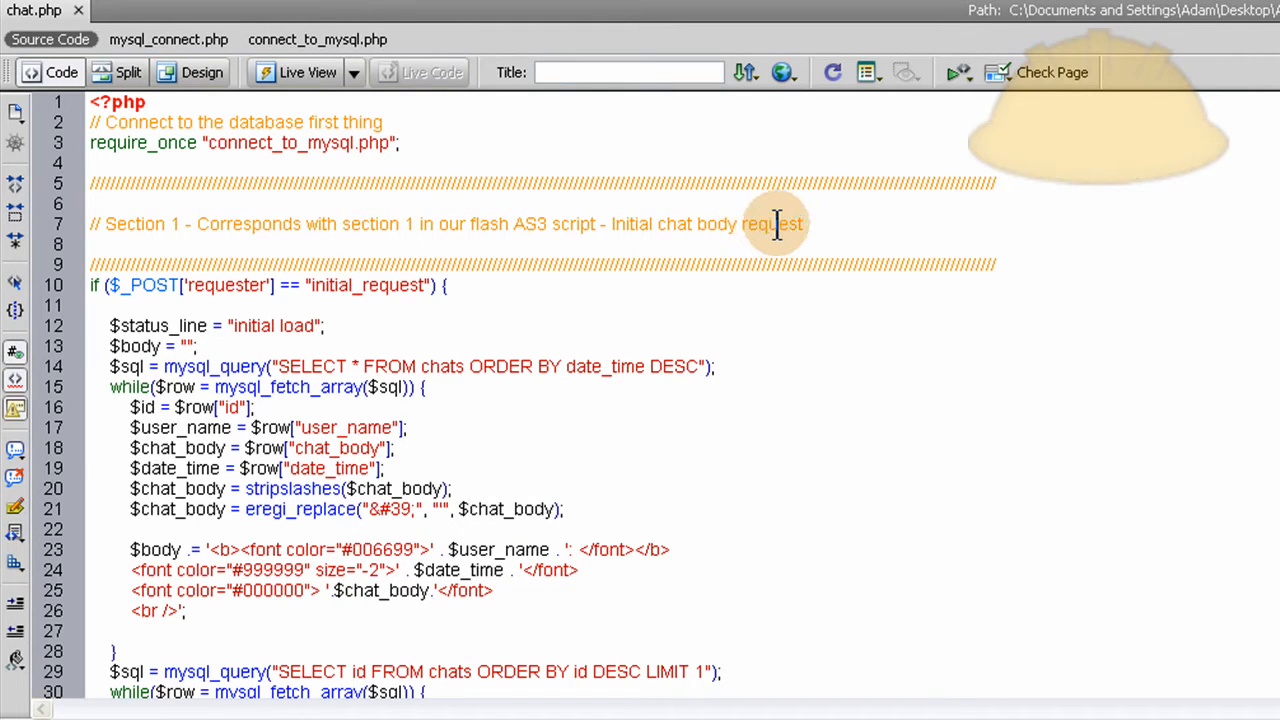
{"action": "mouse_move", "coordinate": [742, 302]}
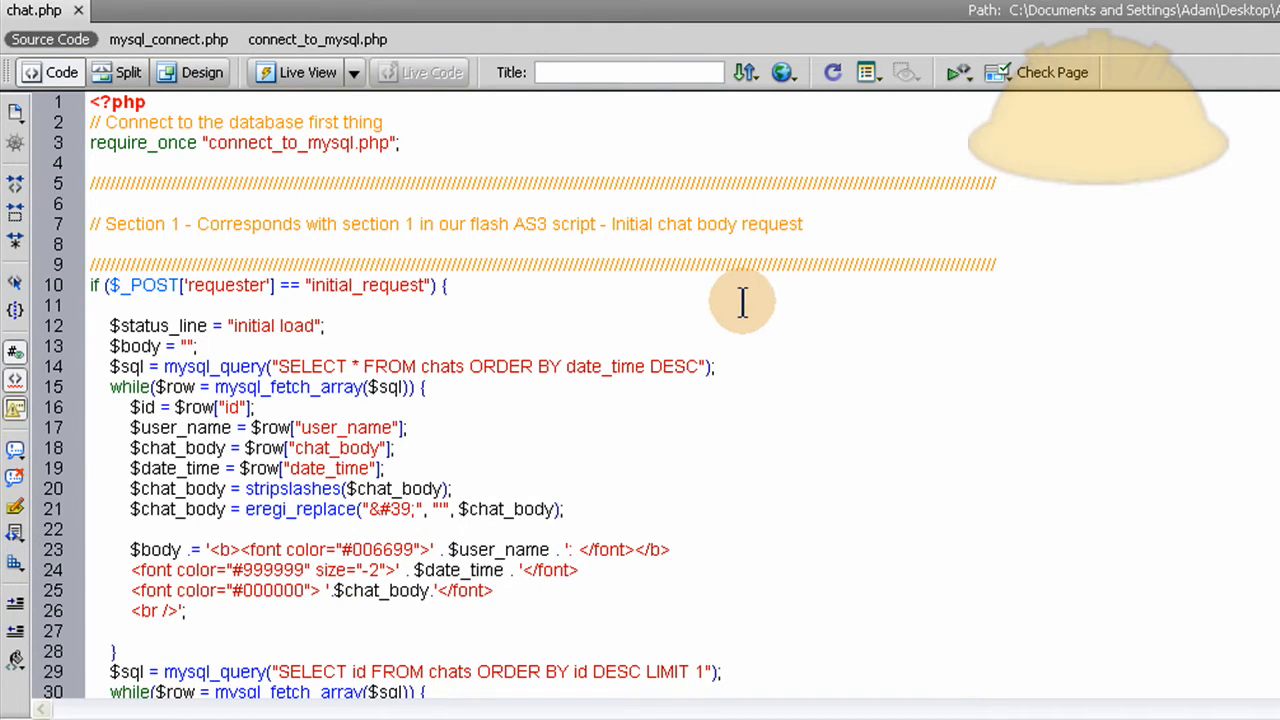
{"action": "mouse_move", "coordinate": [670, 310]}
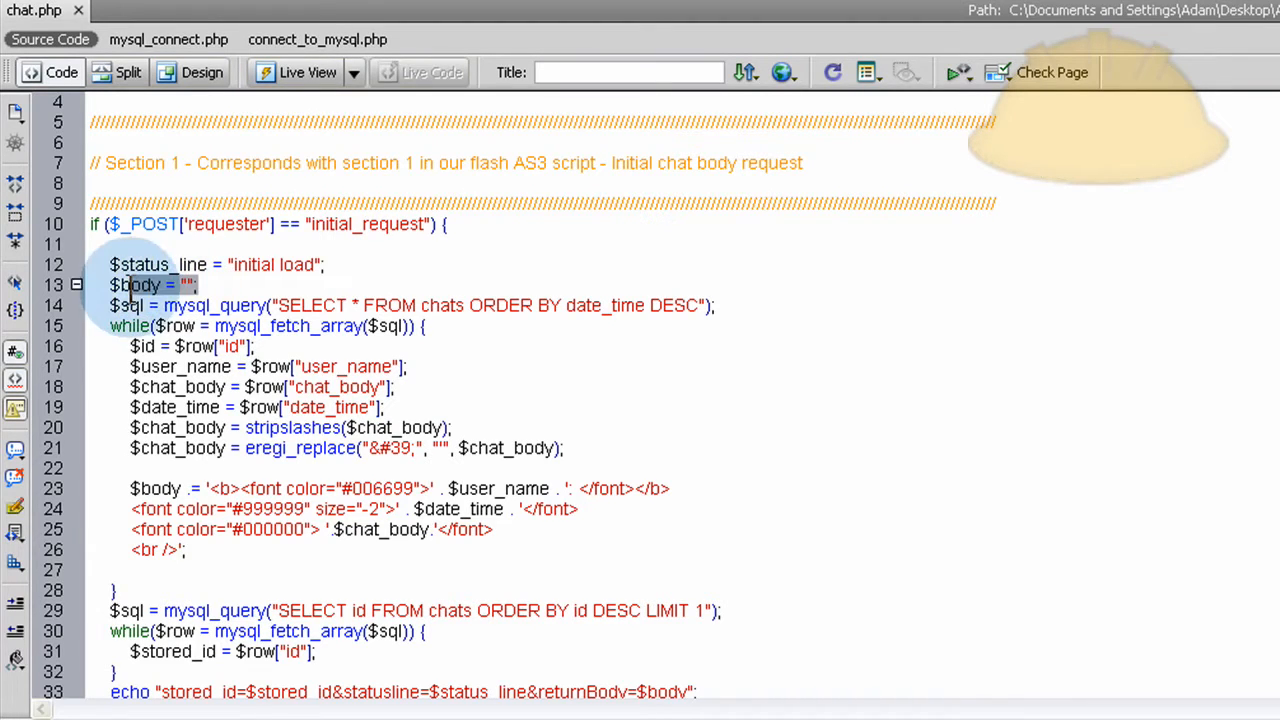
{"action": "left_click", "coordinate": [200, 284]}
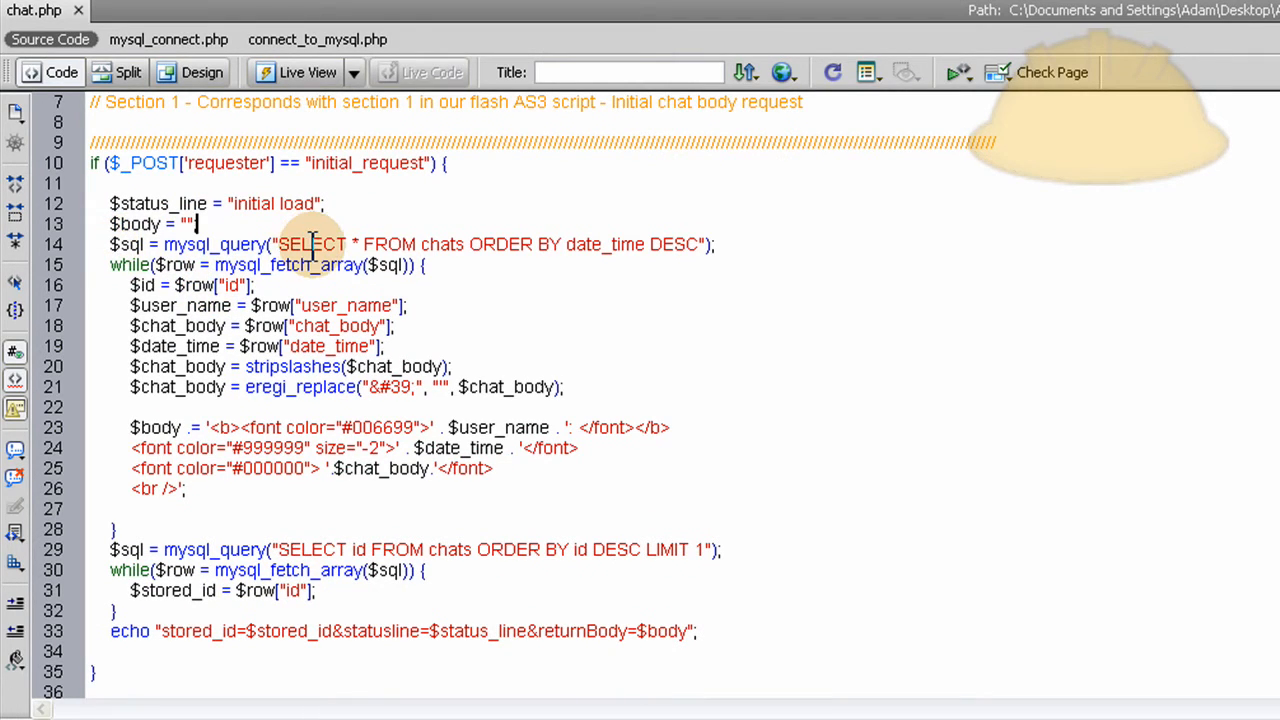
{"action": "mouse_move", "coordinate": [456, 244]}
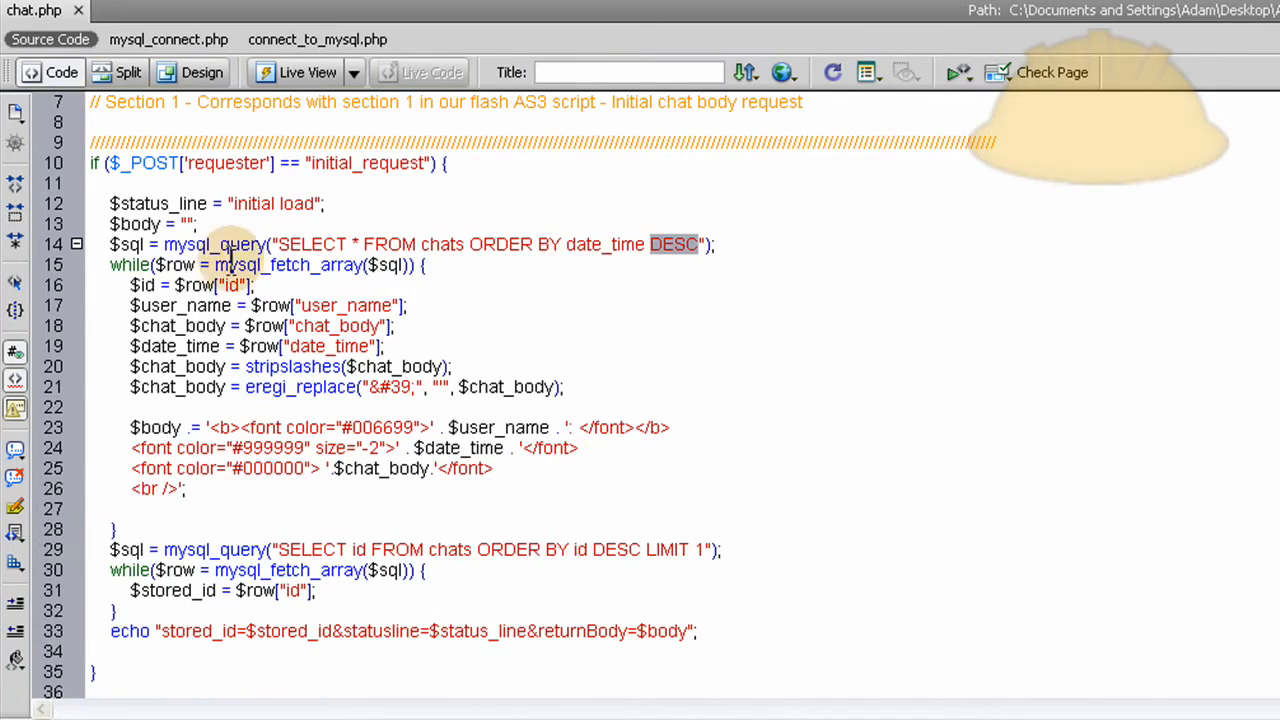
{"action": "double_click", "coordinate": [288, 264]}
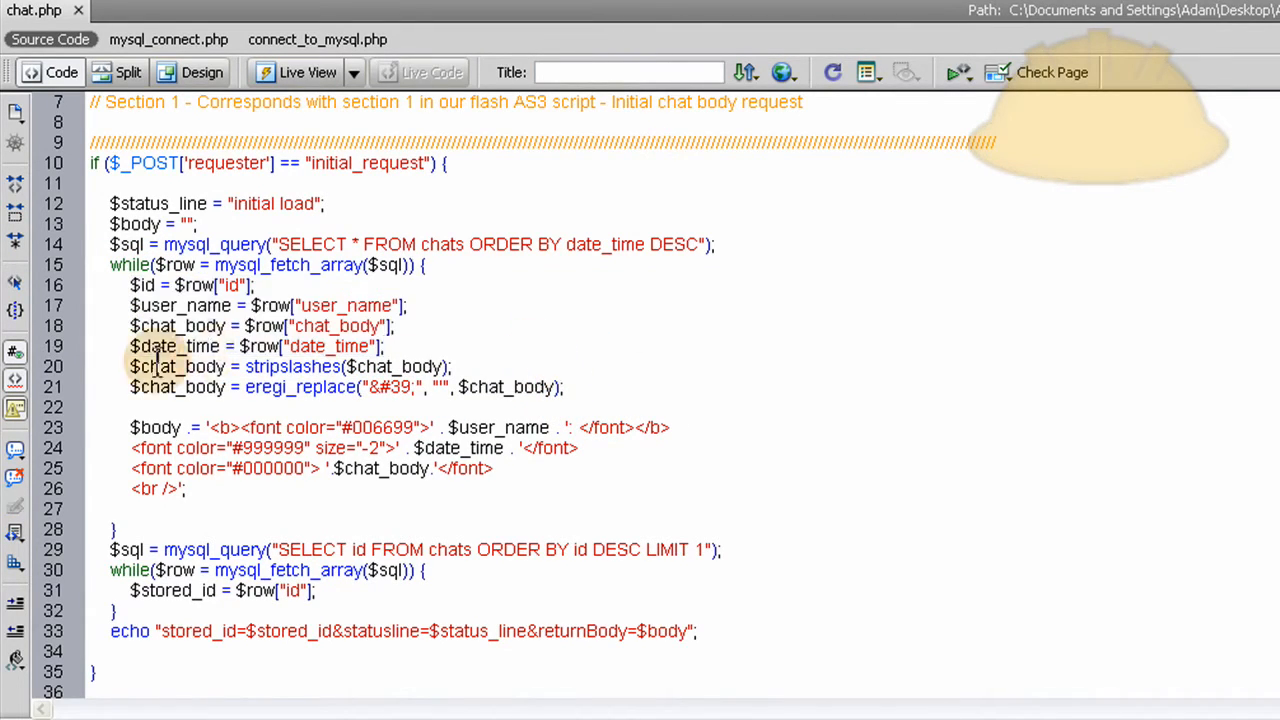
{"action": "double_click", "coordinate": [292, 366]}
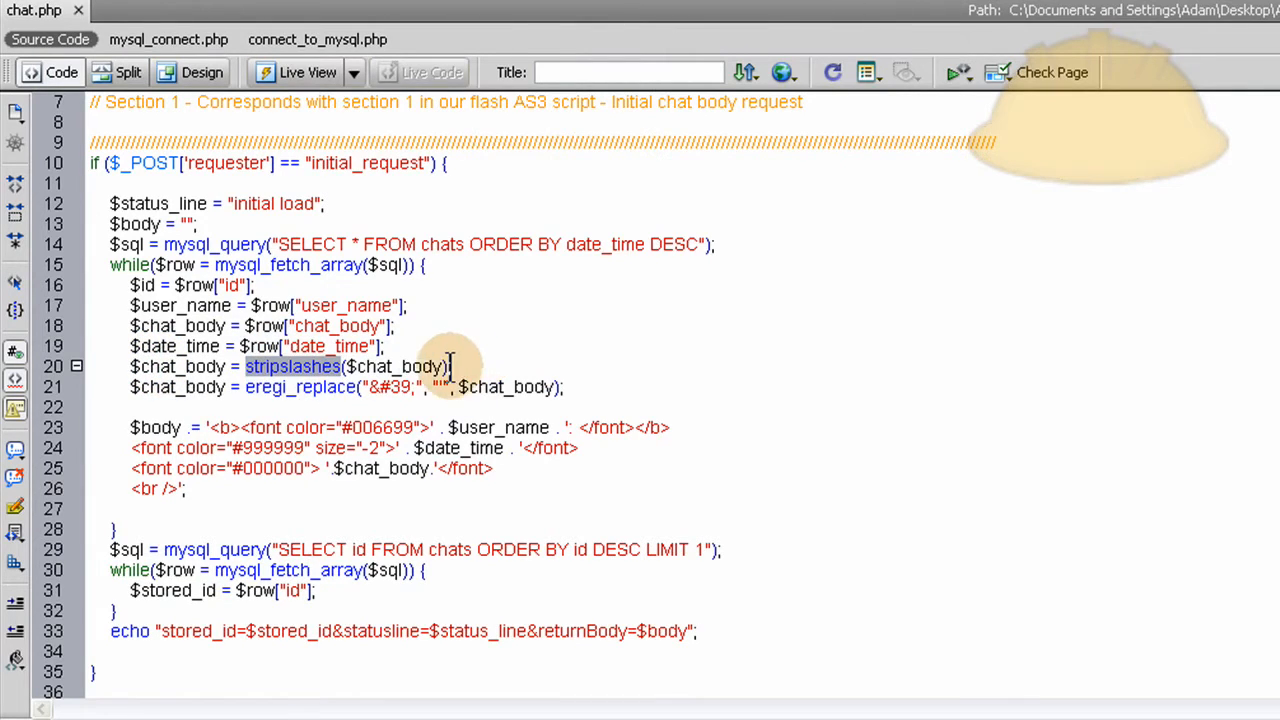
{"action": "left_click", "coordinate": [452, 366]}
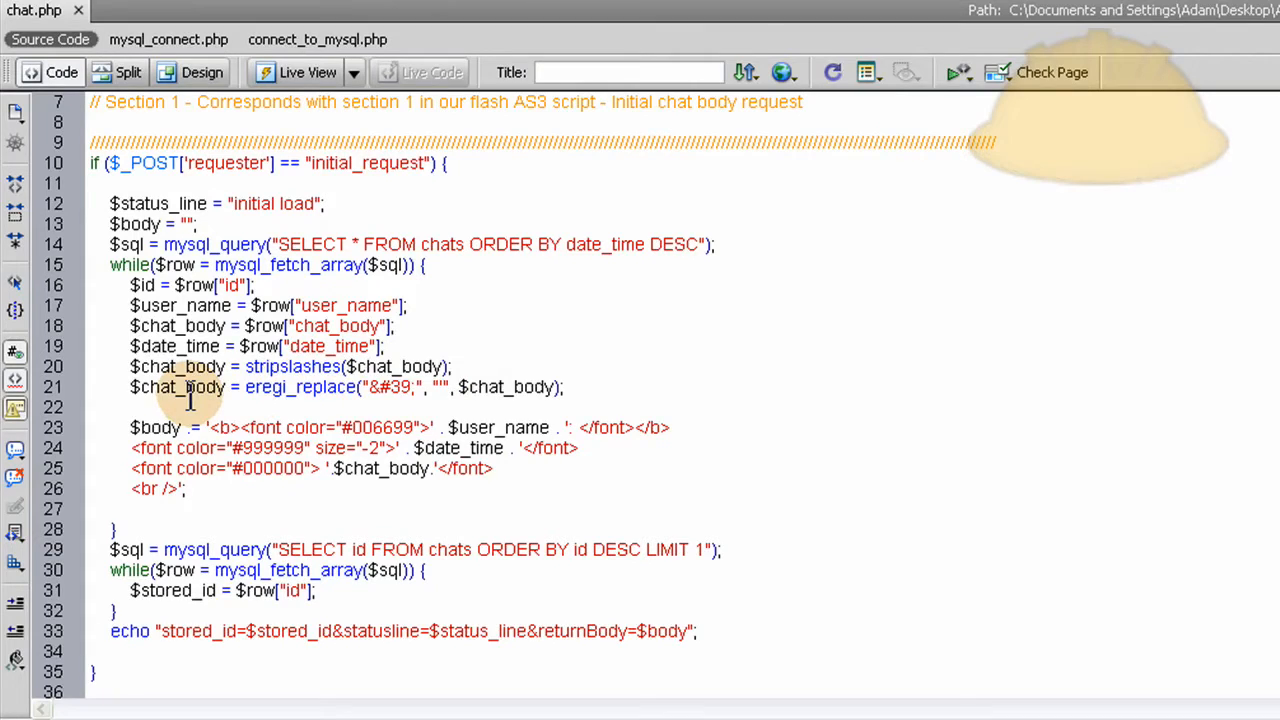
{"action": "double_click", "coordinate": [300, 388]}
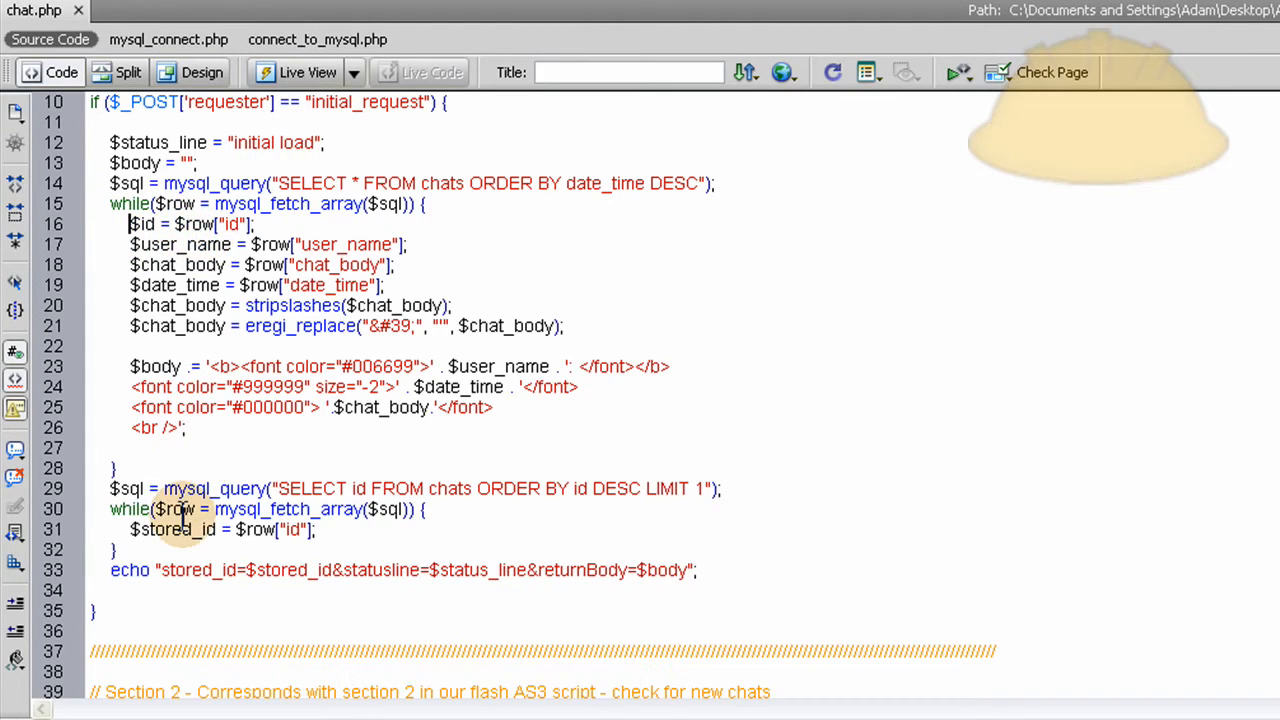
{"action": "mouse_move", "coordinate": [210, 516]}
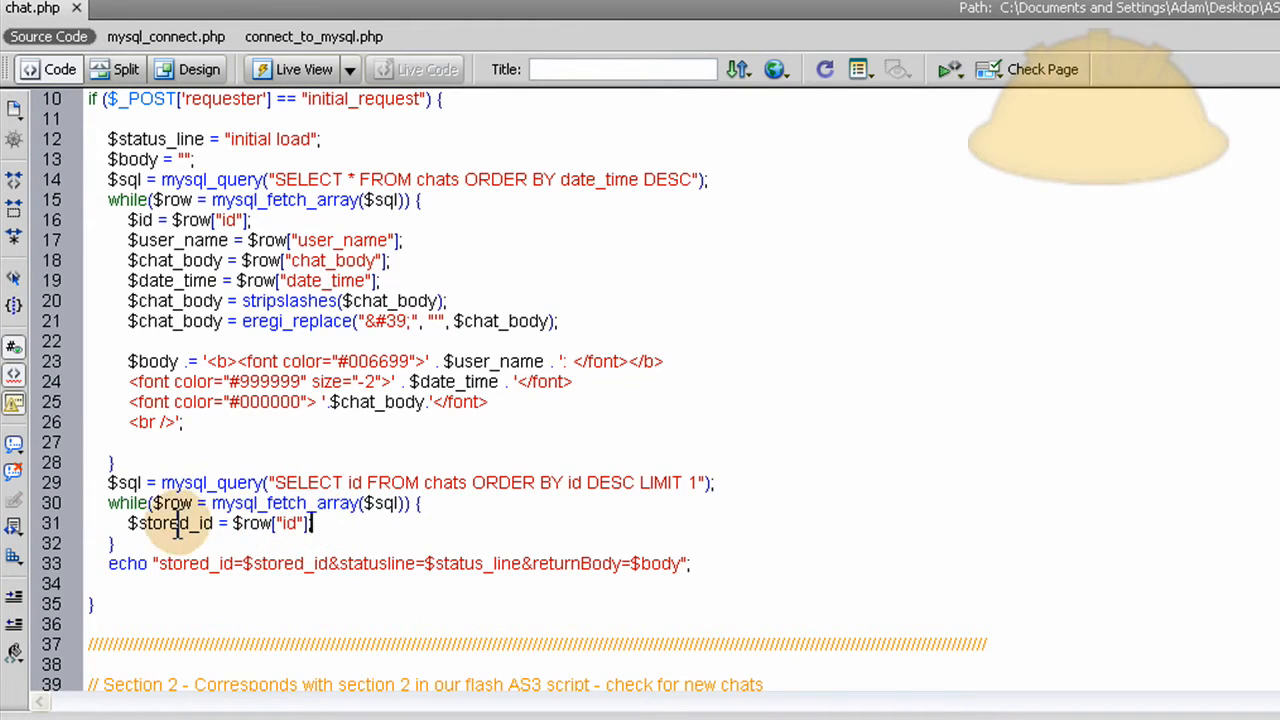
{"action": "double_click", "coordinate": [176, 524]}
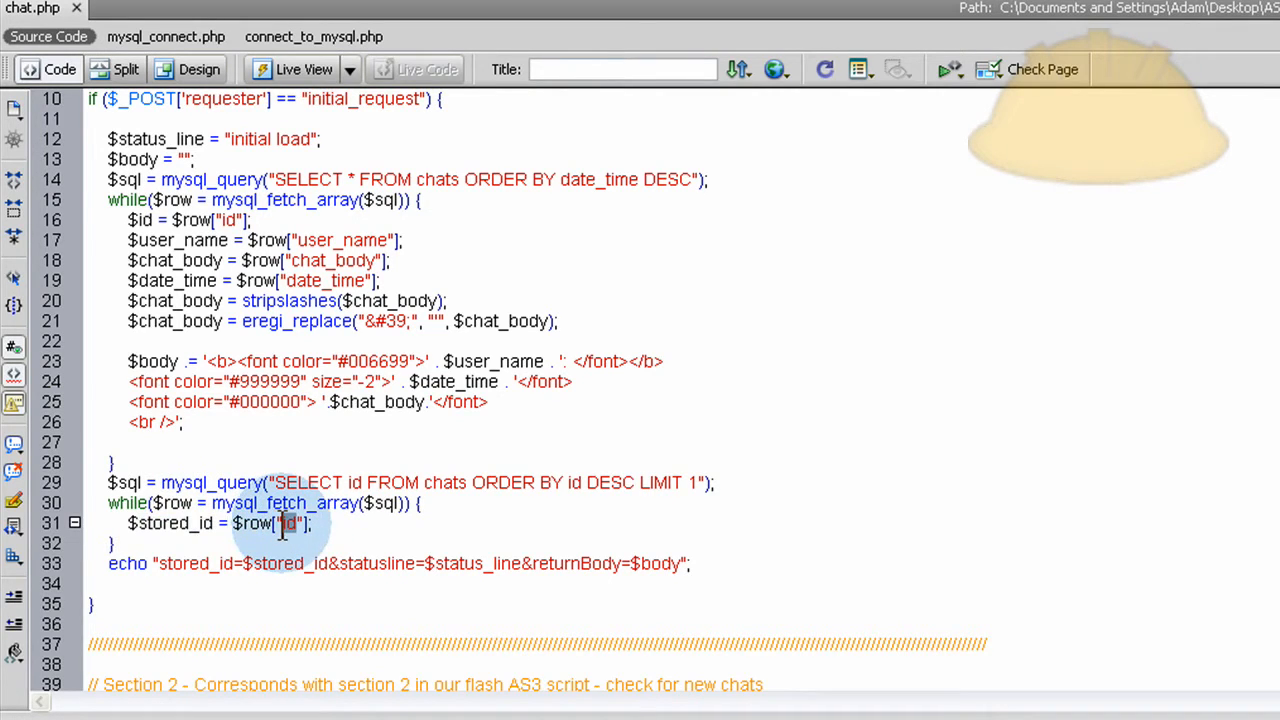
{"action": "double_click", "coordinate": [172, 524]}
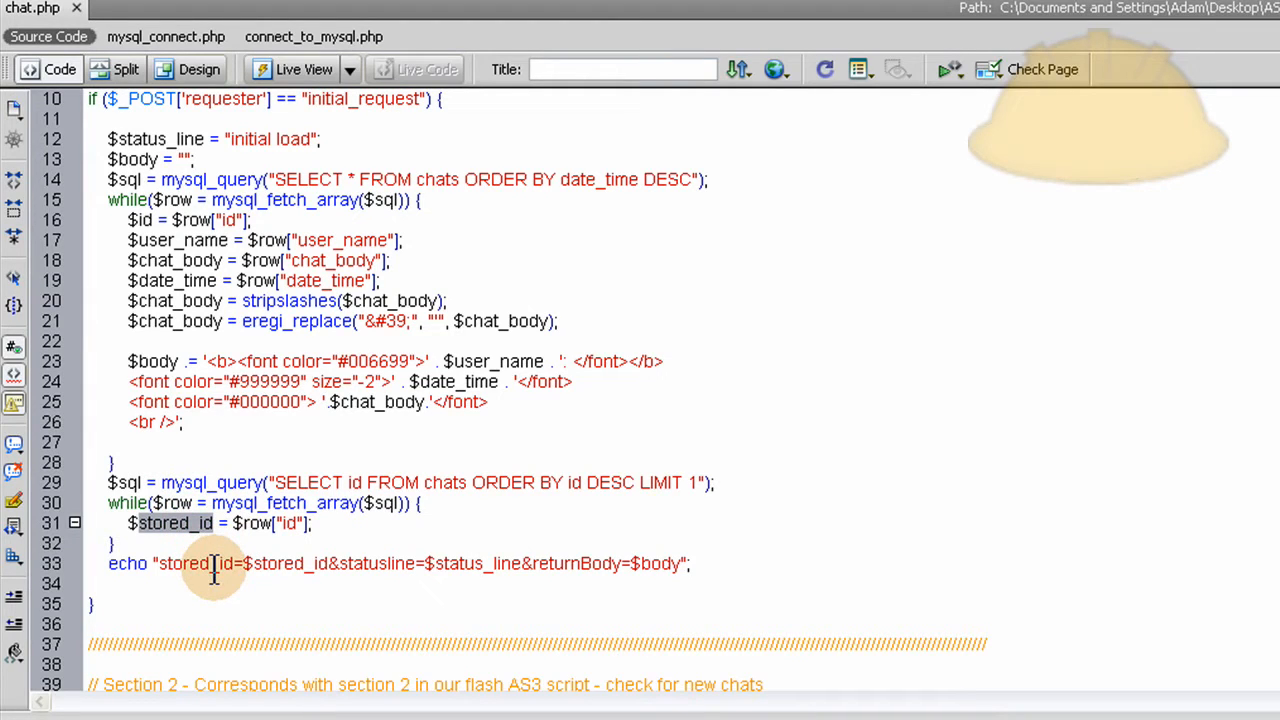
{"action": "mouse_move", "coordinate": [236, 564]}
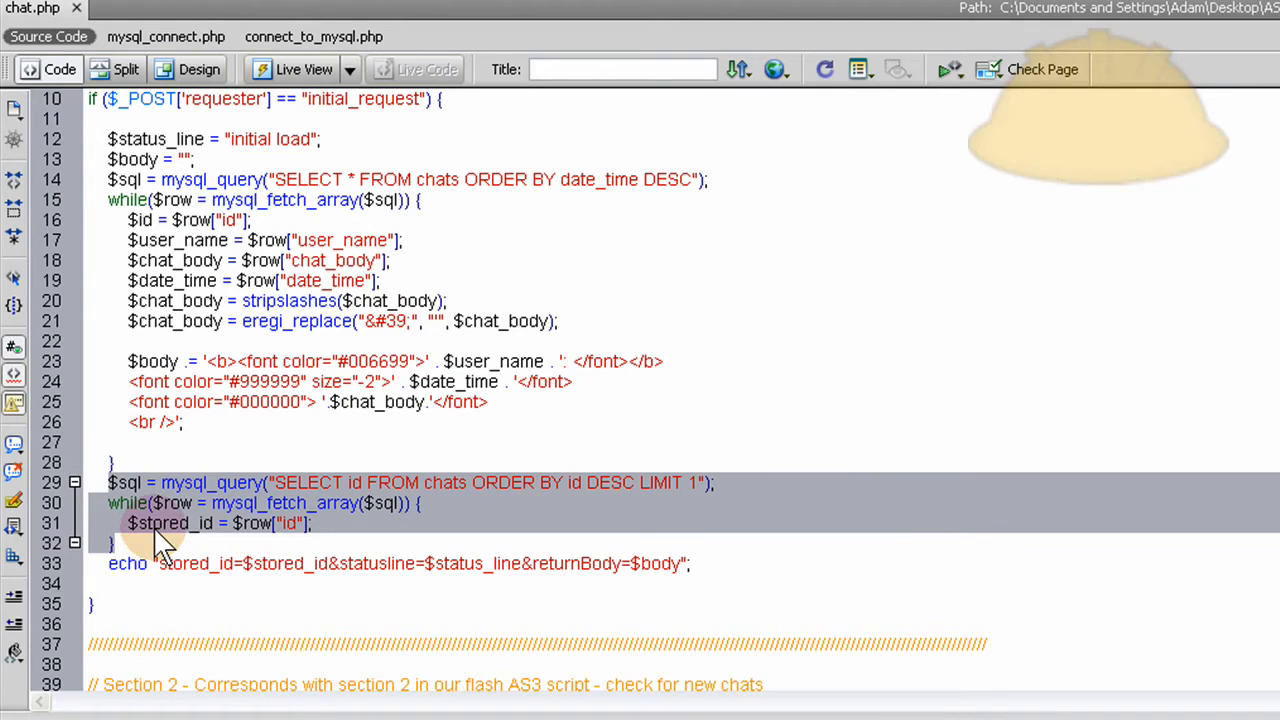
Highlight $stored_id, the statusline echo and the $body font-tag lines 23-26
{"action": "left_click", "coordinate": [136, 524]}
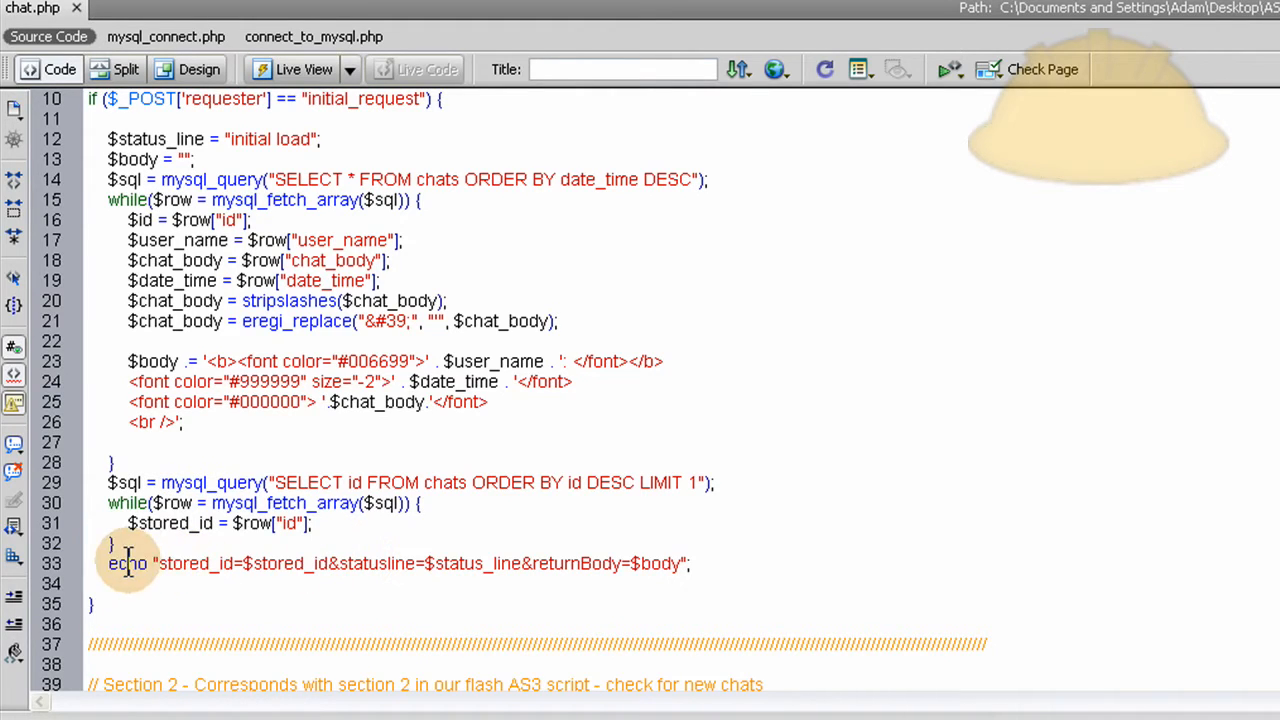
{"action": "double_click", "coordinate": [182, 564]}
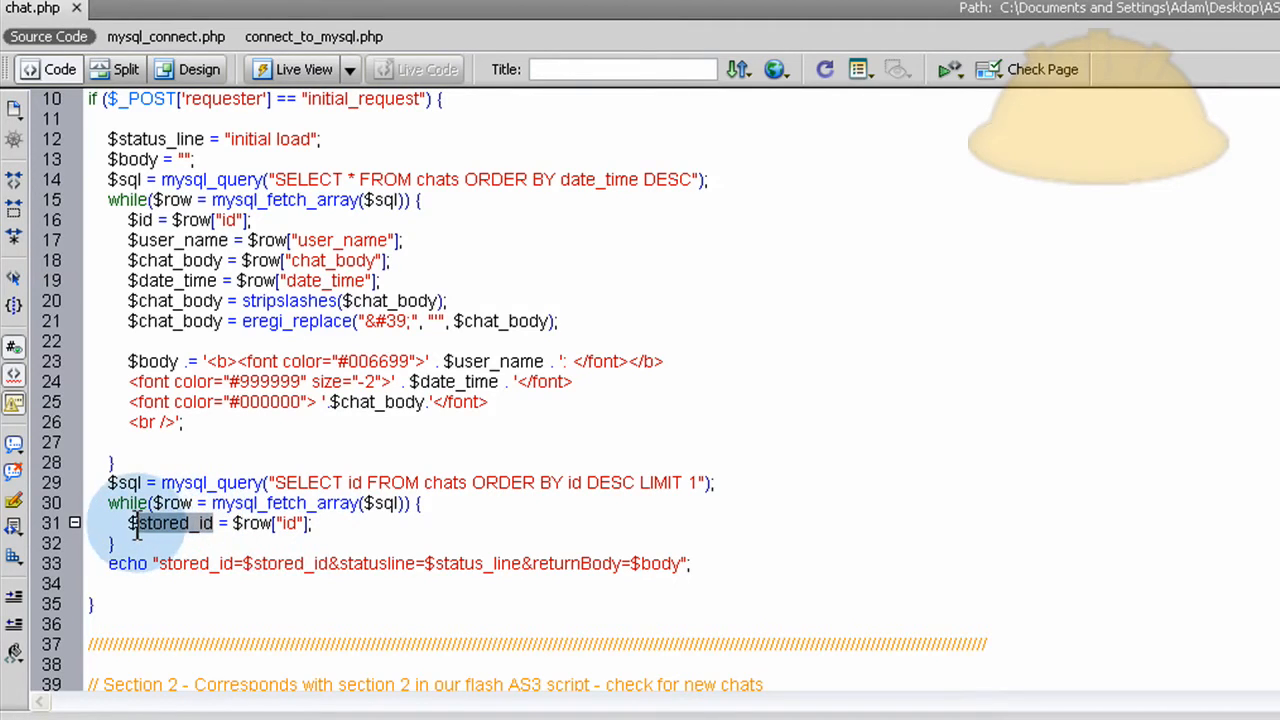
{"action": "double_click", "coordinate": [362, 564]}
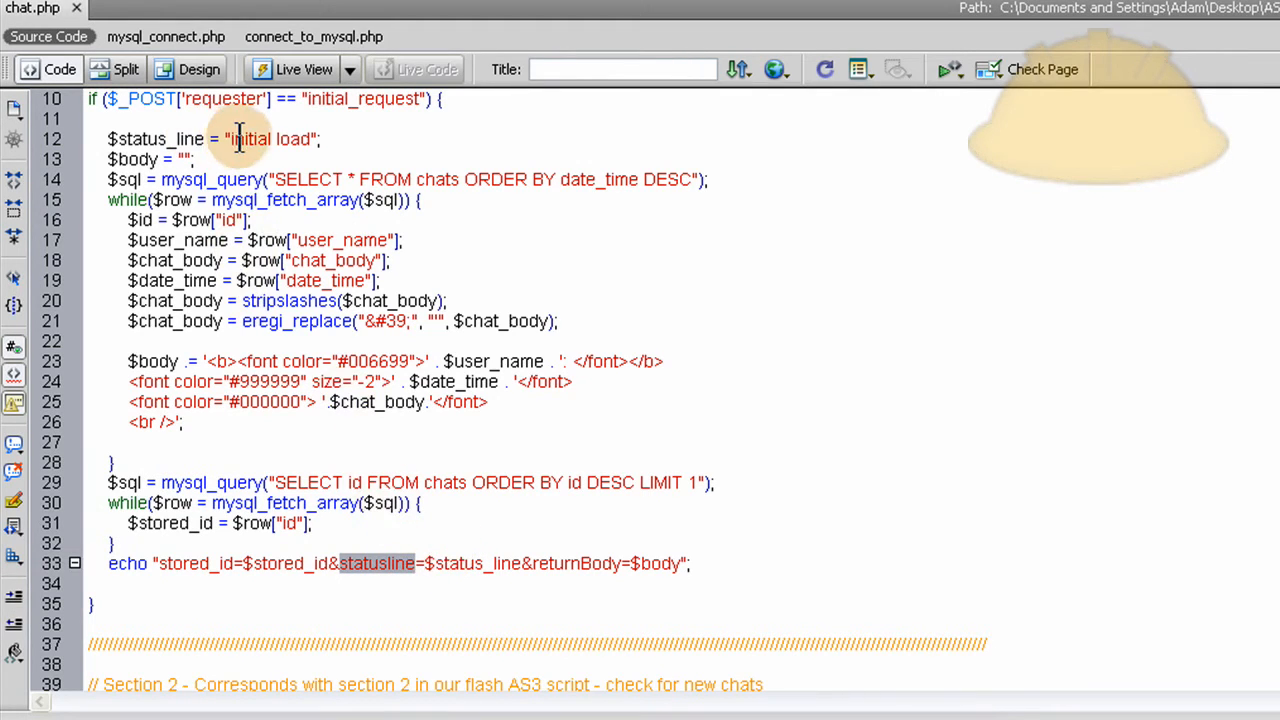
{"action": "double_click", "coordinate": [270, 140]}
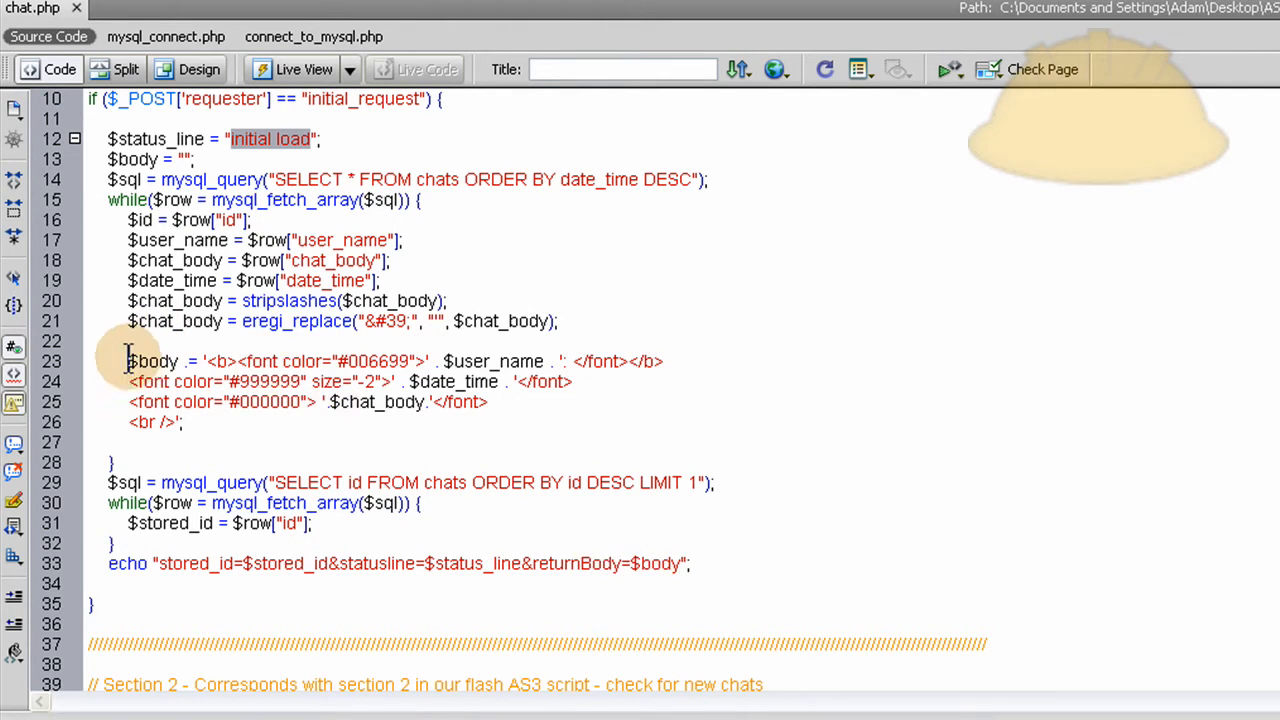
{"action": "left_click_drag", "start_coordinate": [128, 360], "coordinate": [184, 422]}
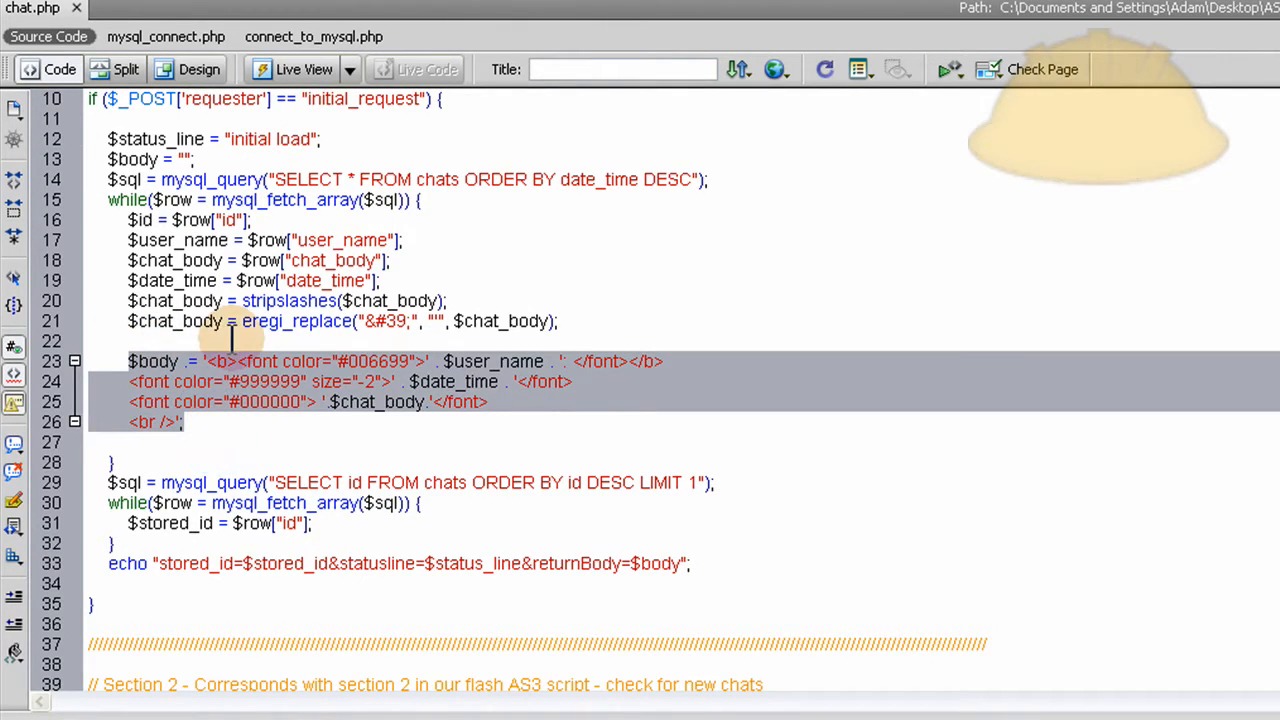
{"action": "mouse_move", "coordinate": [500, 344]}
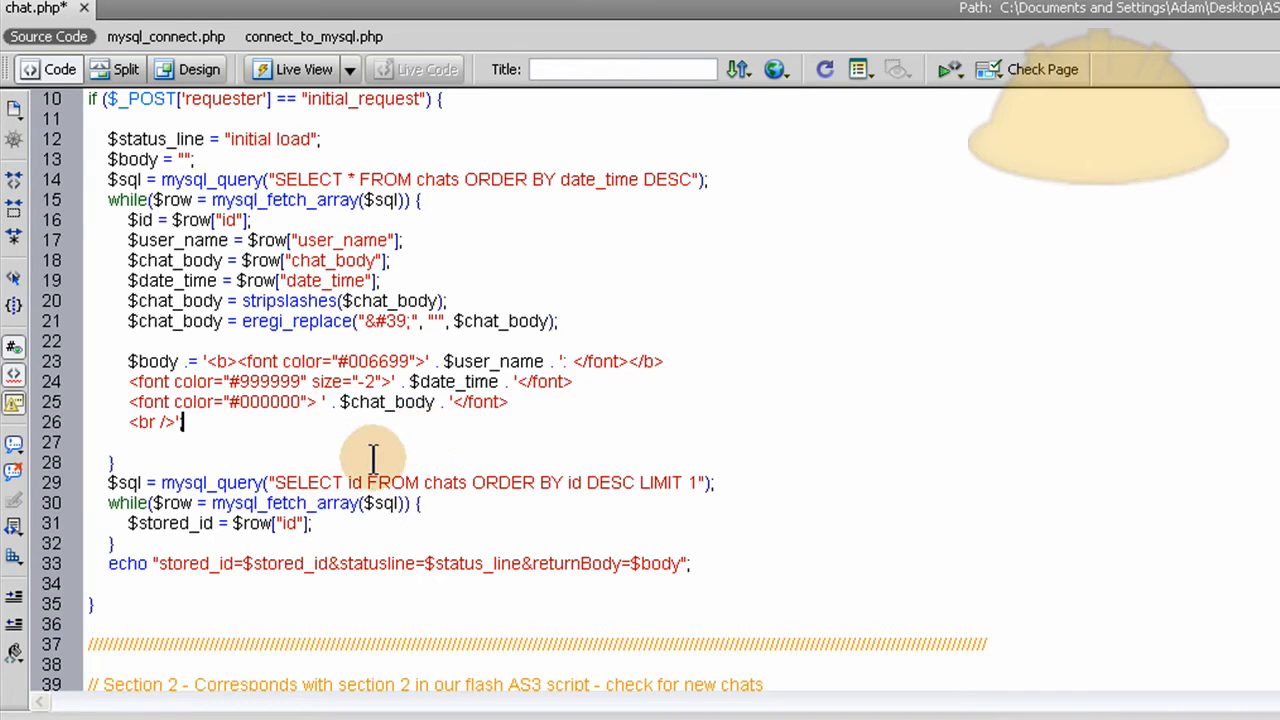
{"action": "mouse_move", "coordinate": [350, 510]}
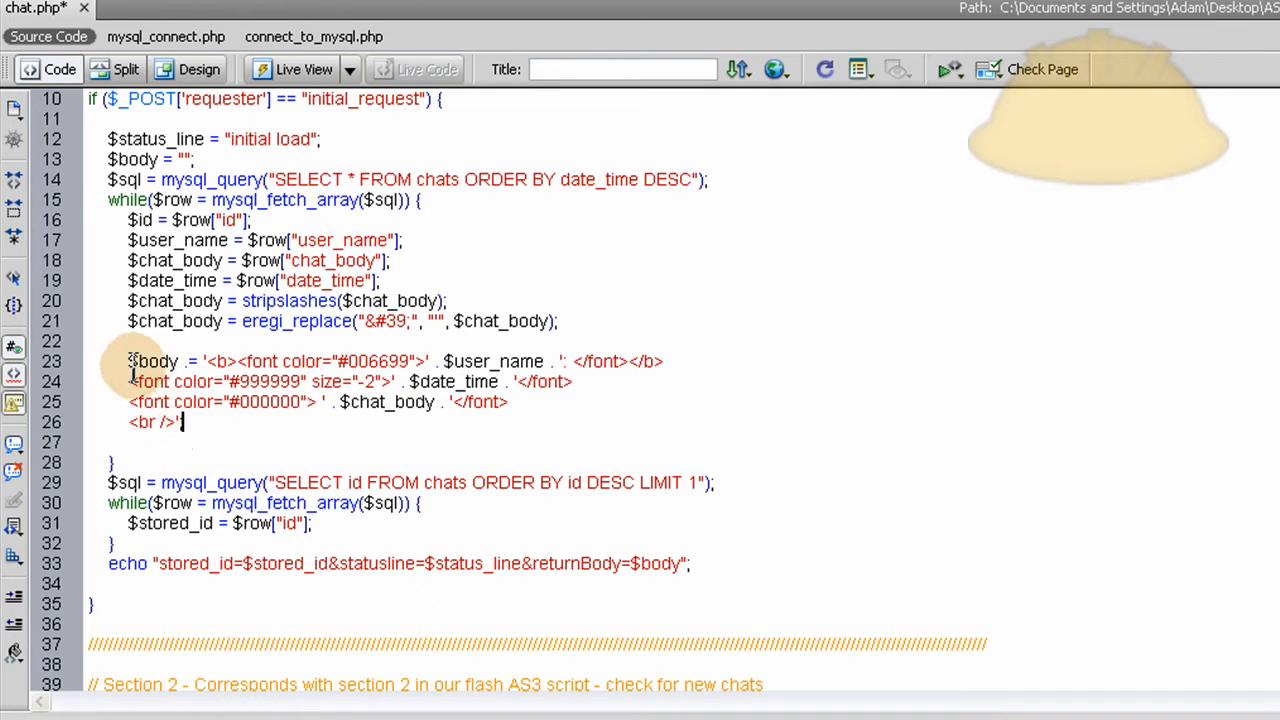
Highlight the row variable and latest-id query, then move down past Section 1
{"action": "double_click", "coordinate": [156, 360]}
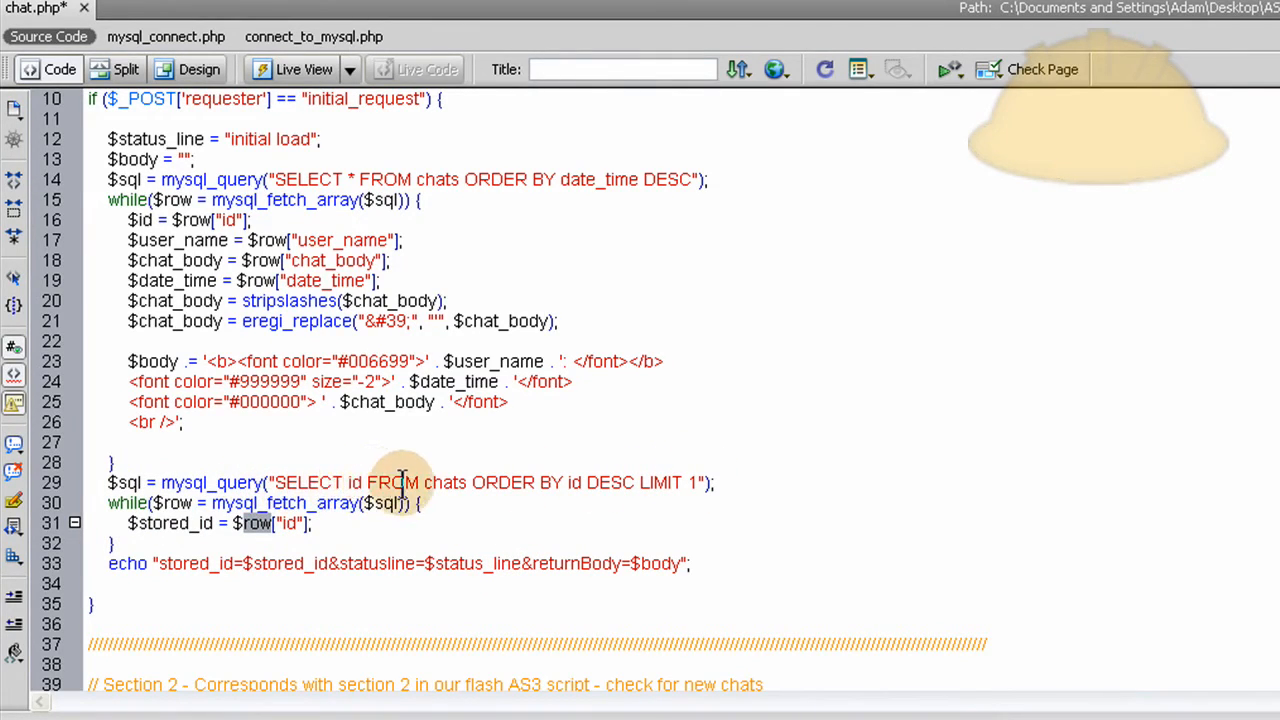
{"action": "mouse_move", "coordinate": [608, 486]}
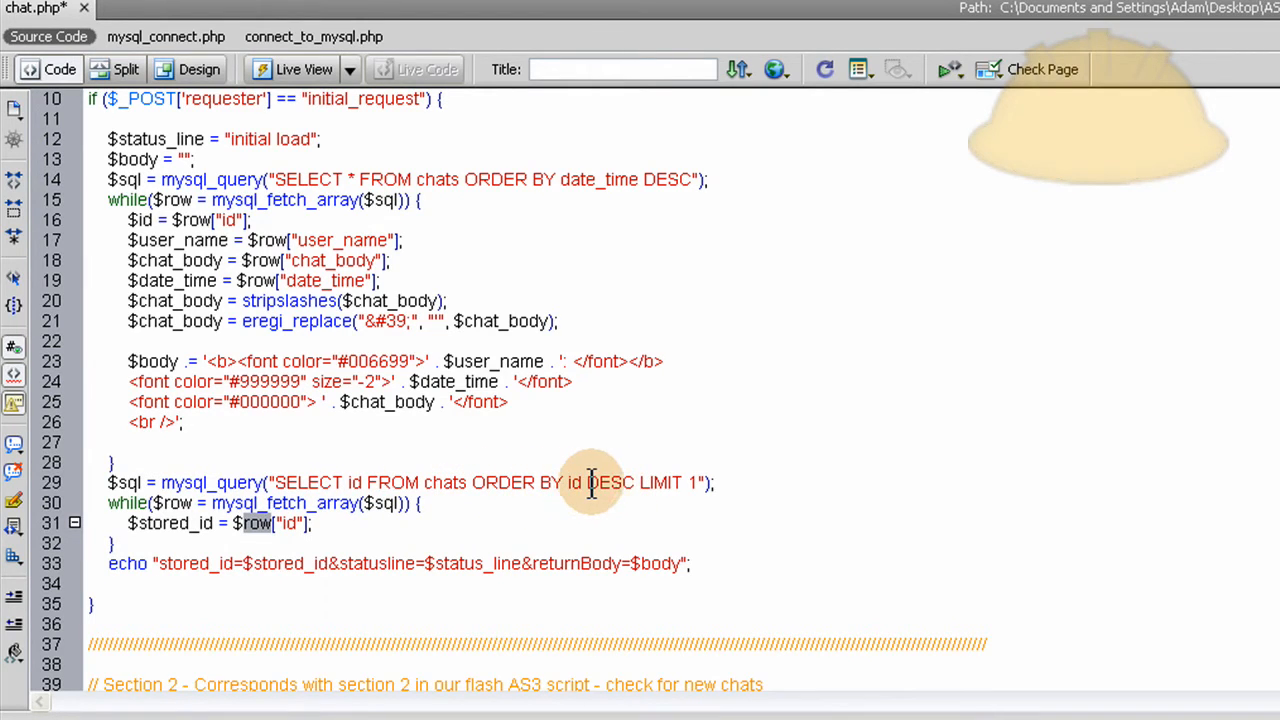
{"action": "double_click", "coordinate": [608, 482]}
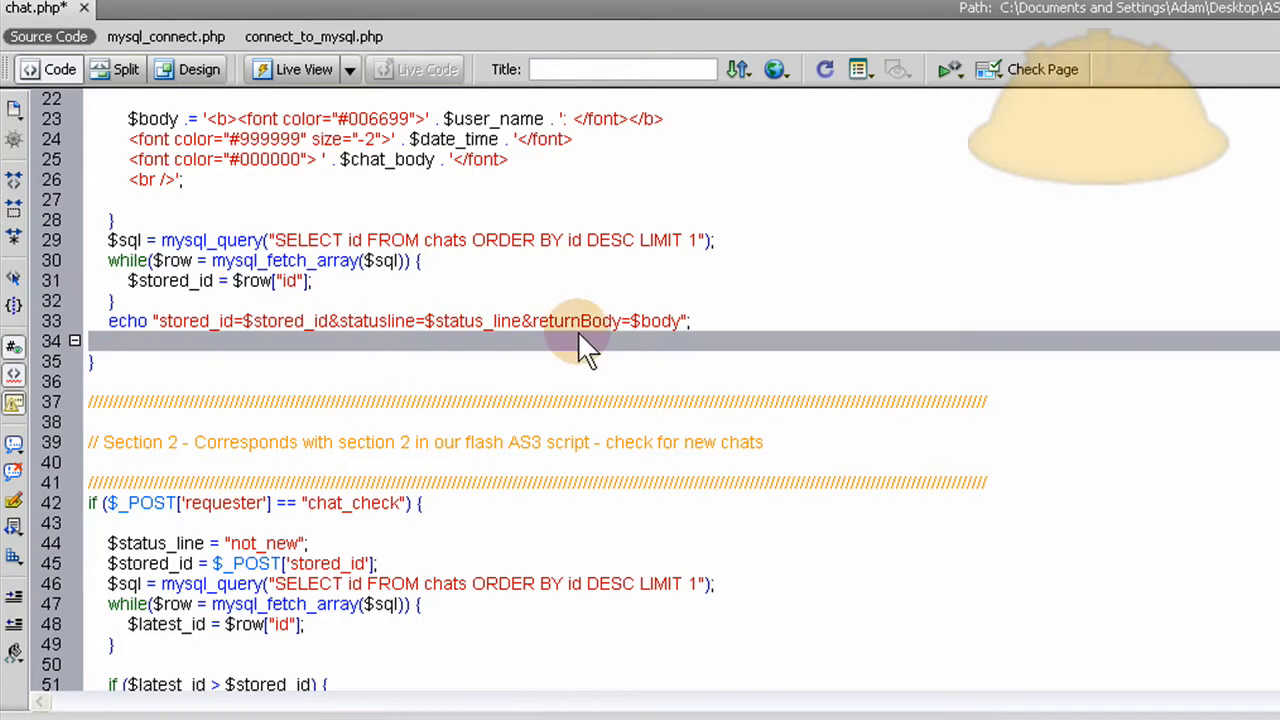
{"action": "scroll", "scroll_direction": "down", "scroll_amount": 3}
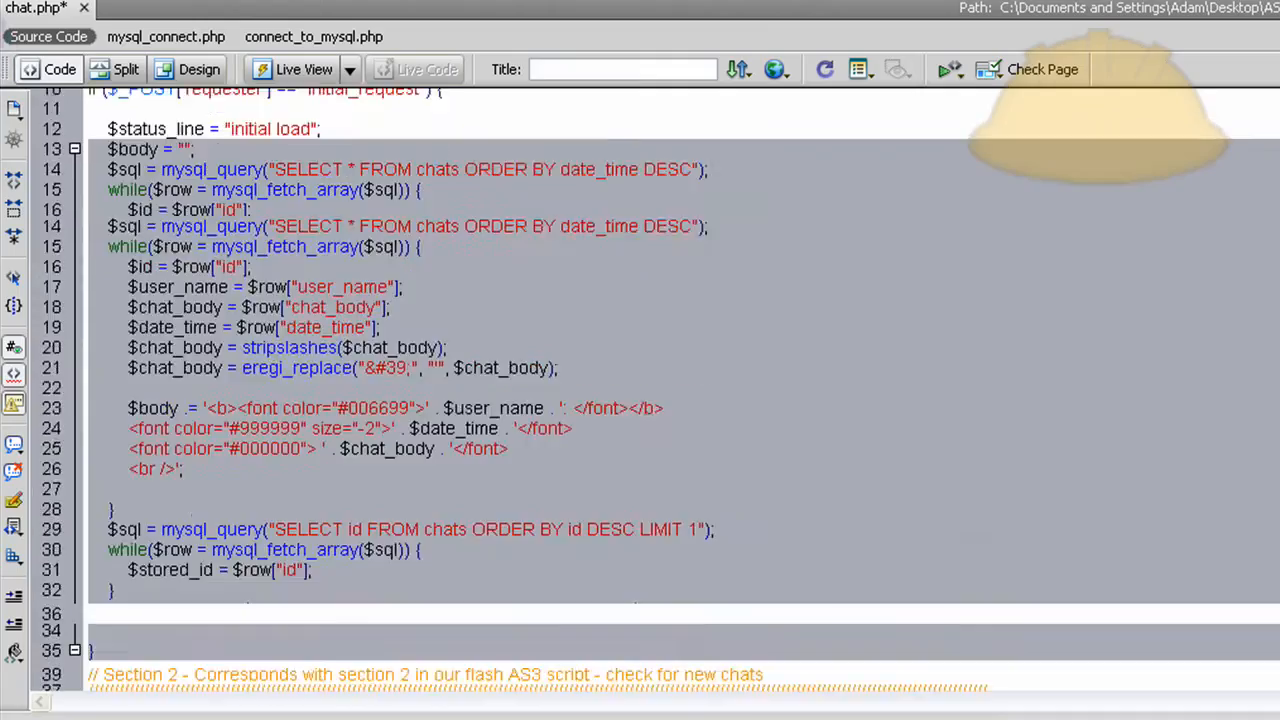
{"action": "scroll", "scroll_direction": "down", "scroll_amount": 3}
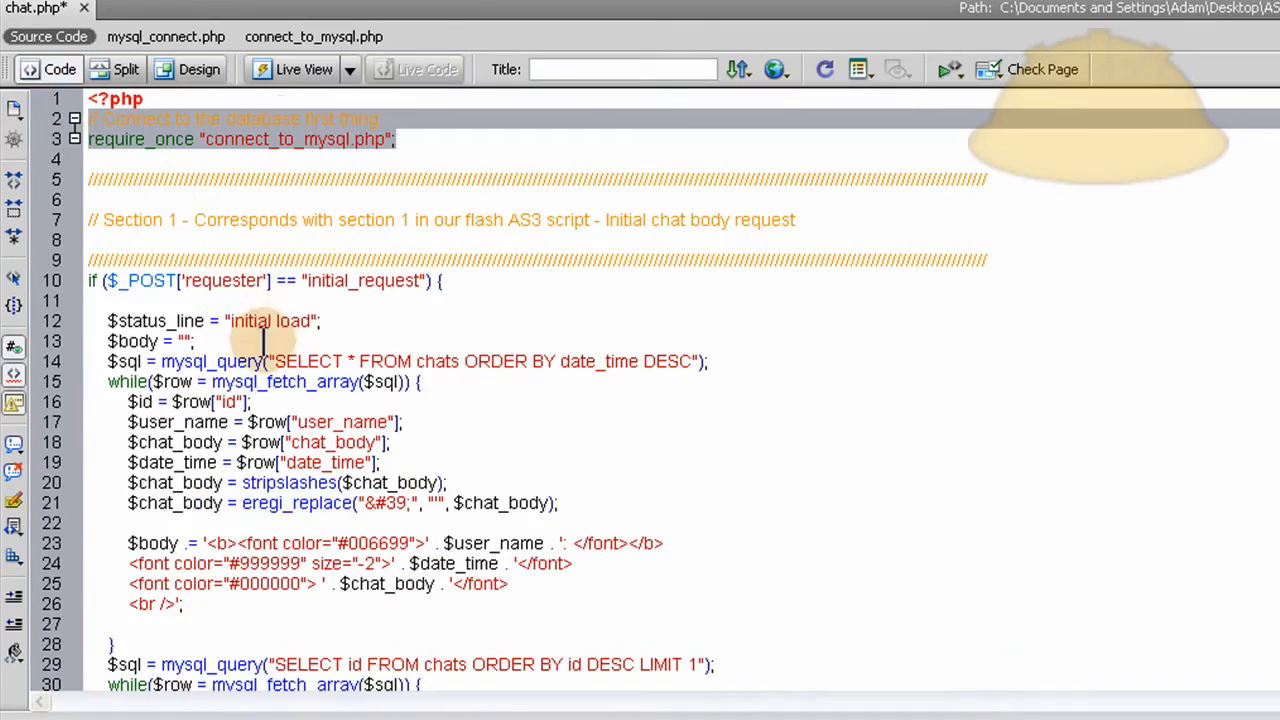
{"action": "scroll", "scroll_direction": "down", "scroll_amount": 3}
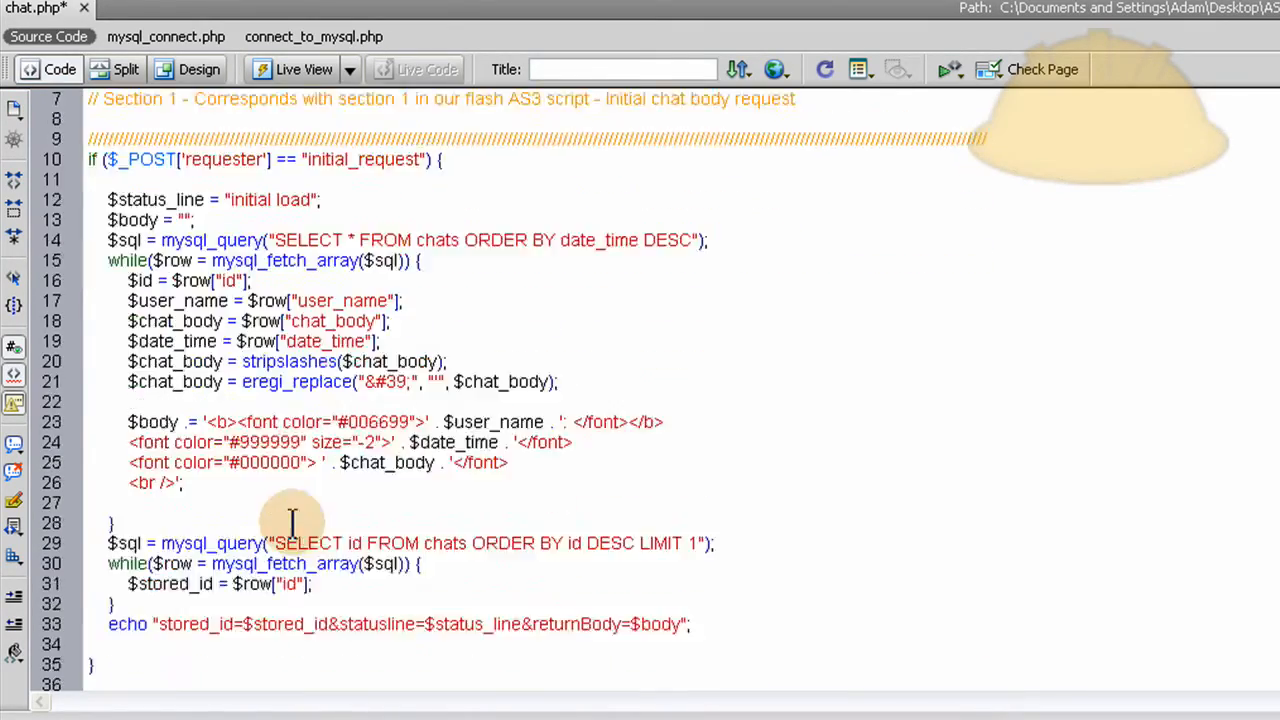
{"action": "scroll", "scroll_direction": "down", "scroll_amount": 3}
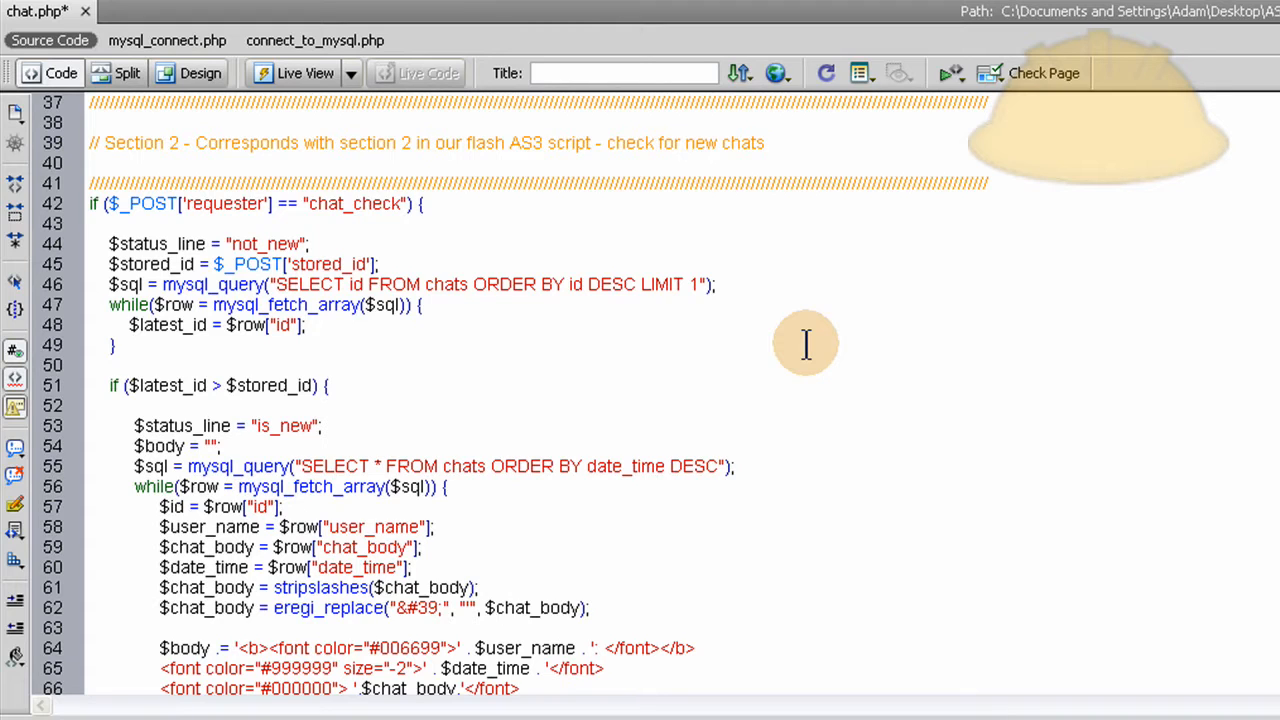
{"action": "mouse_move", "coordinate": [372, 190]}
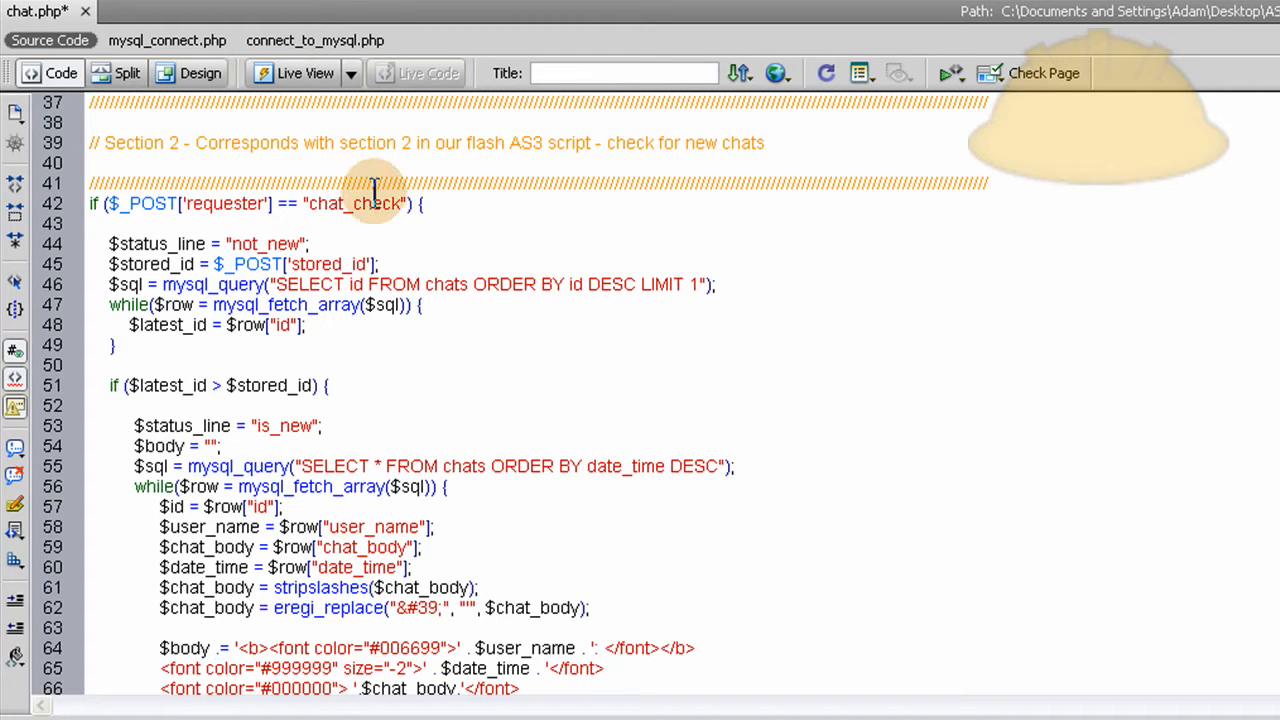
{"action": "double_click", "coordinate": [354, 204]}
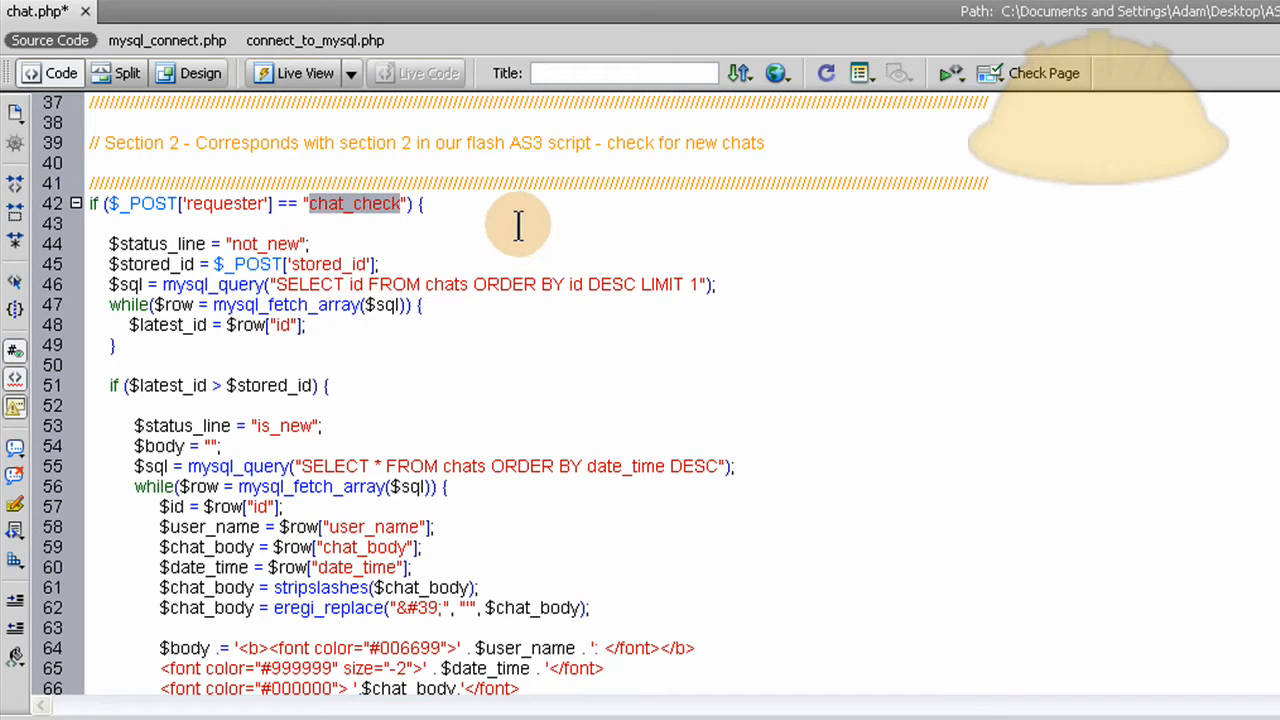
{"action": "mouse_move", "coordinate": [452, 236]}
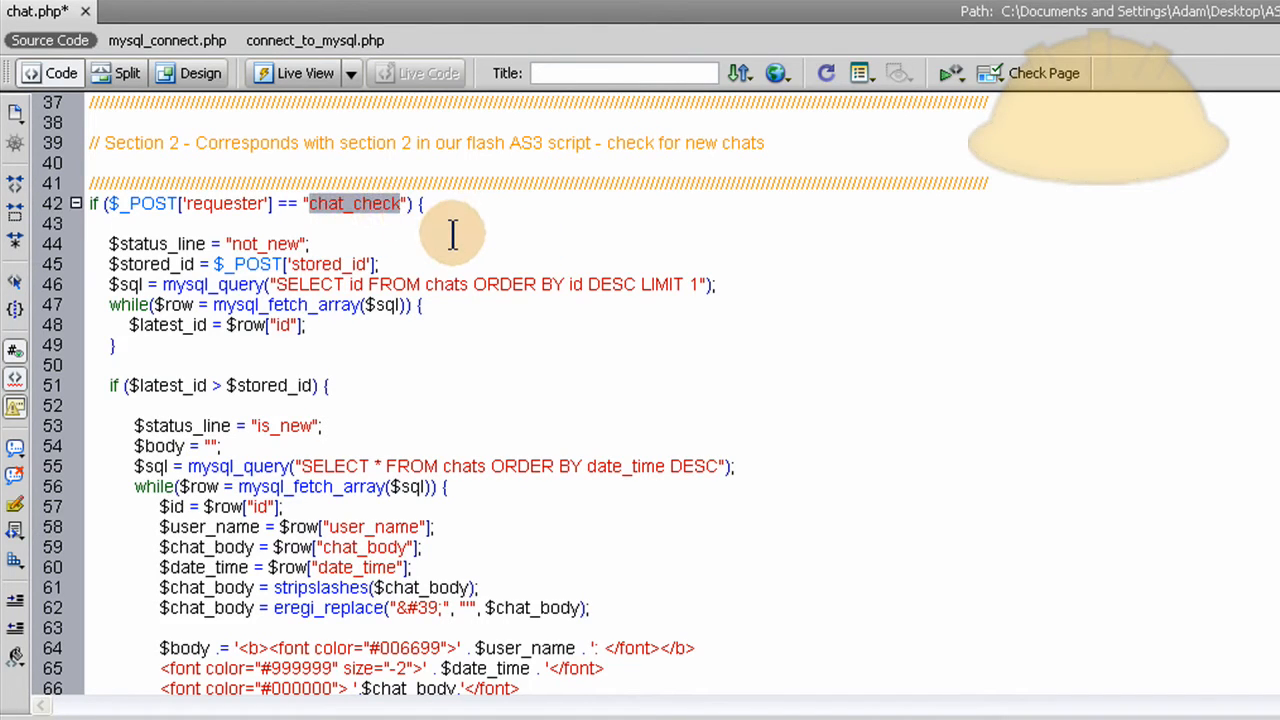
{"action": "mouse_move", "coordinate": [100, 244]}
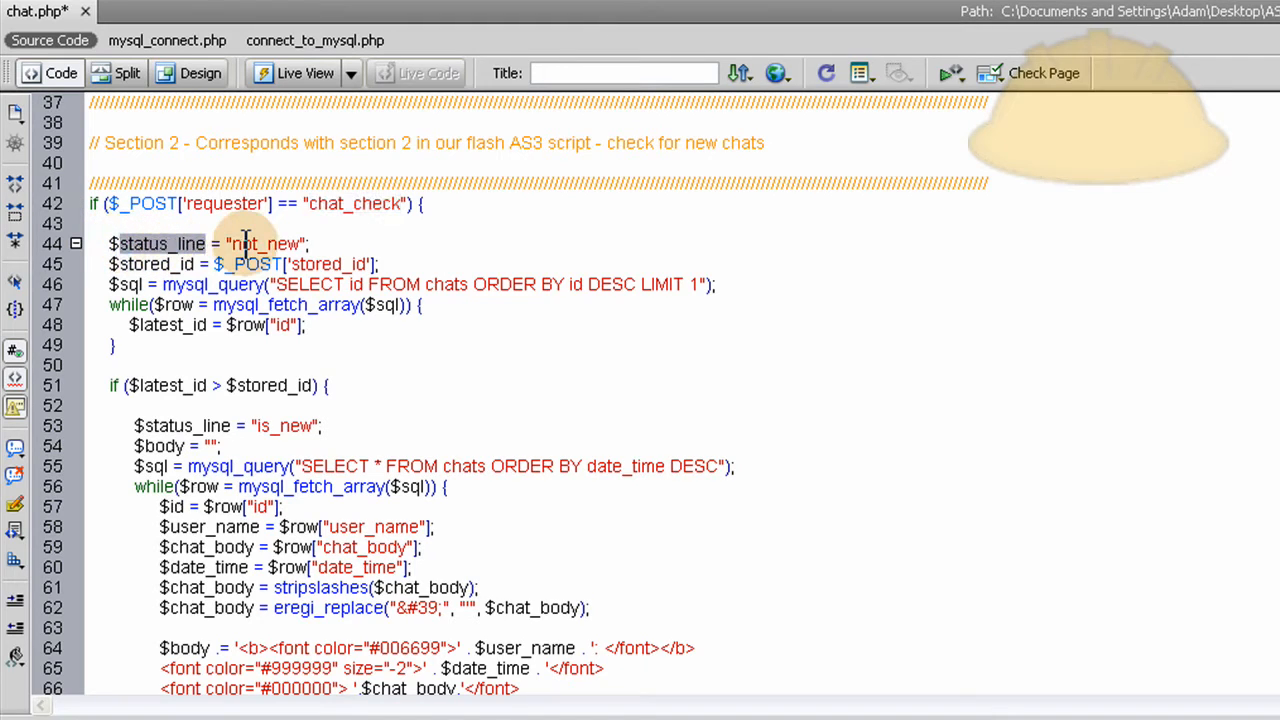
{"action": "double_click", "coordinate": [264, 244]}
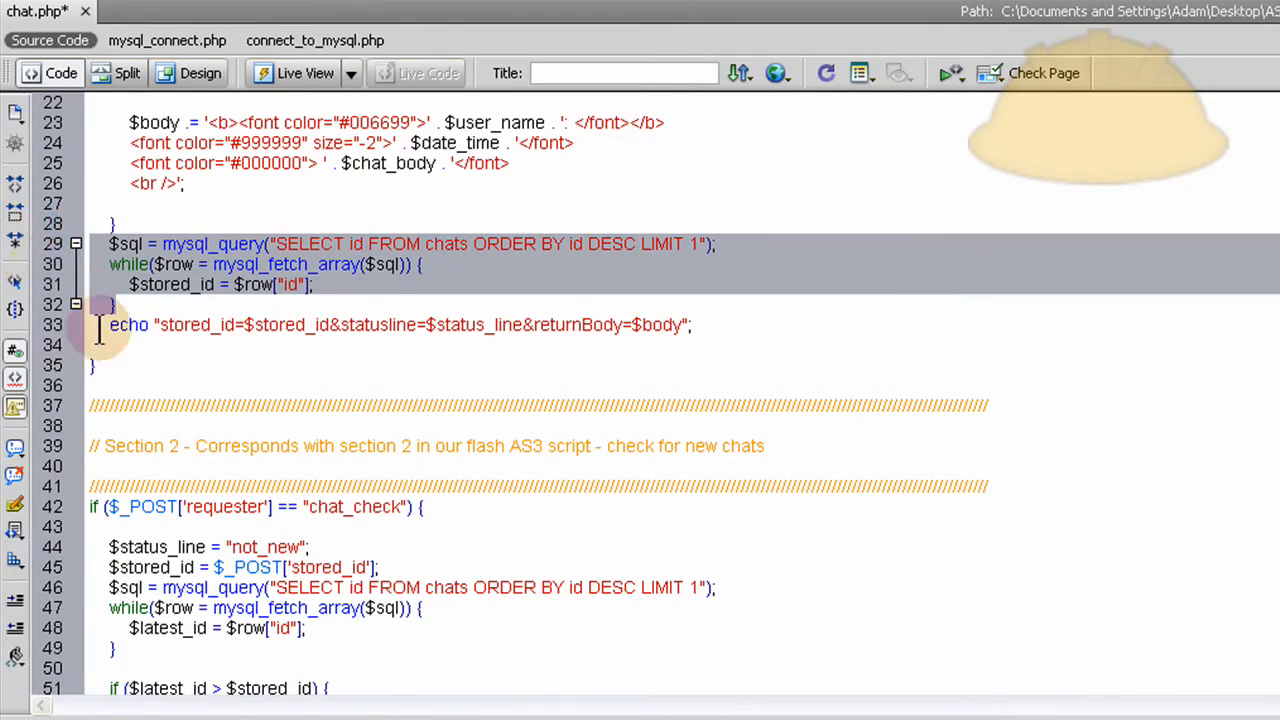
{"action": "scroll", "scroll_direction": "down", "scroll_amount": 3}
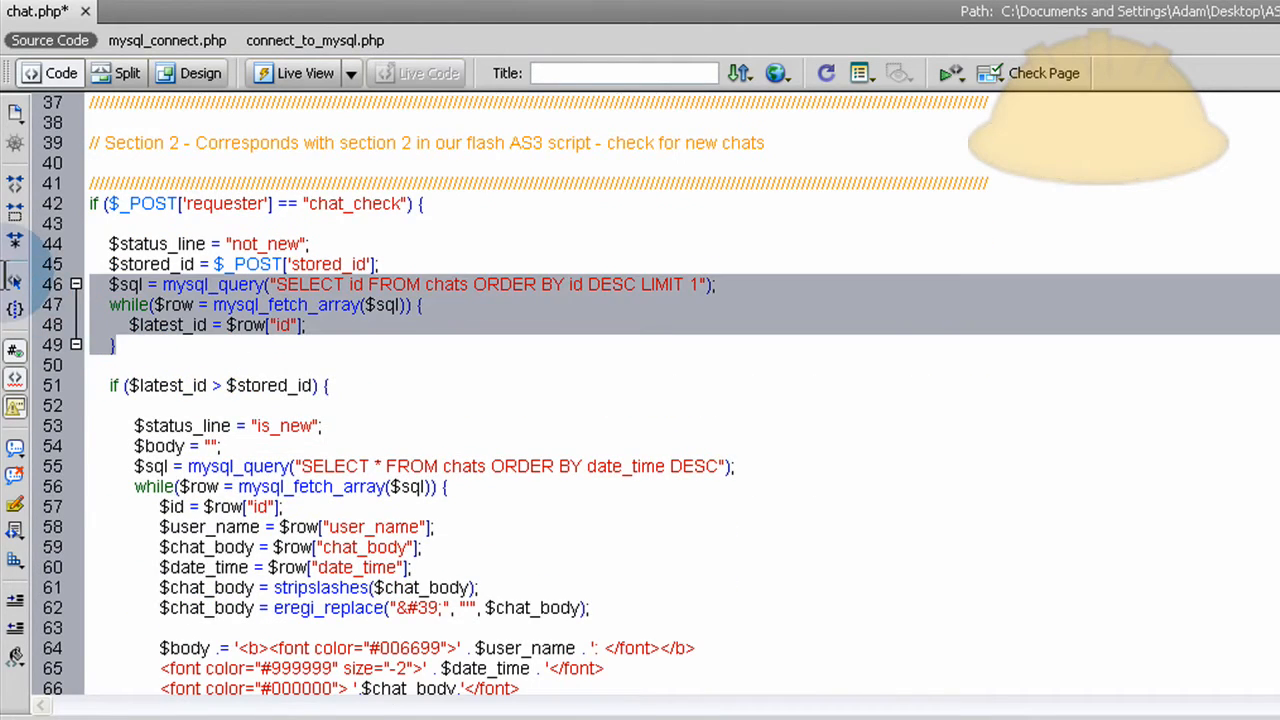
{"action": "mouse_move", "coordinate": [470, 320]}
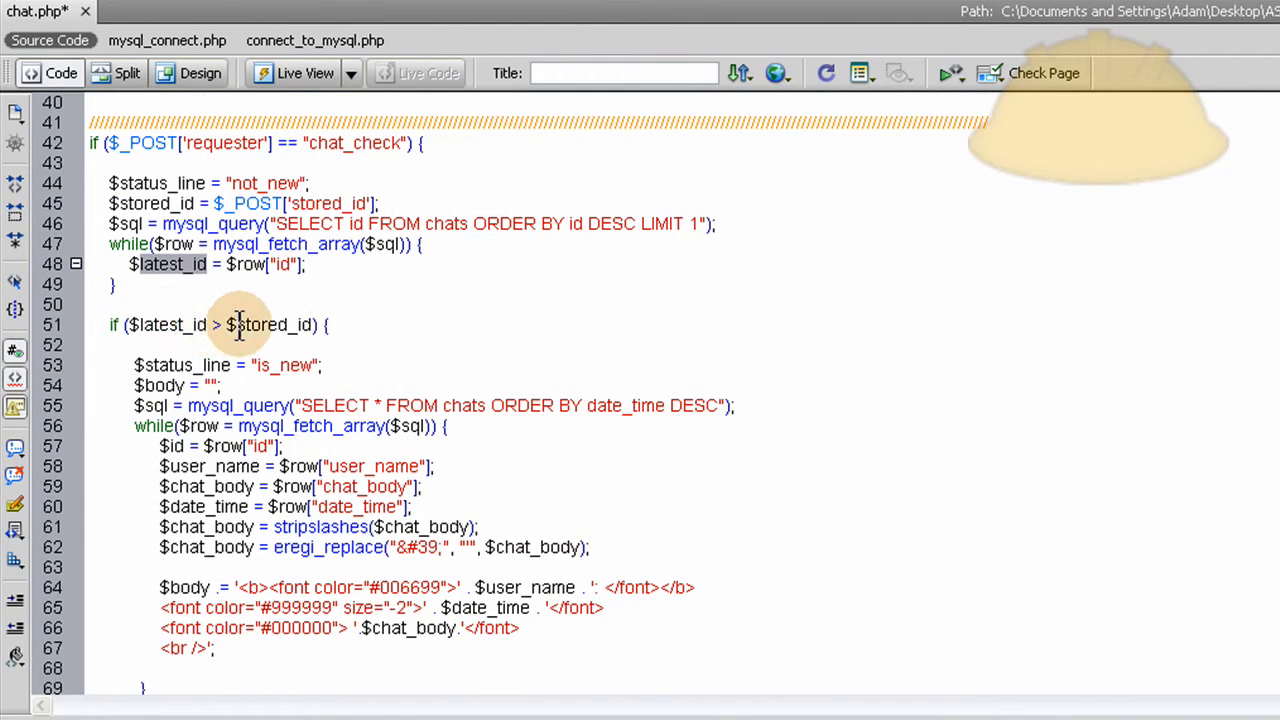
{"action": "double_click", "coordinate": [270, 324]}
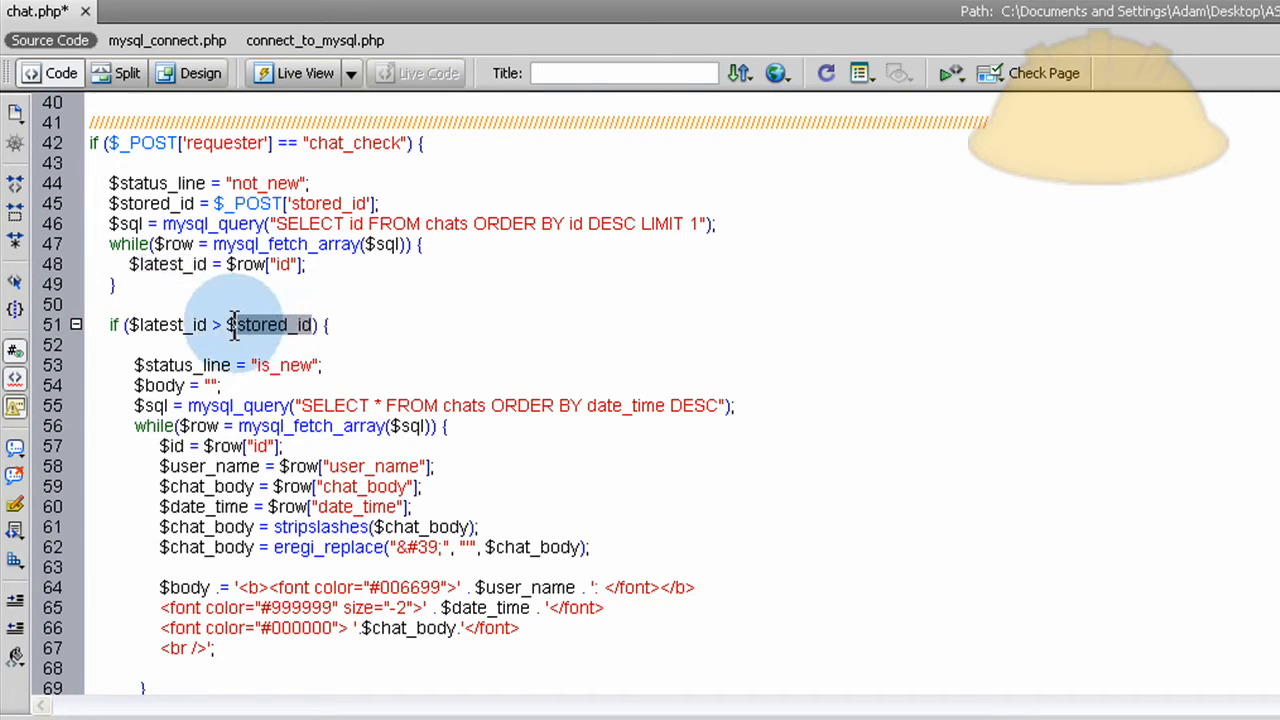
{"action": "scroll", "scroll_direction": "down", "scroll_amount": 3}
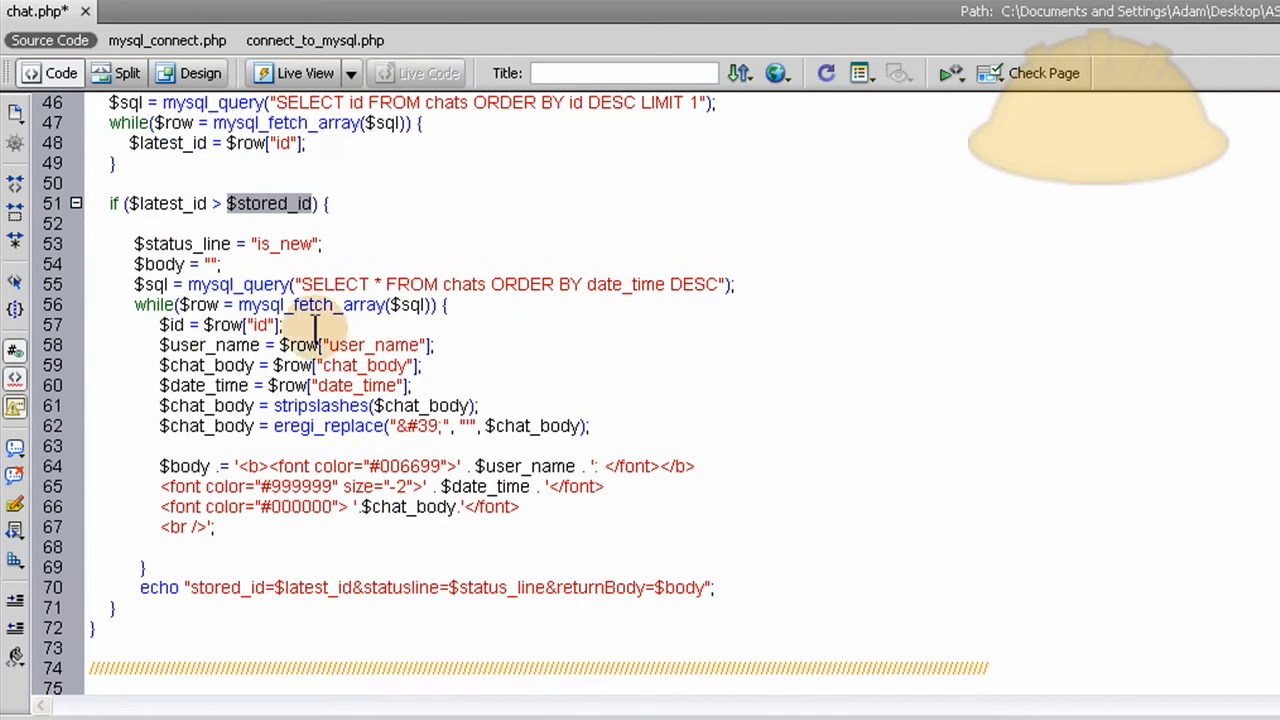
{"action": "mouse_move", "coordinate": [136, 244]}
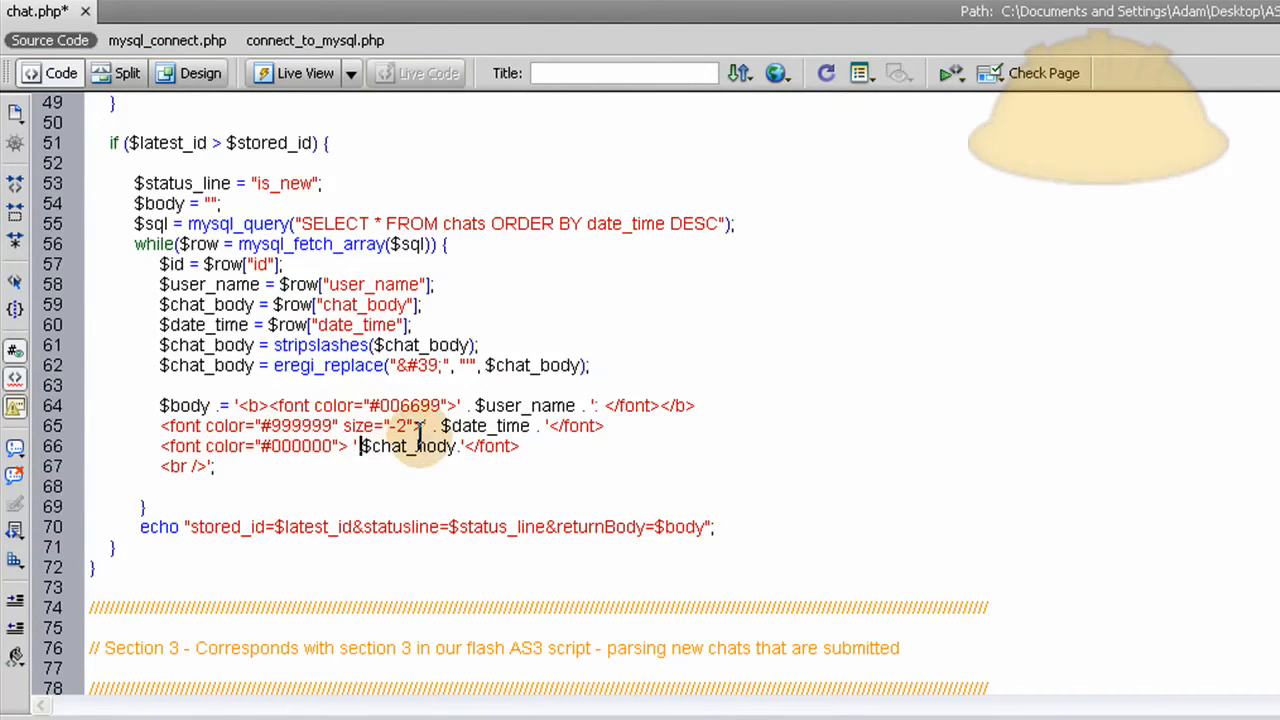
{"action": "scroll", "scroll_direction": "down", "scroll_amount": 3}
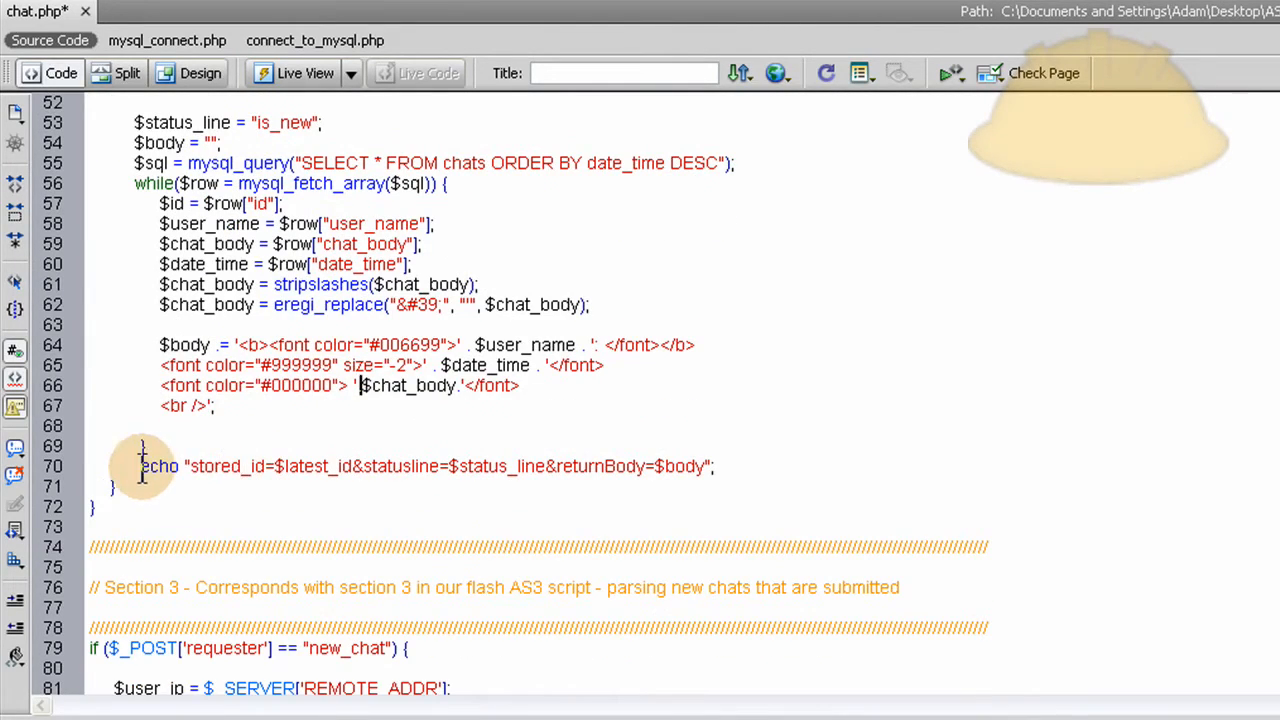
{"action": "left_click_drag", "start_coordinate": [140, 466], "coordinate": [716, 466]}
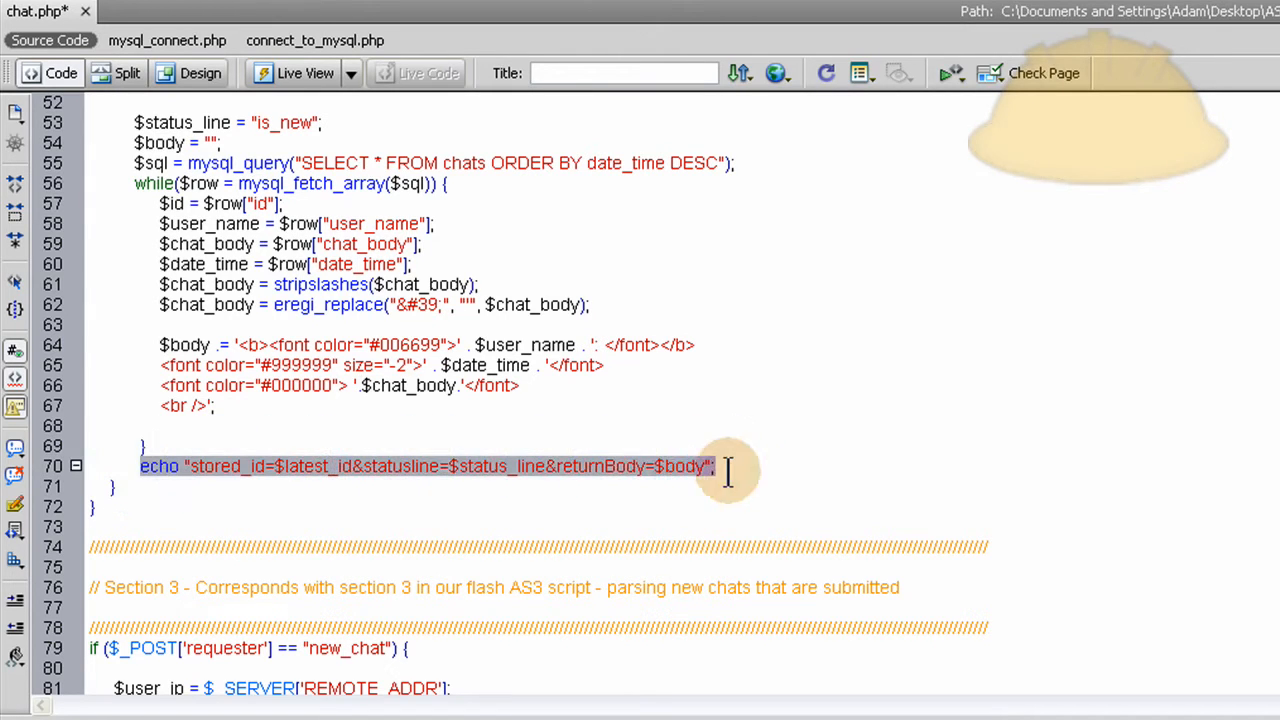
{"action": "left_click", "coordinate": [256, 466]}
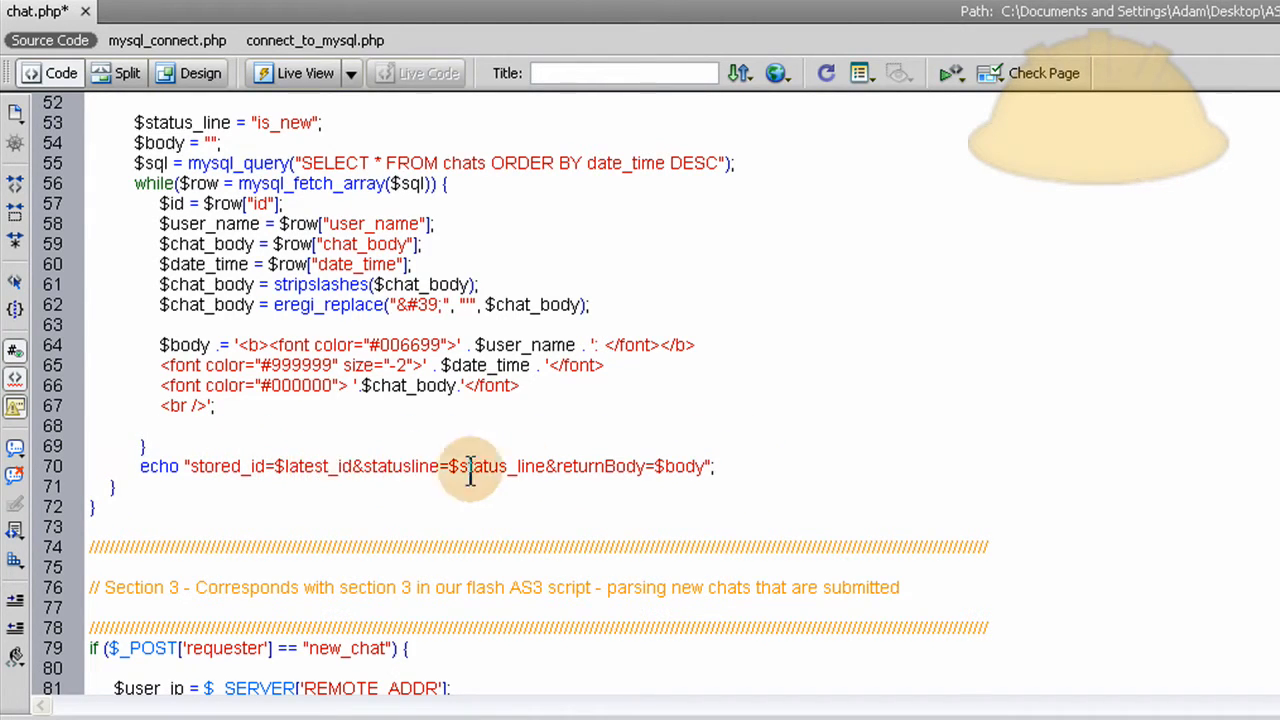
{"action": "left_click", "coordinate": [118, 486]}
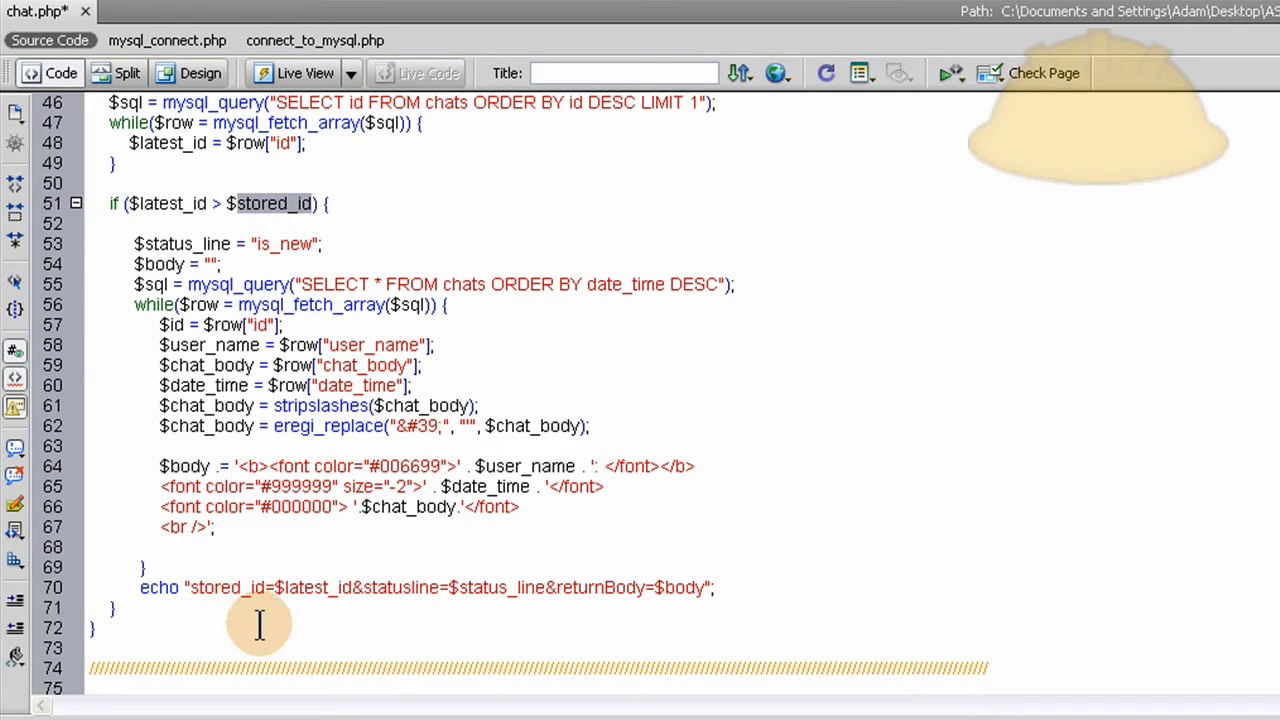
{"action": "scroll", "scroll_direction": "down", "scroll_amount": 3}
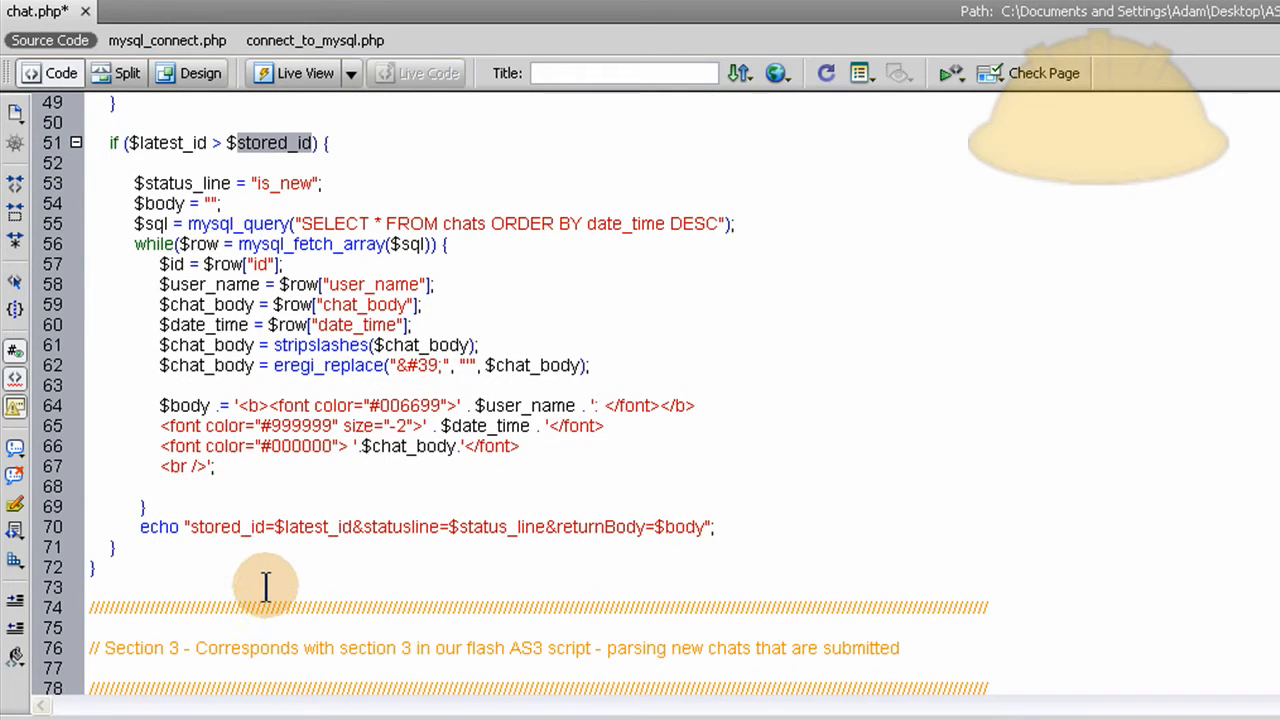
{"action": "mouse_move", "coordinate": [258, 584]}
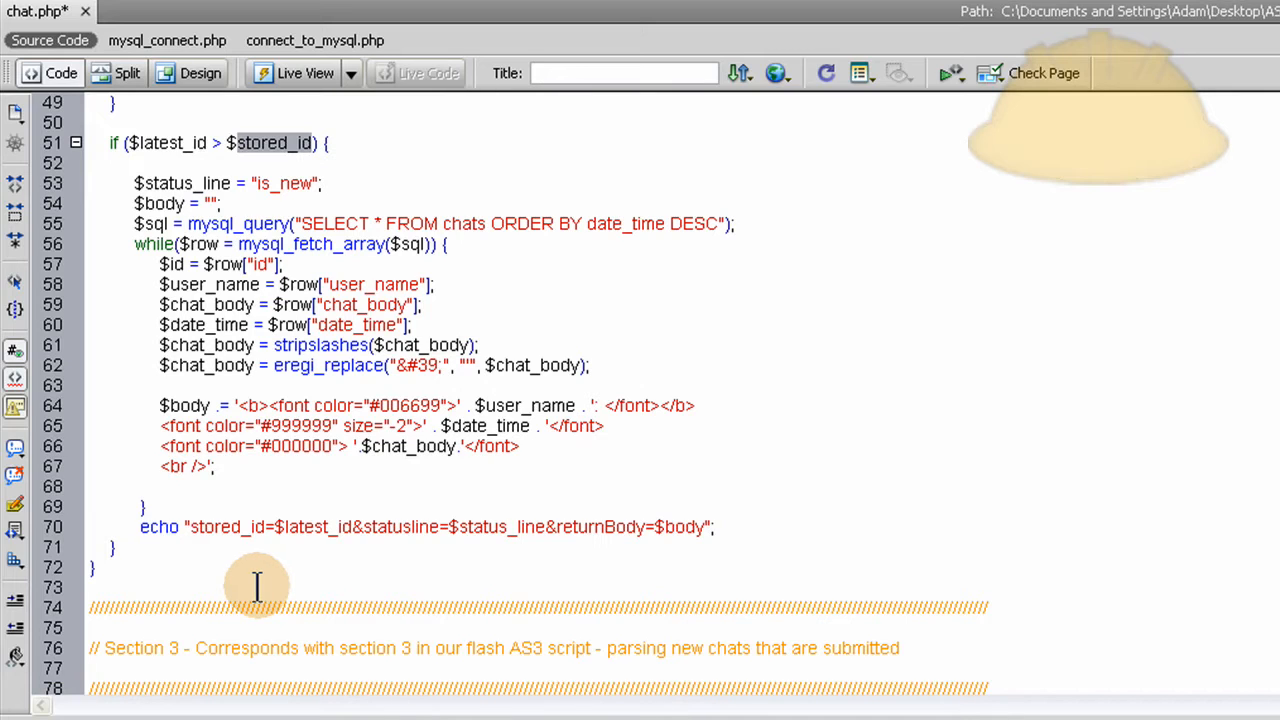
{"action": "mouse_move", "coordinate": [256, 572]}
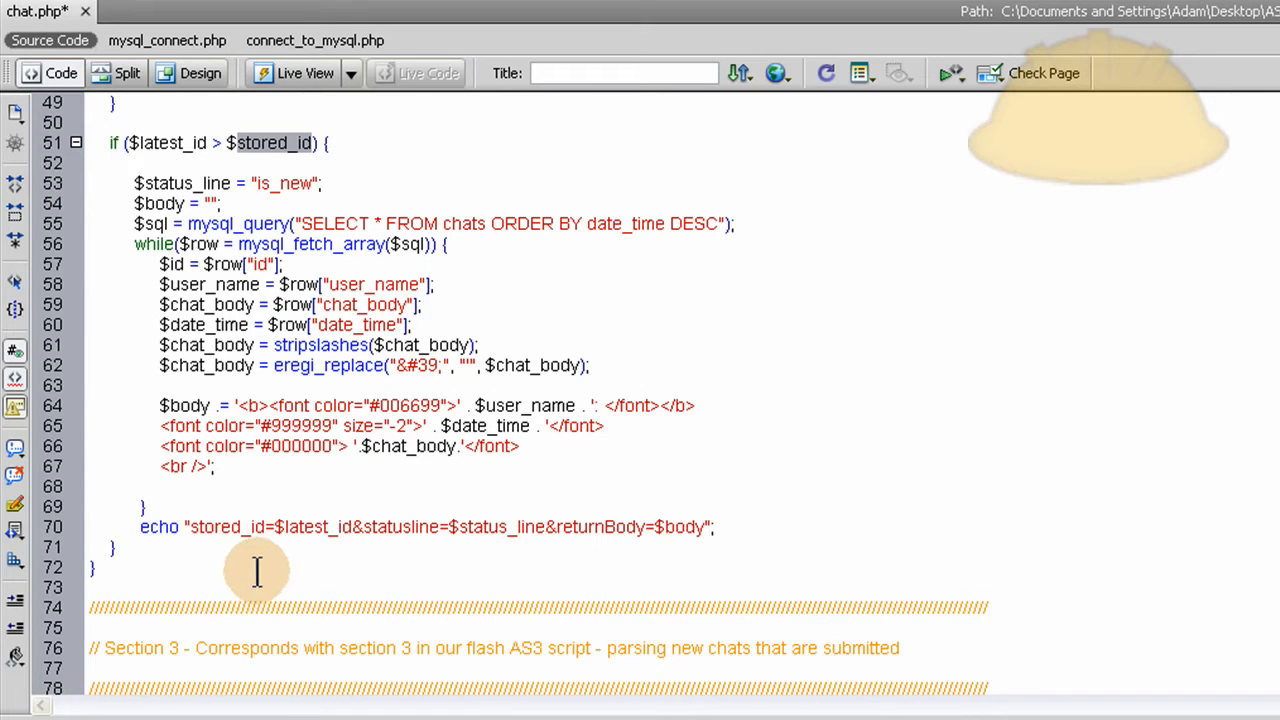
{"action": "double_click", "coordinate": [168, 144]}
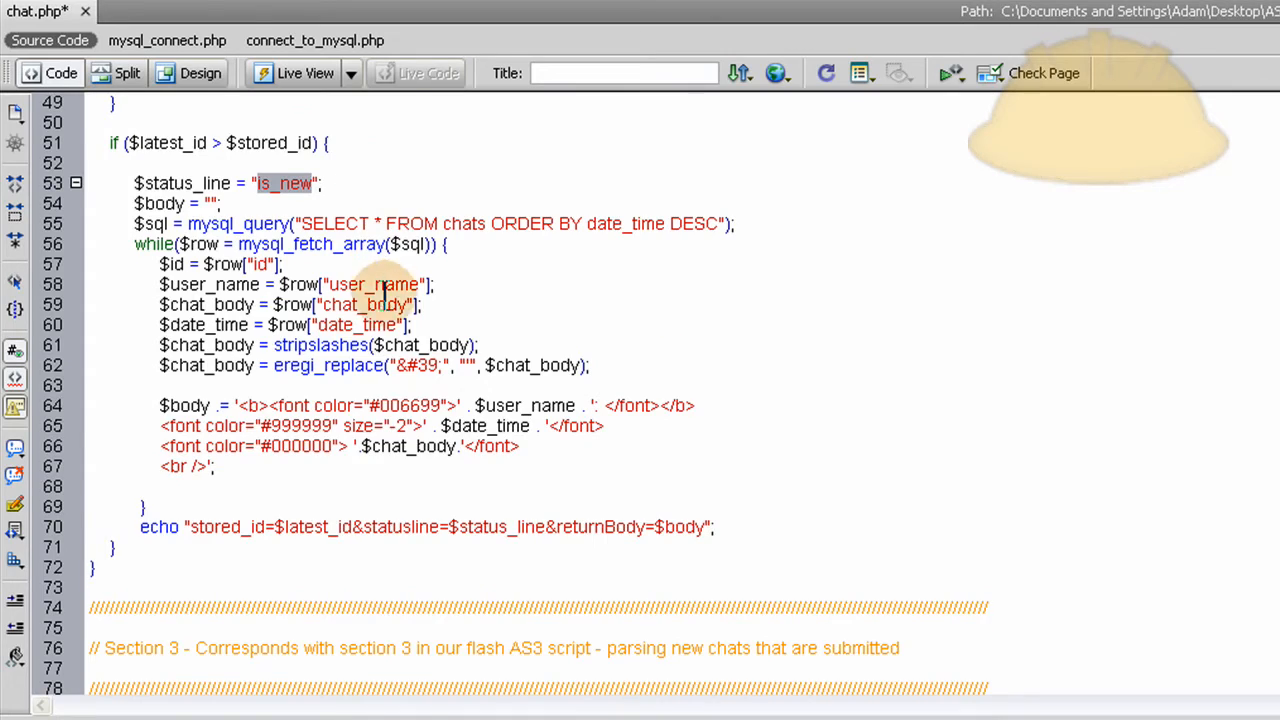
{"action": "scroll", "scroll_direction": "down", "scroll_amount": 3}
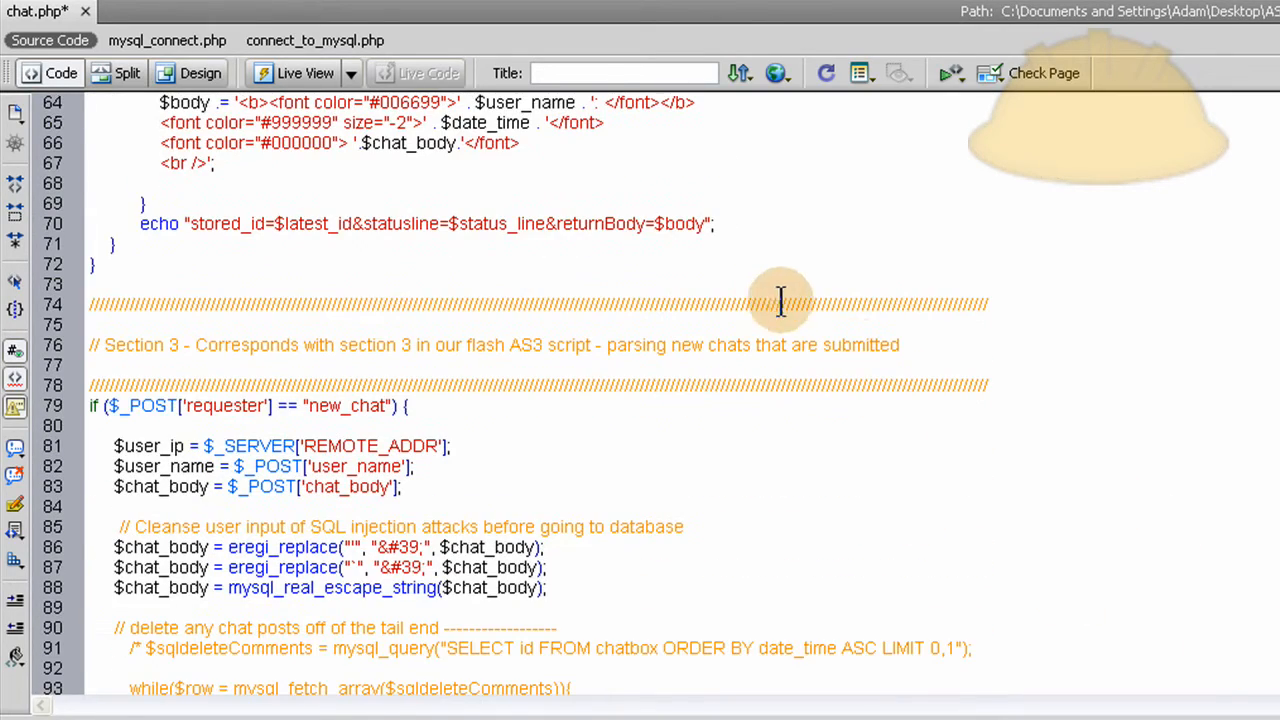
{"action": "scroll", "scroll_direction": "down", "scroll_amount": 3}
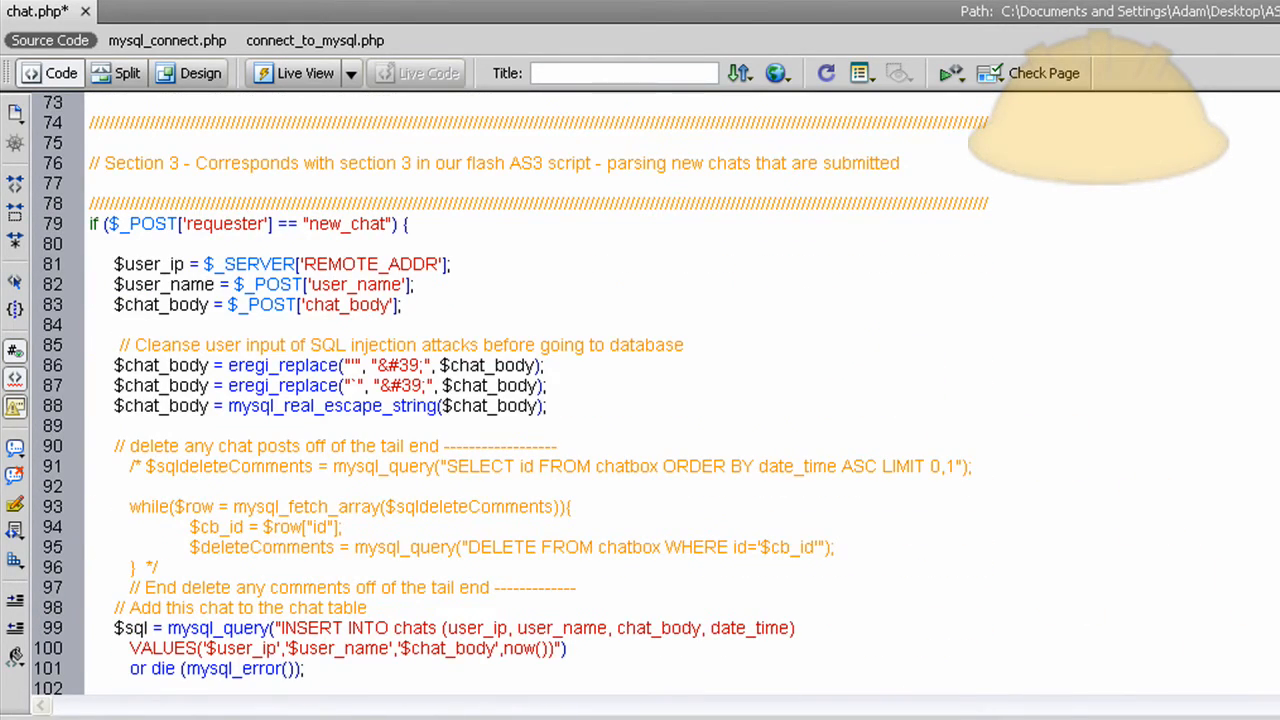
{"action": "scroll", "scroll_direction": "down", "scroll_amount": 3}
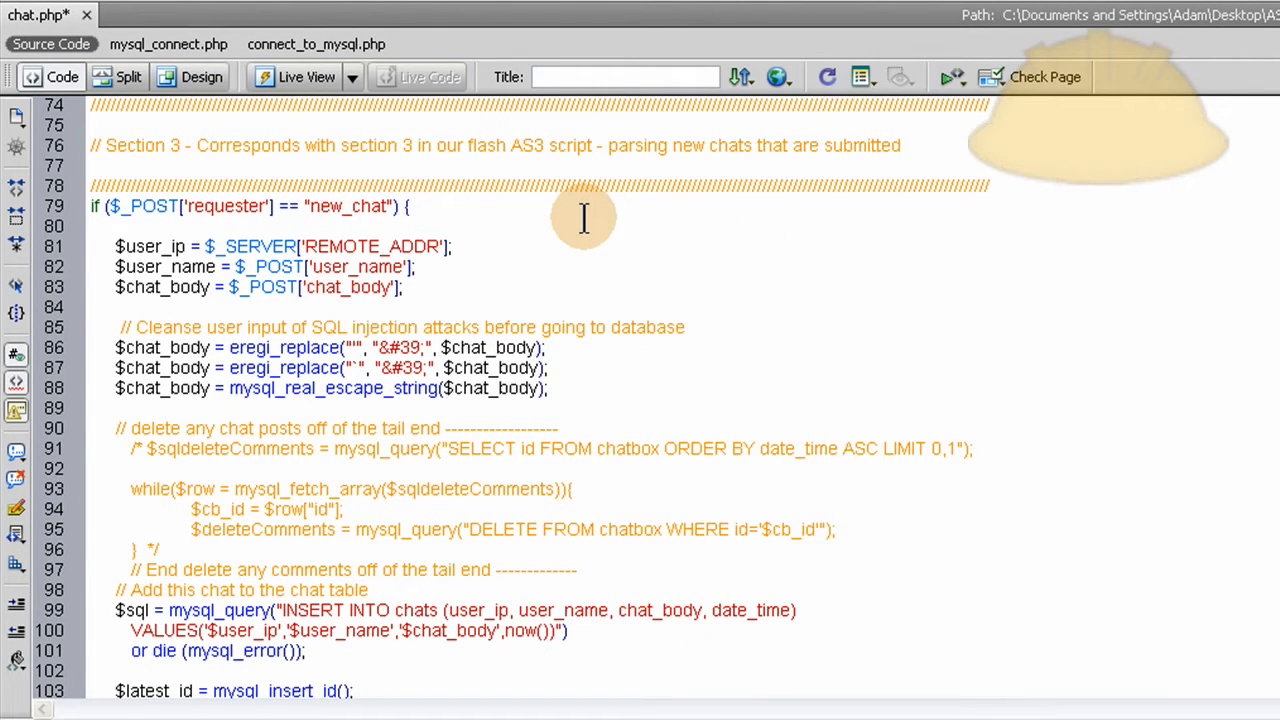
{"action": "mouse_move", "coordinate": [588, 216]}
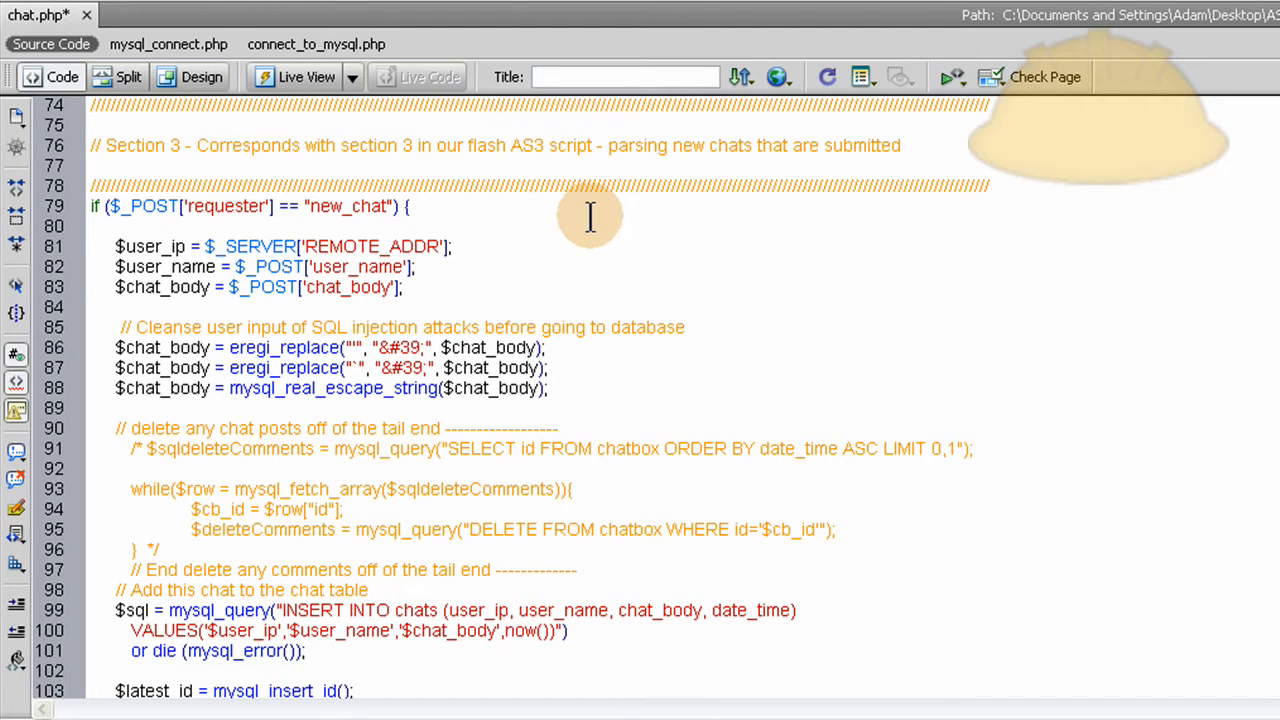
{"action": "mouse_move", "coordinate": [570, 258]}
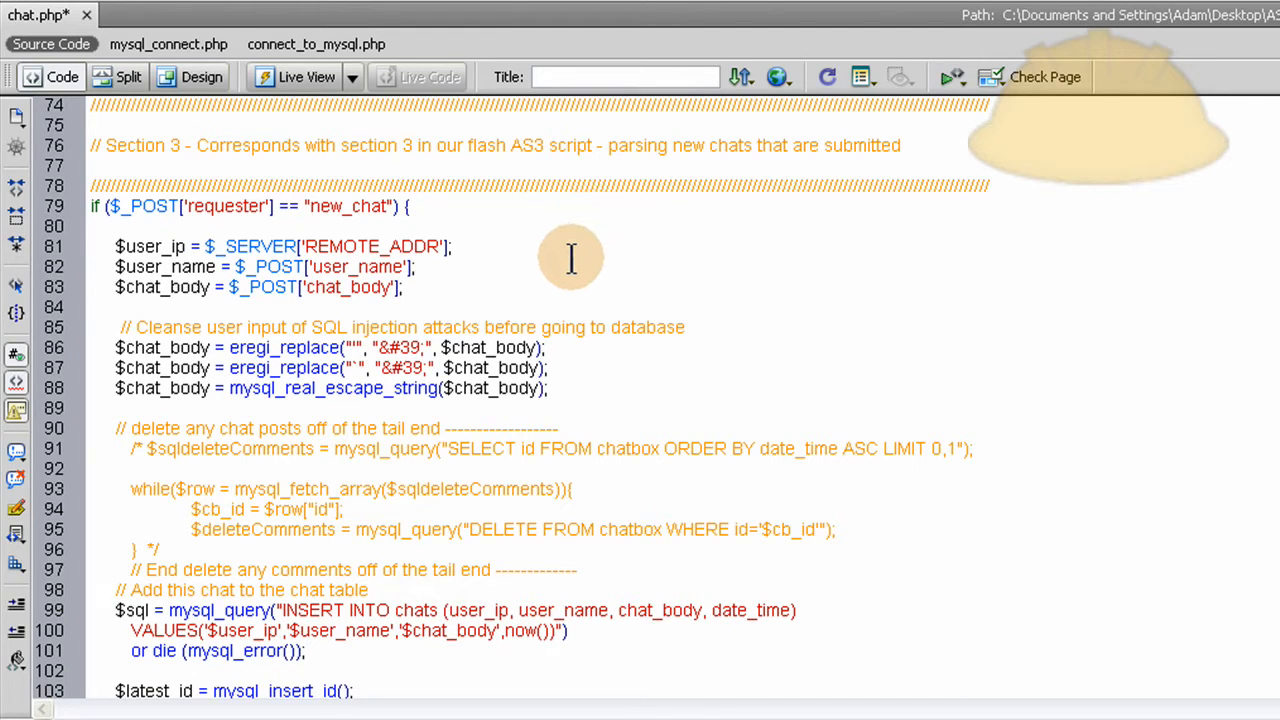
{"action": "mouse_move", "coordinate": [592, 252]}
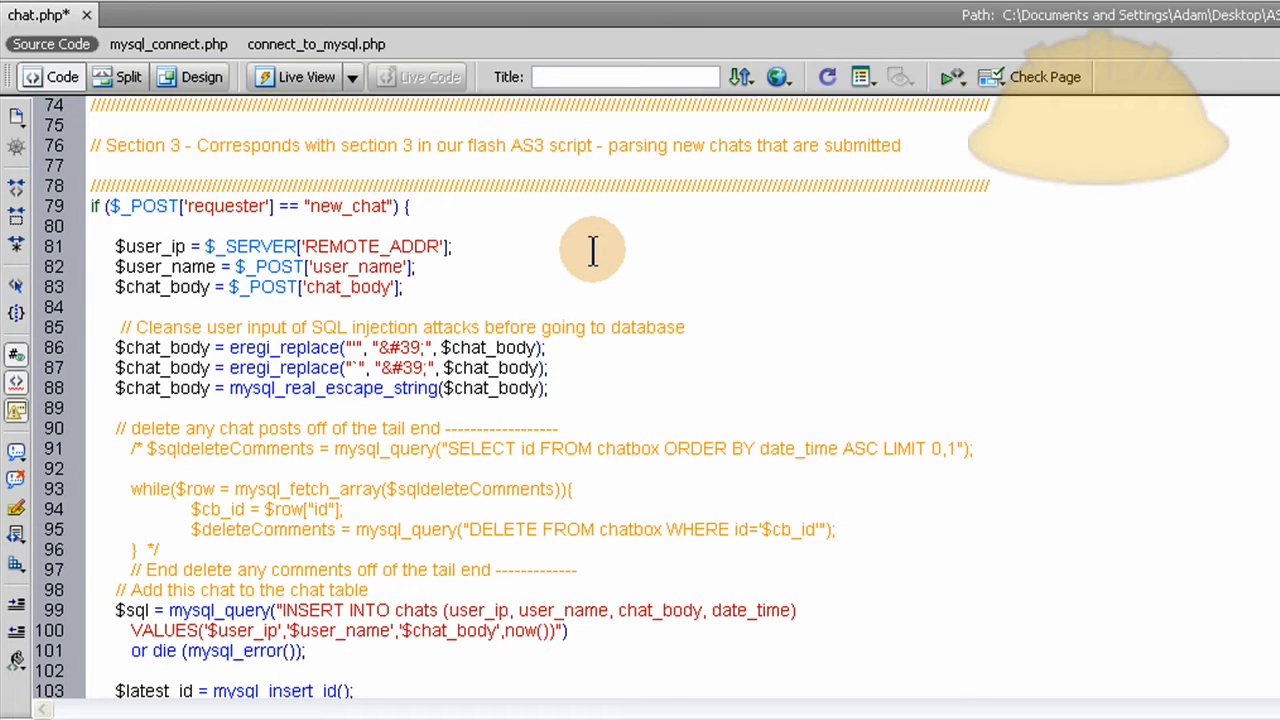
{"action": "mouse_move", "coordinate": [324, 220]}
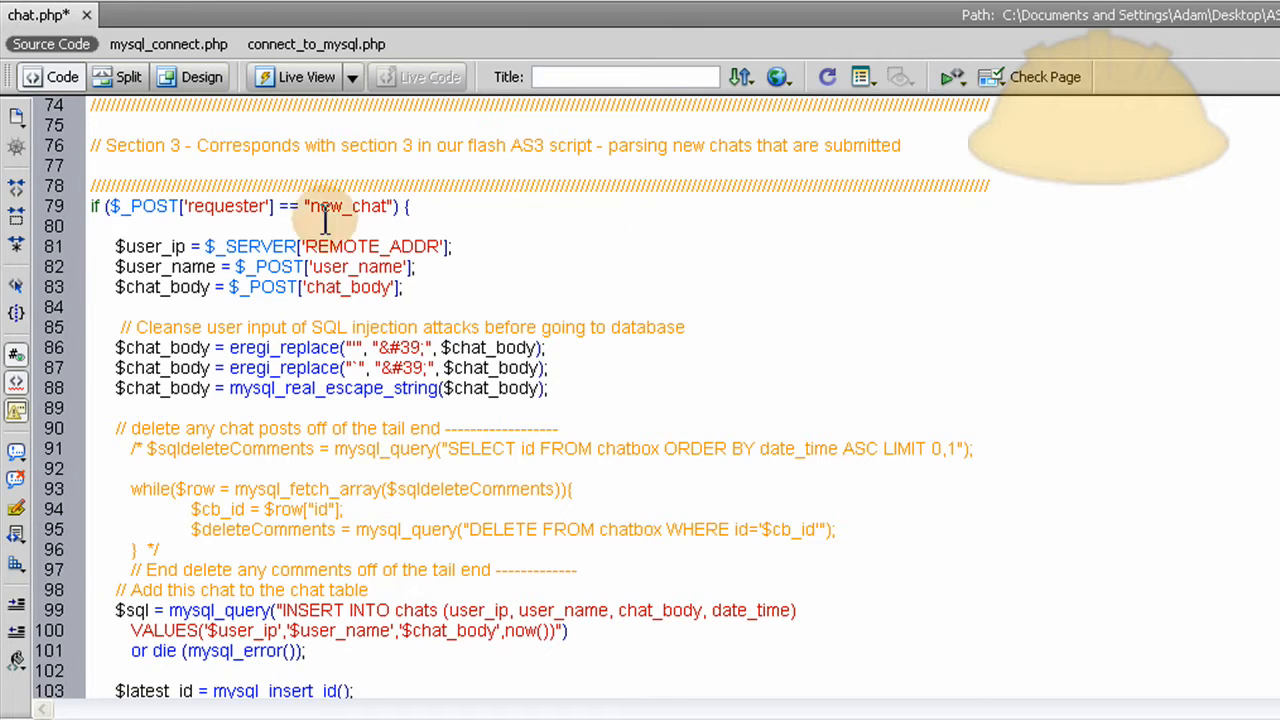
{"action": "mouse_move", "coordinate": [476, 280]}
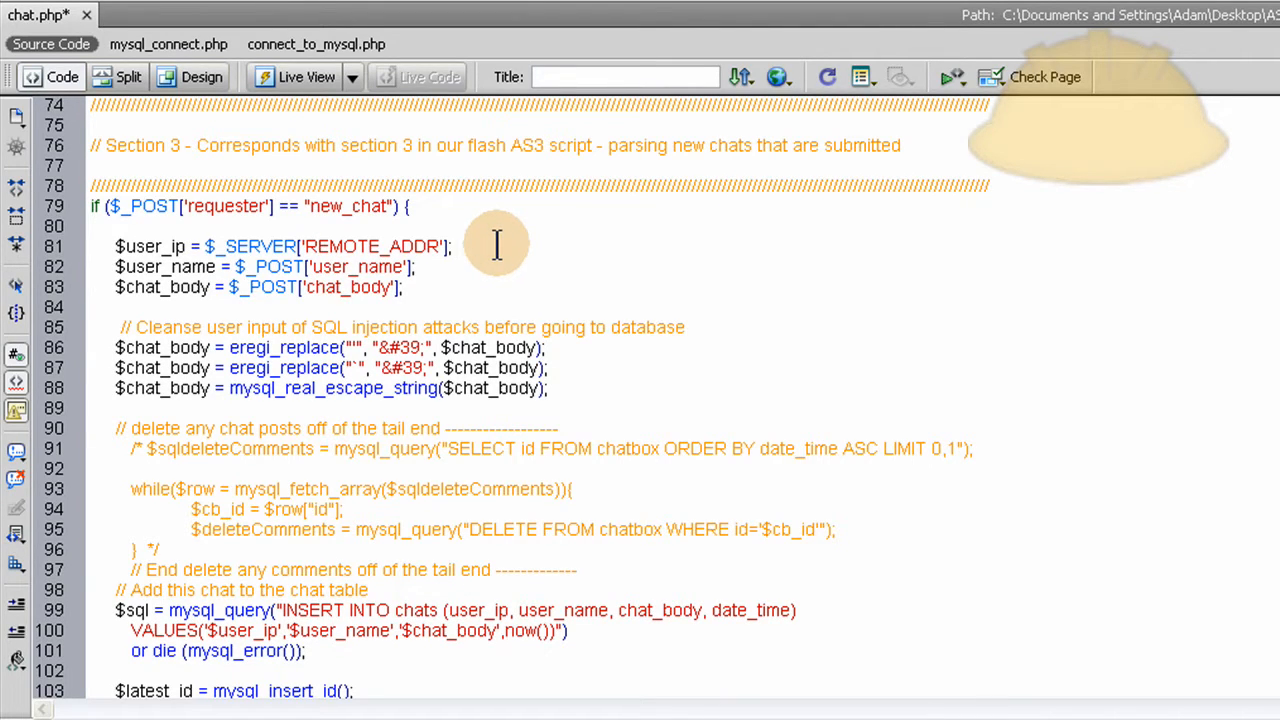
{"action": "left_click", "coordinate": [456, 246]}
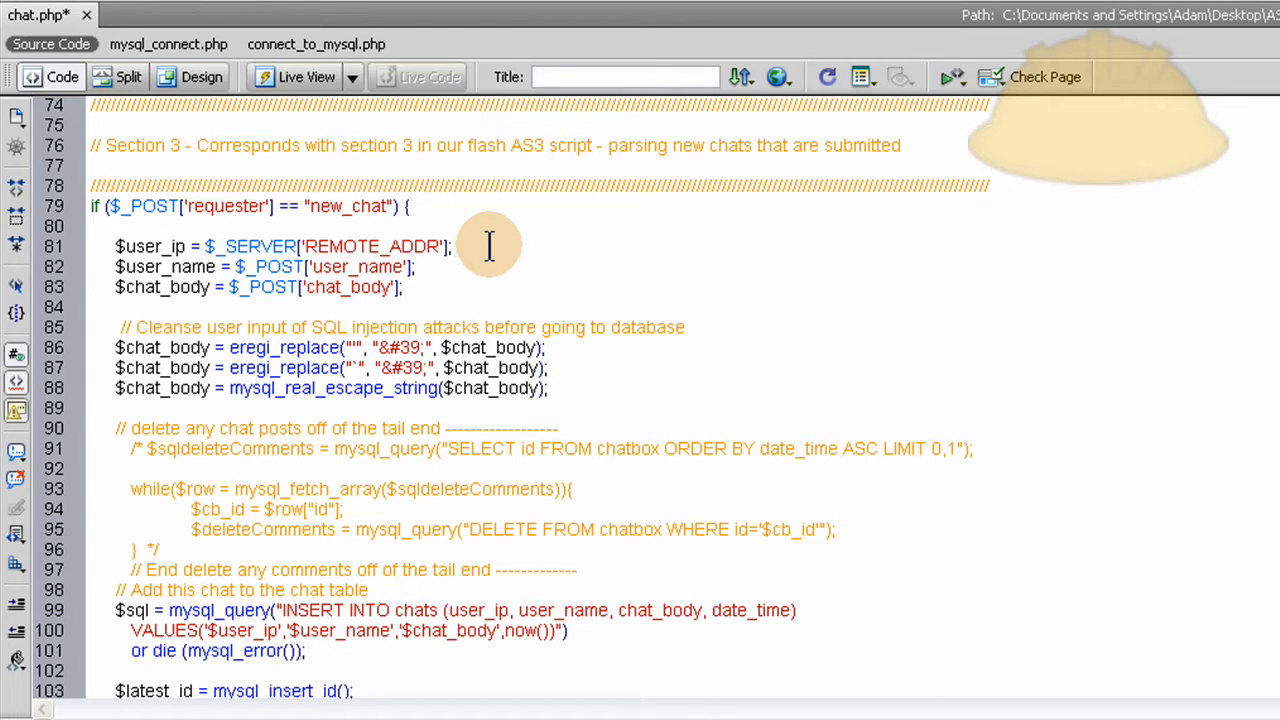
{"action": "mouse_move", "coordinate": [456, 246]}
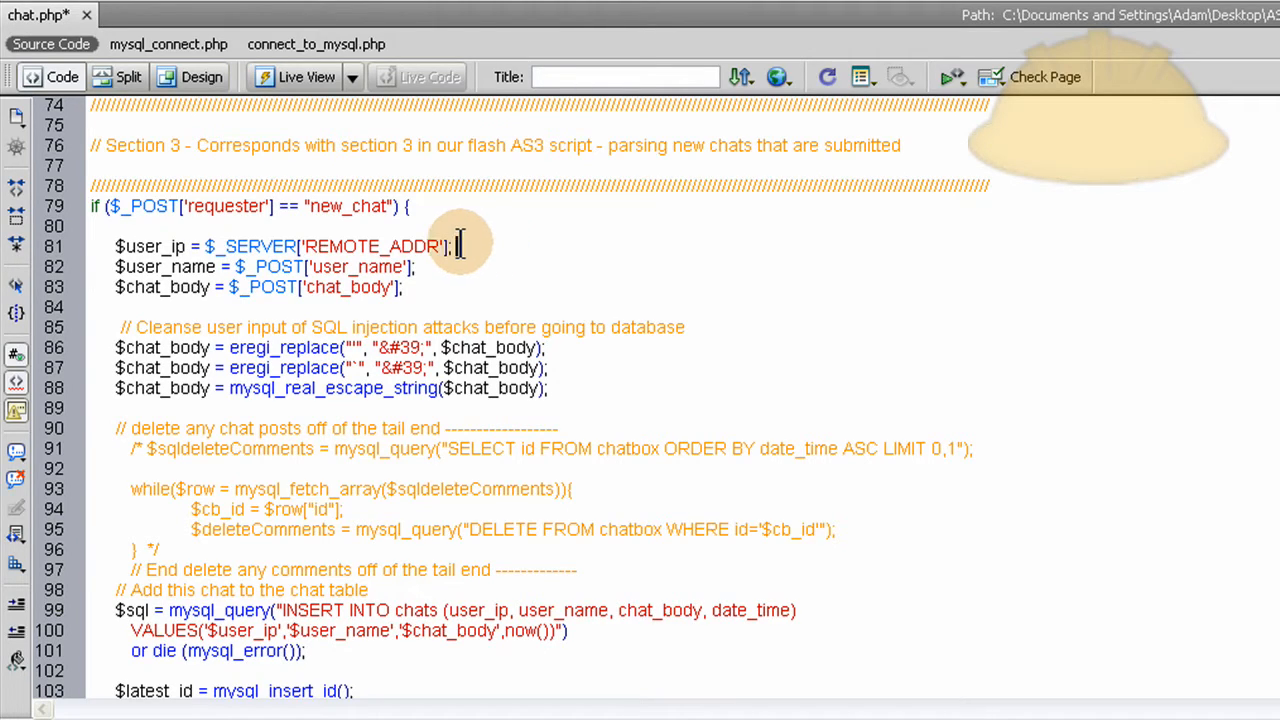
{"action": "mouse_move", "coordinate": [480, 262]}
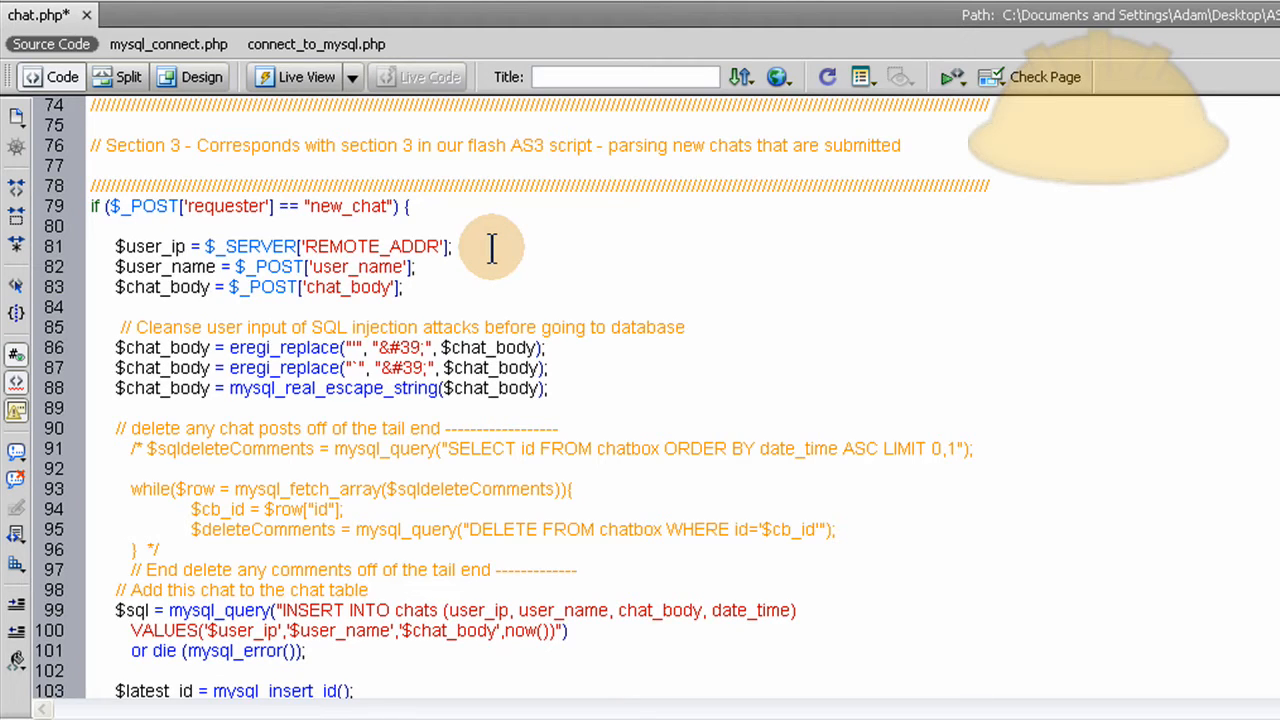
{"action": "left_click", "coordinate": [456, 246]}
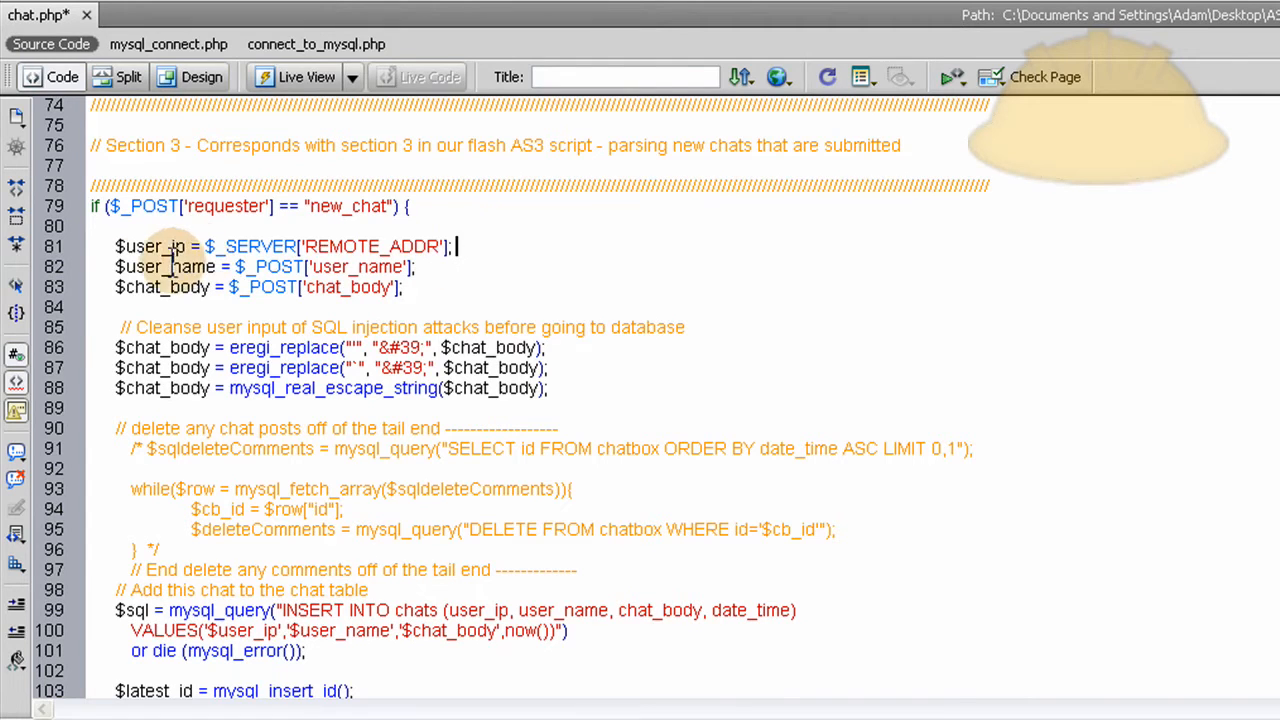
{"action": "double_click", "coordinate": [356, 266]}
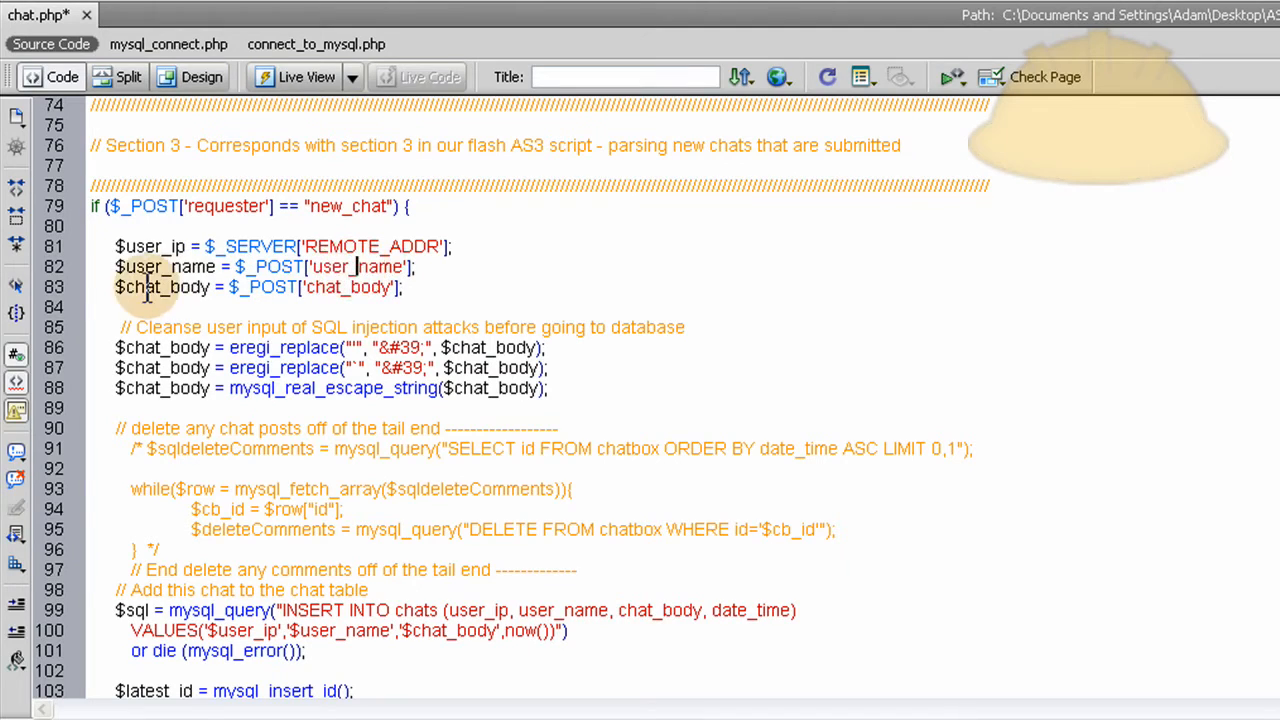
{"action": "double_click", "coordinate": [348, 288]}
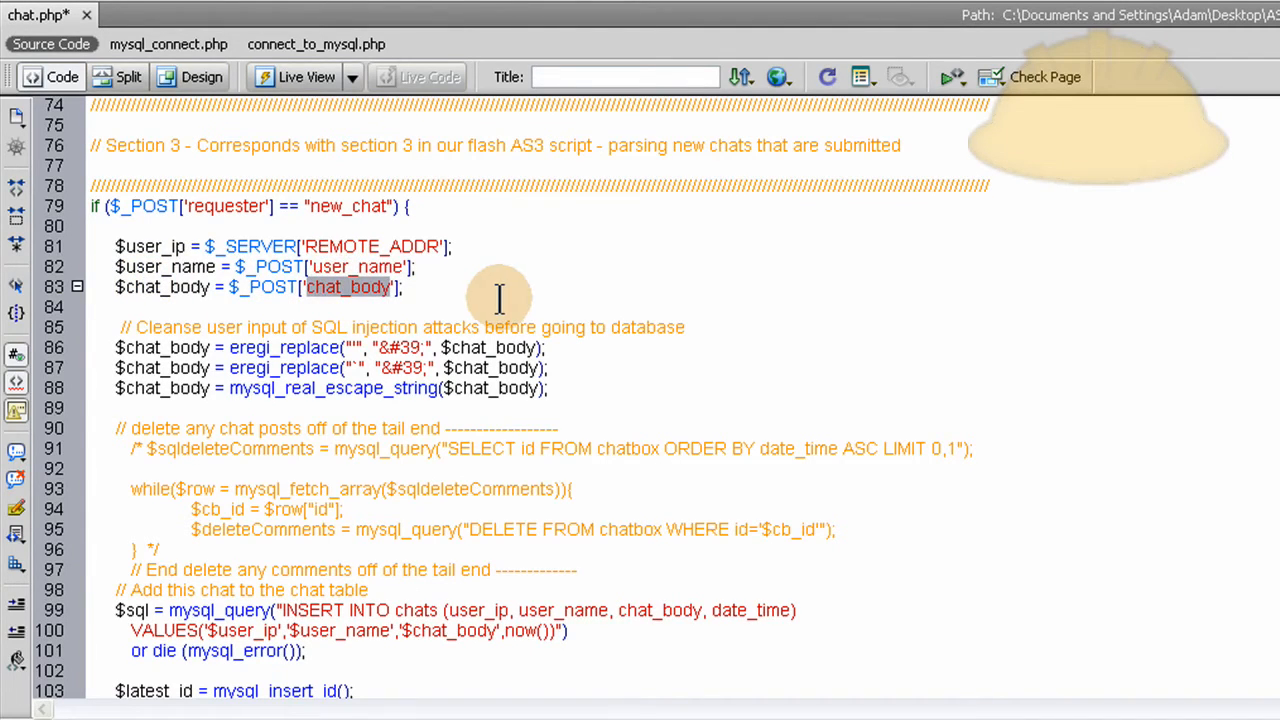
{"action": "scroll", "scroll_direction": "down", "scroll_amount": 3}
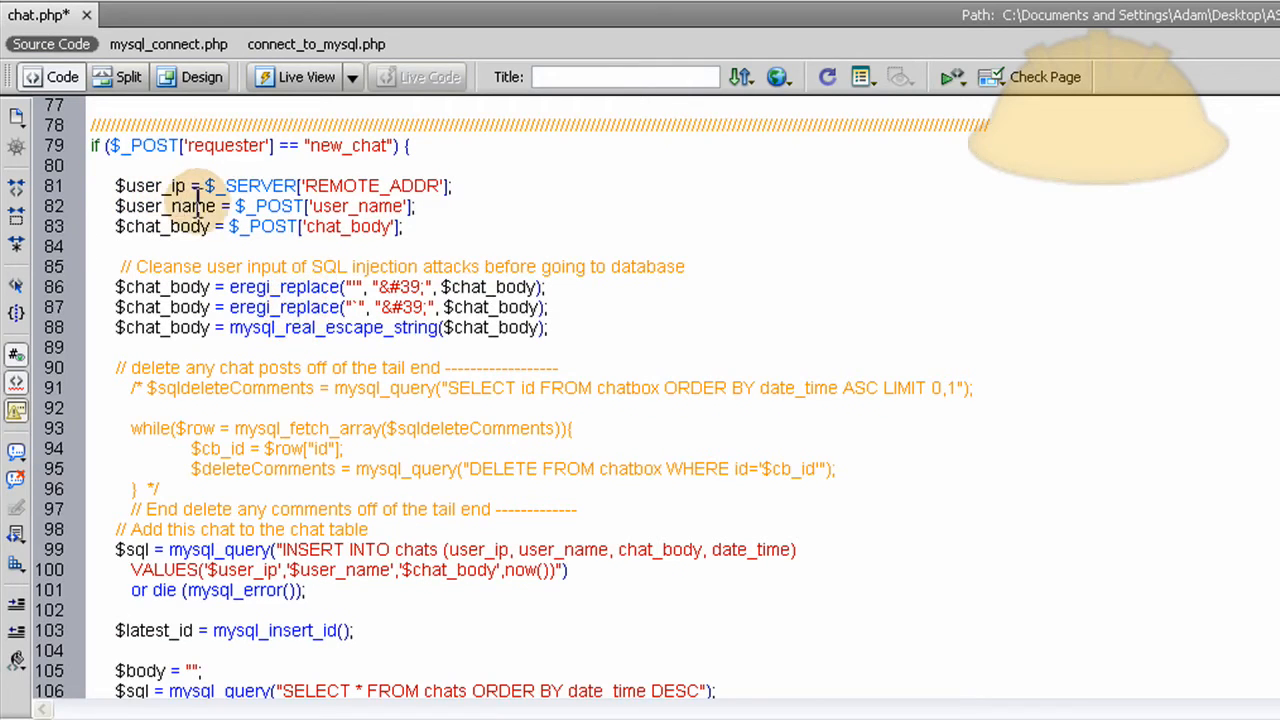
{"action": "scroll", "scroll_direction": "down", "scroll_amount": 3}
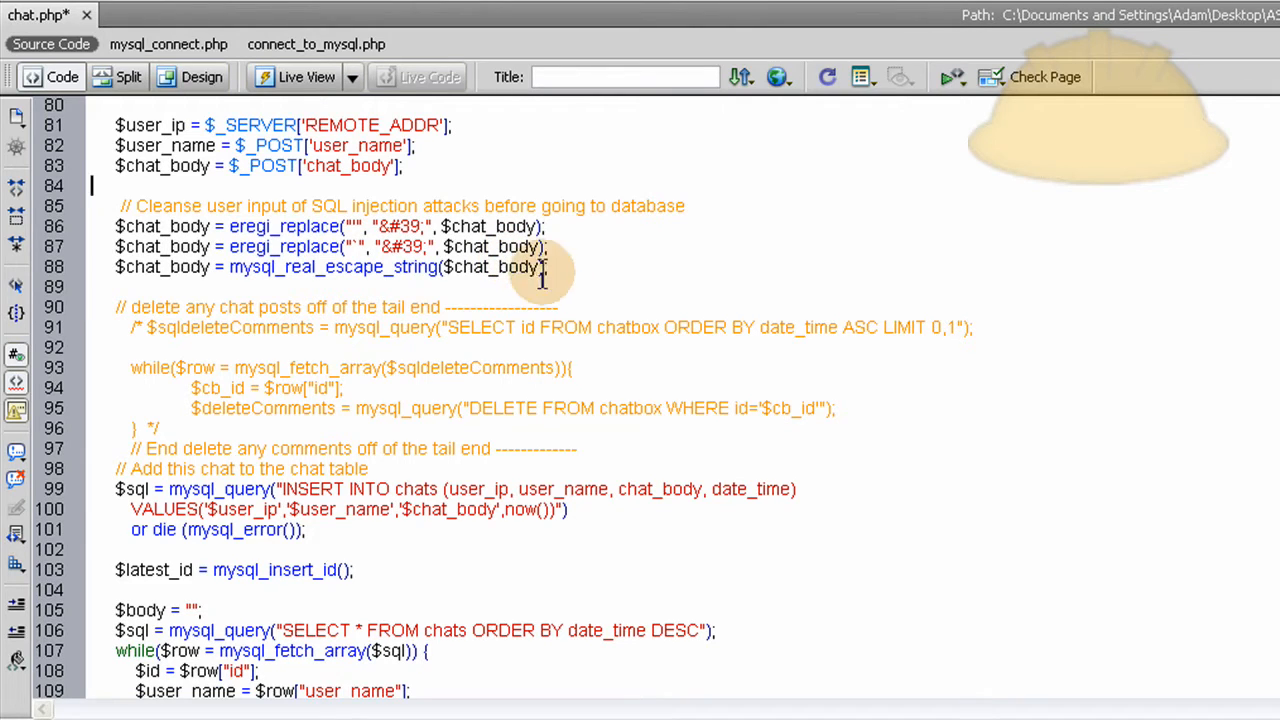
{"action": "left_click_drag", "start_coordinate": [116, 206], "coordinate": [548, 268]}
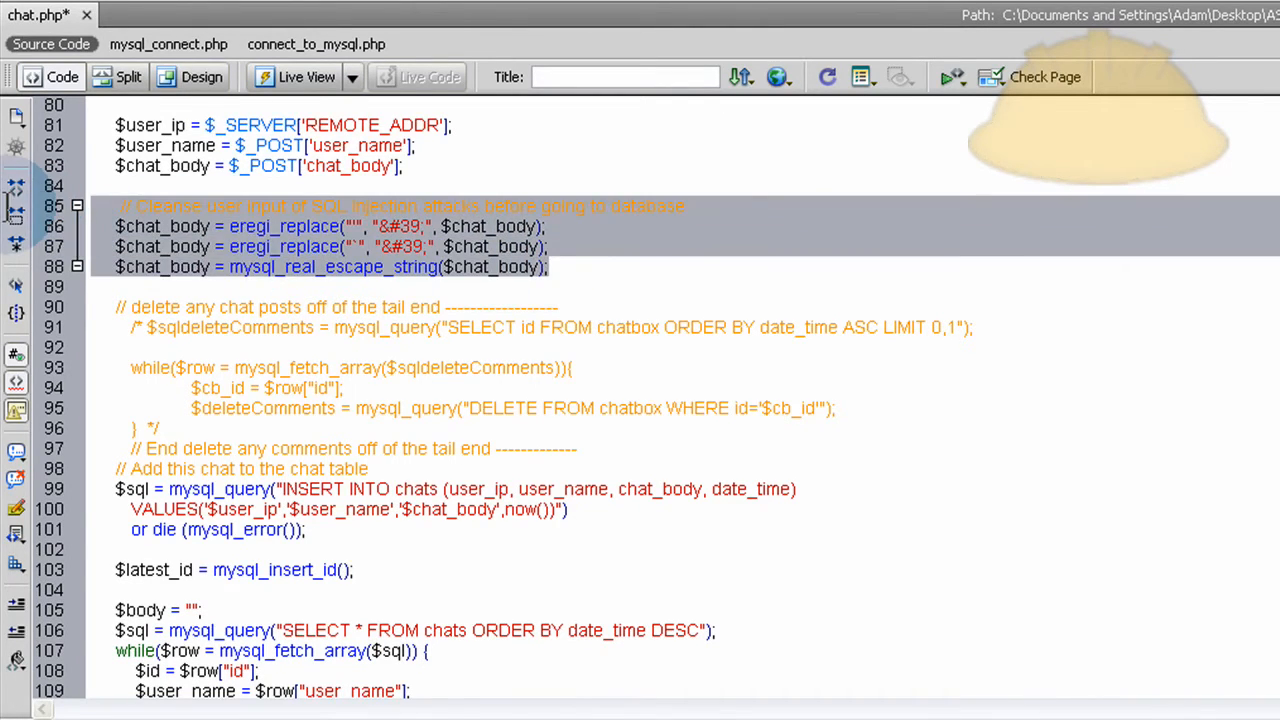
{"action": "left_click", "coordinate": [556, 268]}
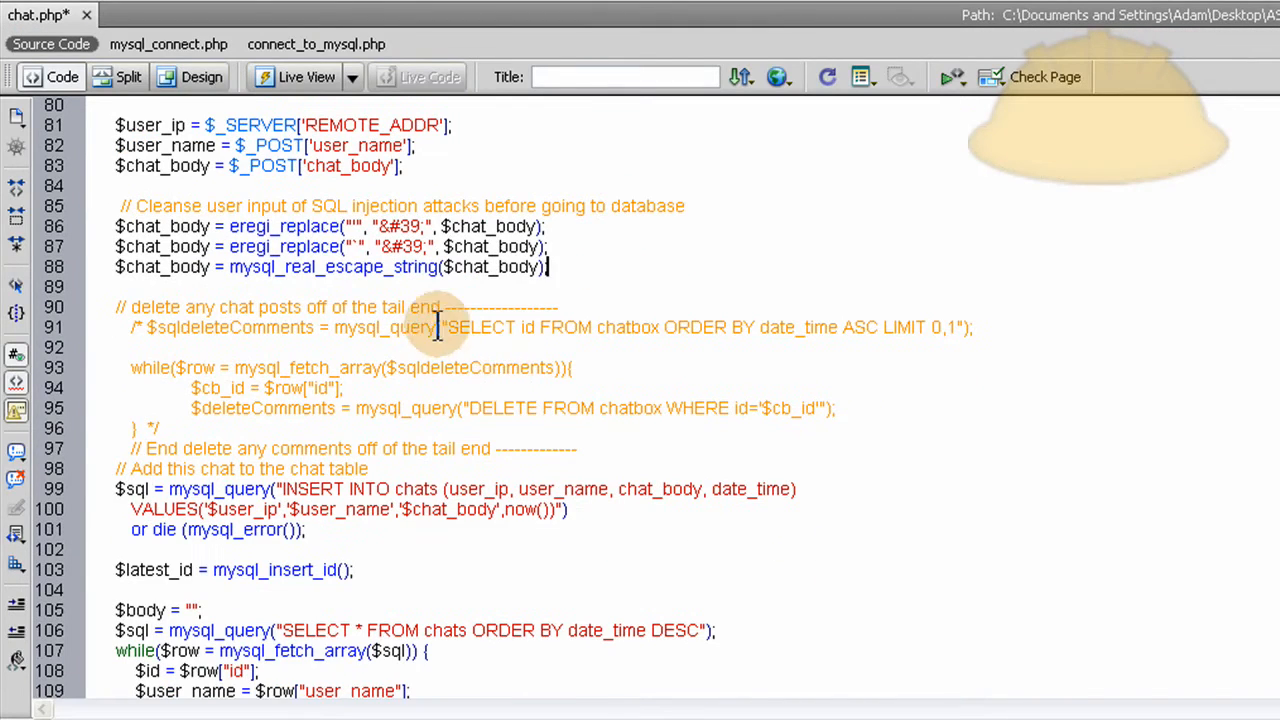
{"action": "scroll", "scroll_direction": "down", "scroll_amount": 3}
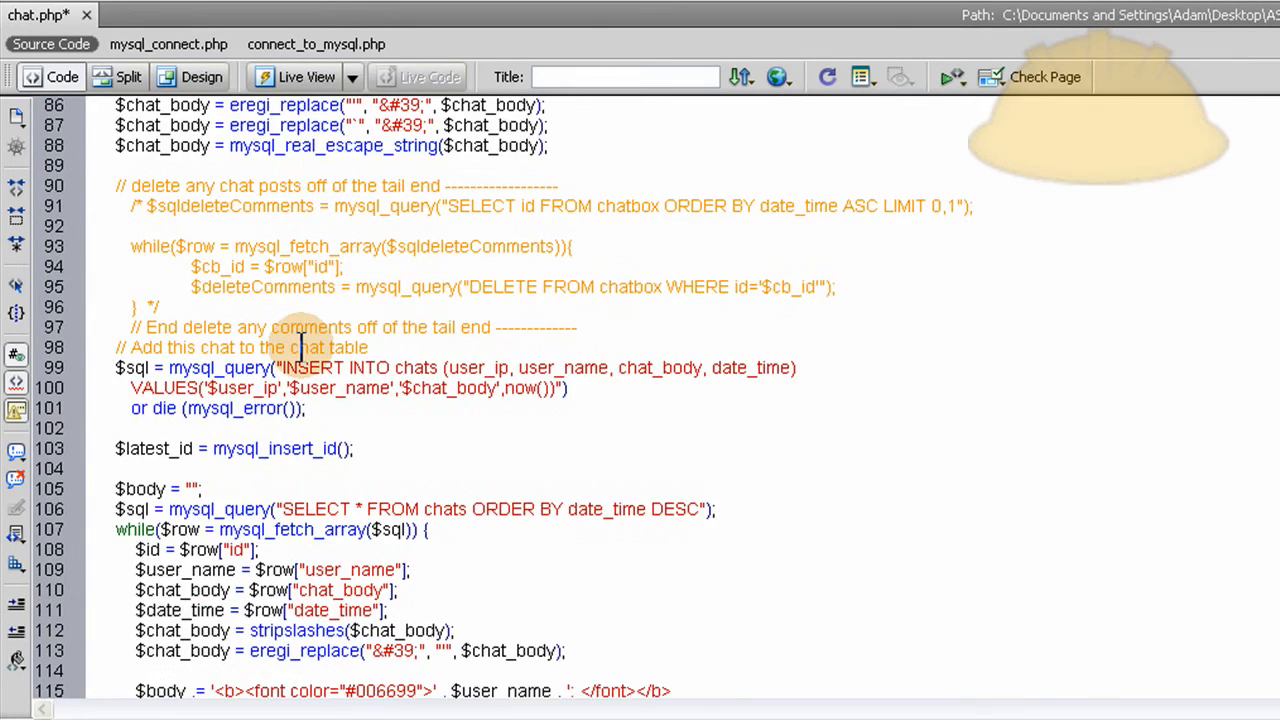
{"action": "scroll", "scroll_direction": "down", "scroll_amount": 3}
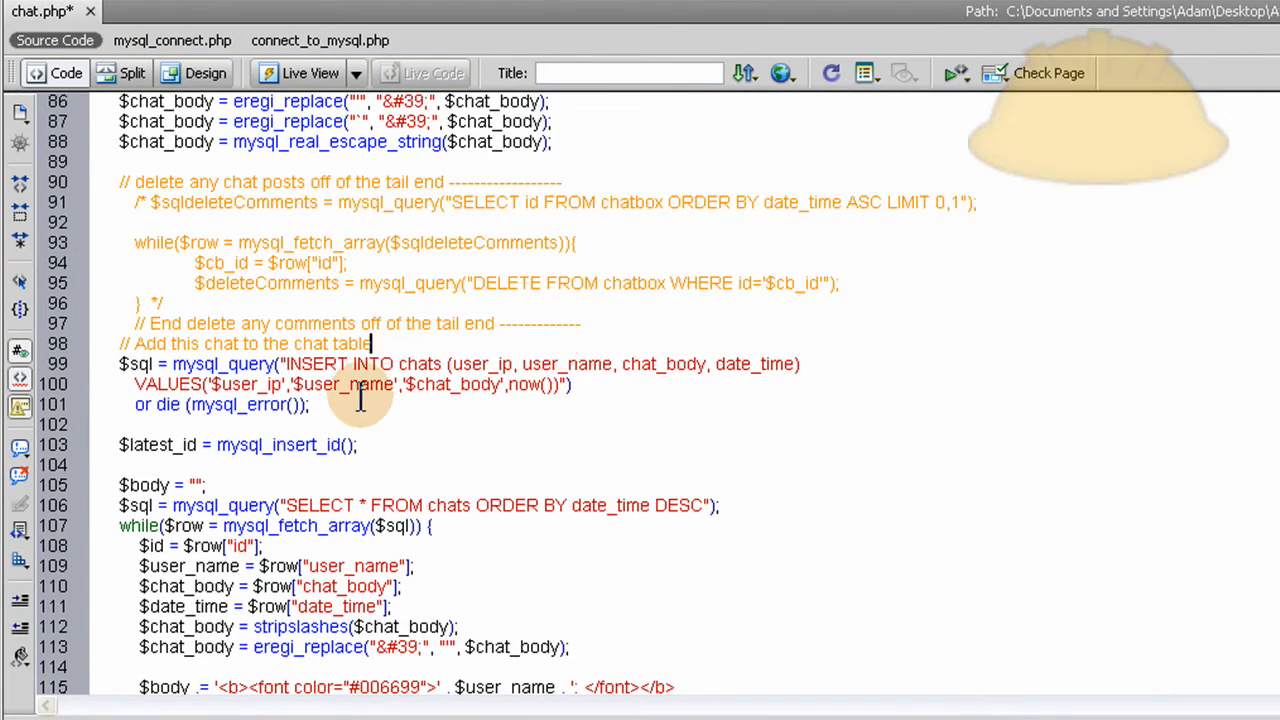
{"action": "scroll", "scroll_direction": "down", "scroll_amount": 3}
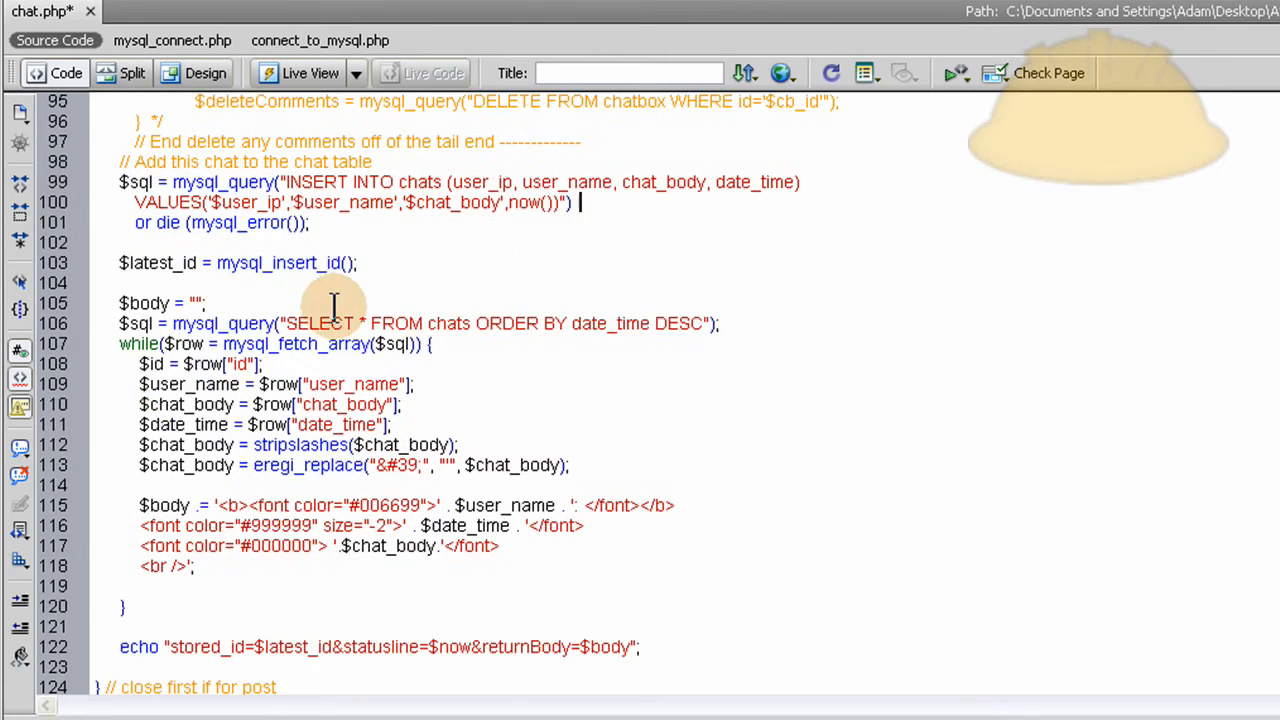
{"action": "double_click", "coordinate": [160, 264]}
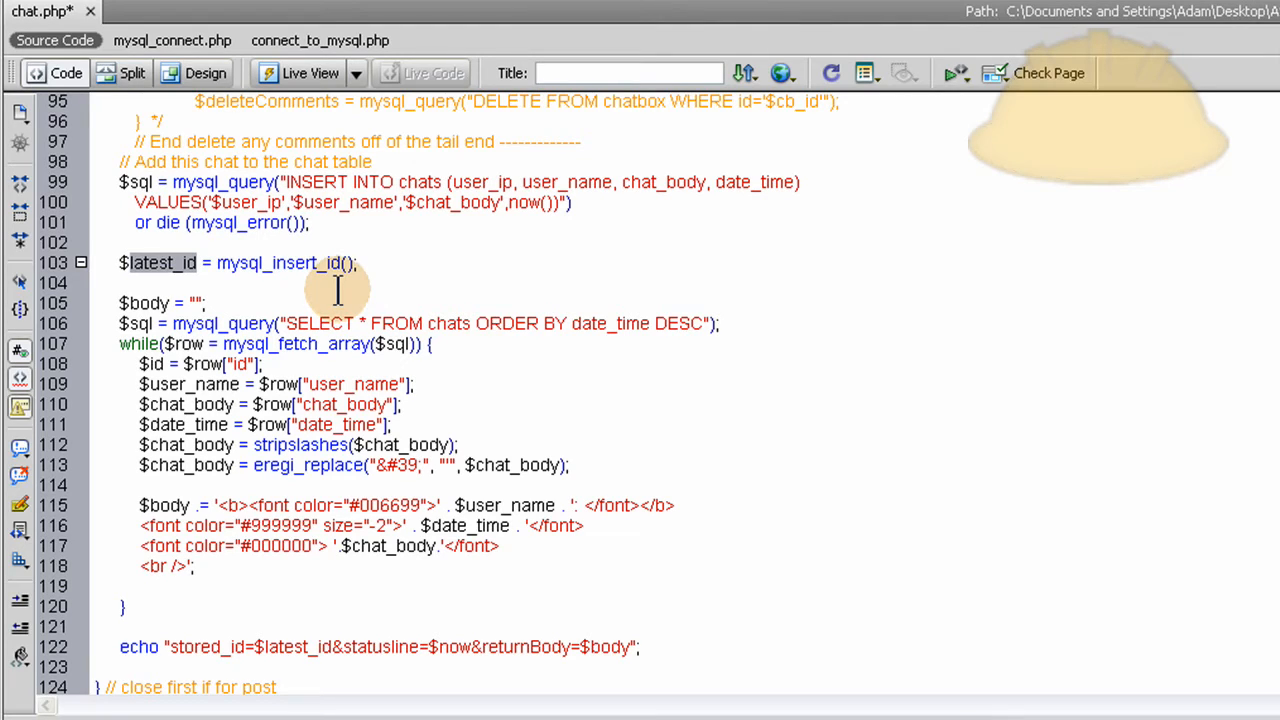
{"action": "double_click", "coordinate": [280, 264]}
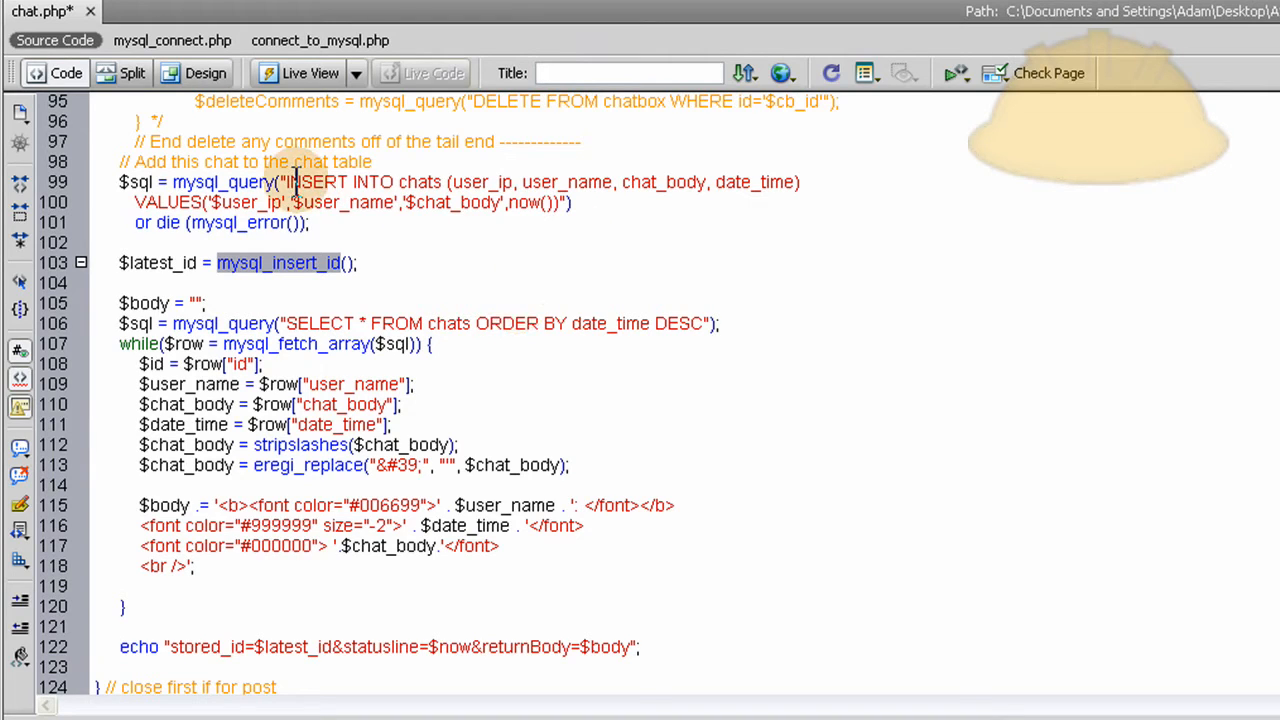
{"action": "double_click", "coordinate": [316, 182]}
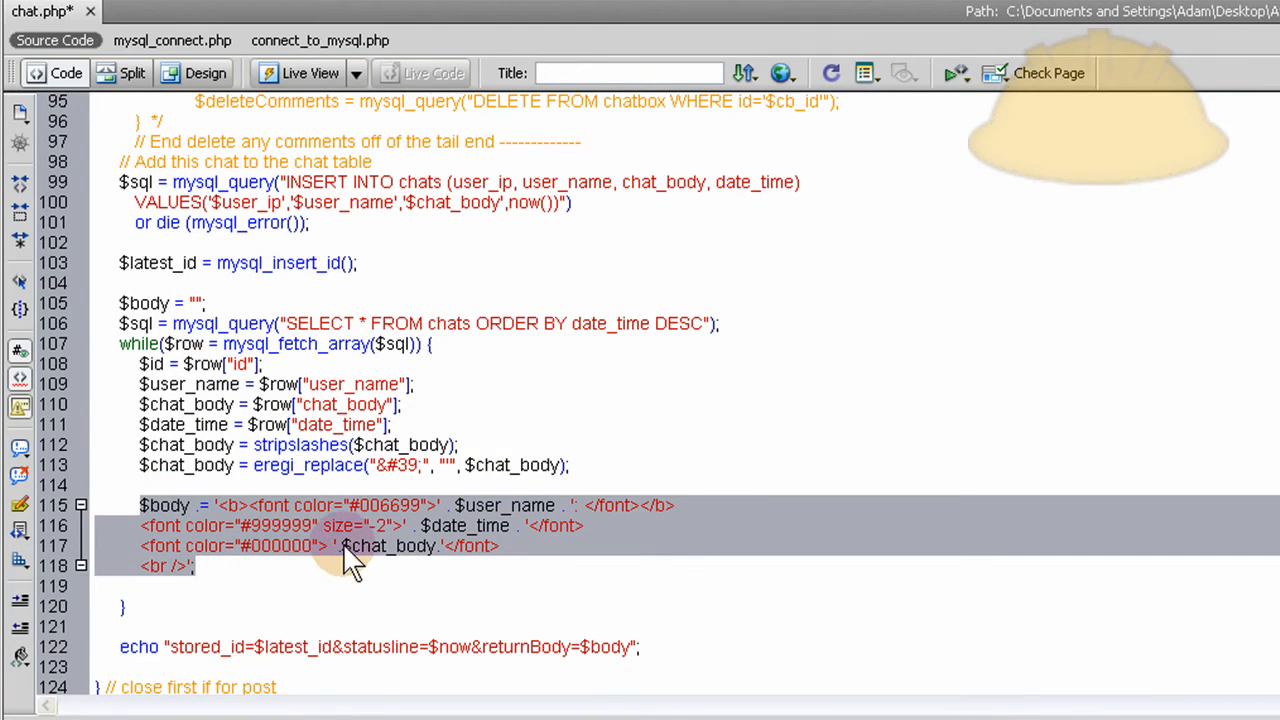
Replace $now in Section 3's final echo statusline with the placeholder text poopoo
{"action": "scroll", "scroll_direction": "down", "scroll_amount": 3}
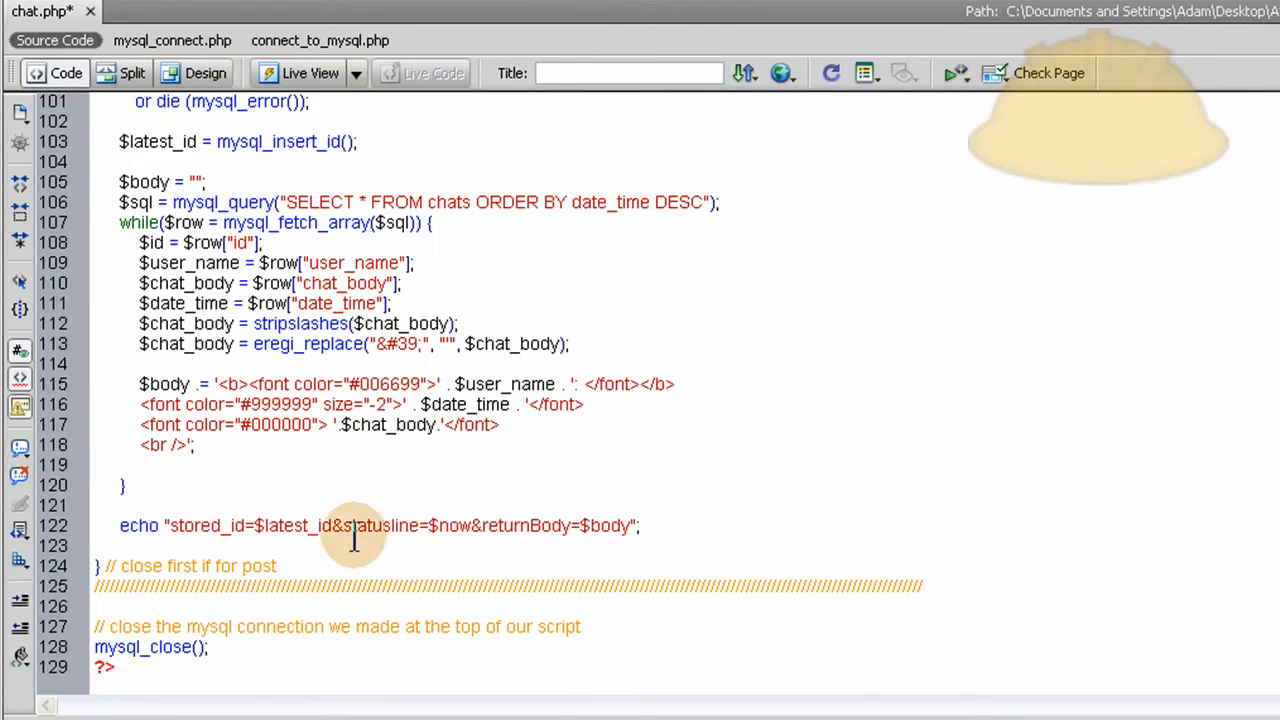
{"action": "double_click", "coordinate": [380, 524]}
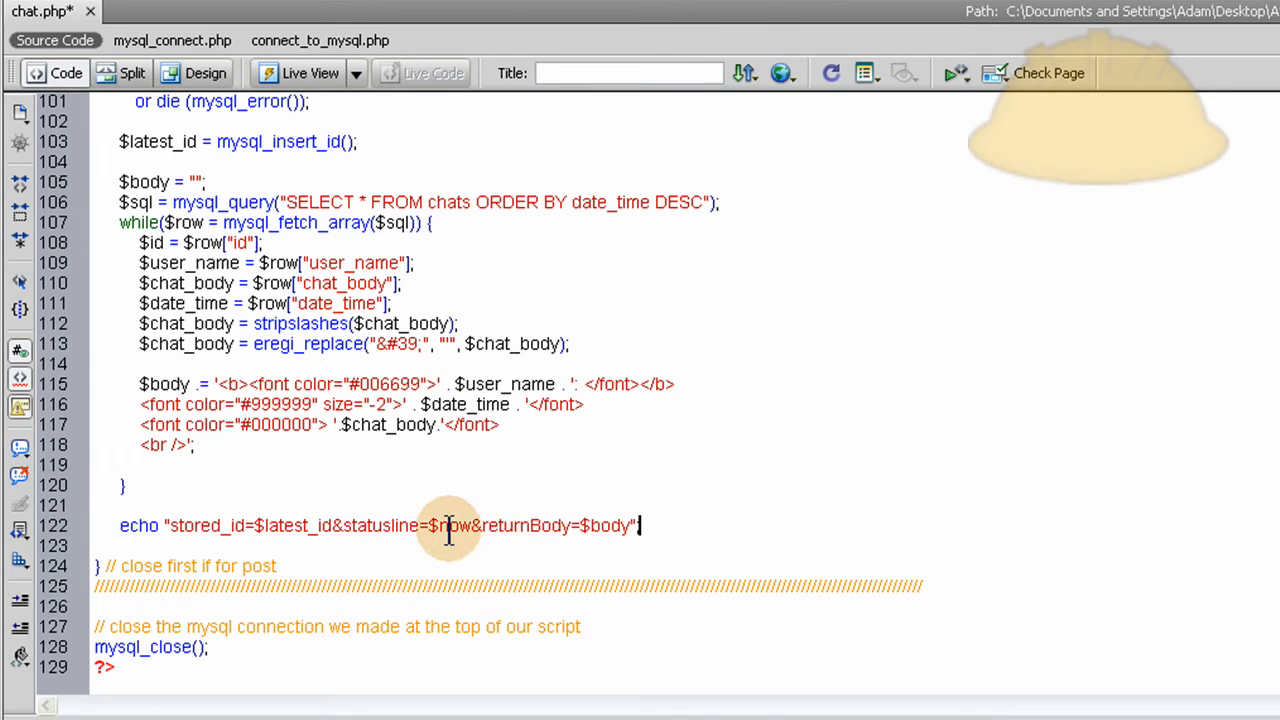
{"action": "double_click", "coordinate": [452, 524]}
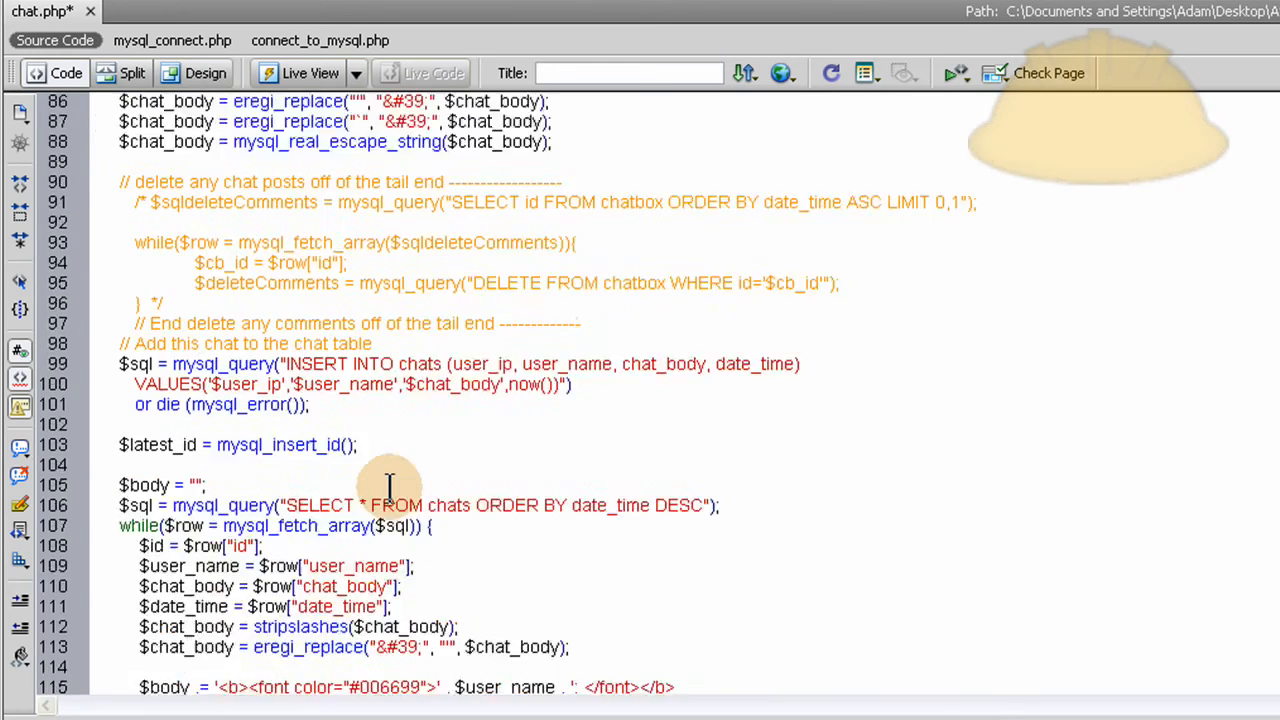
{"action": "scroll", "scroll_direction": "down", "scroll_amount": 3}
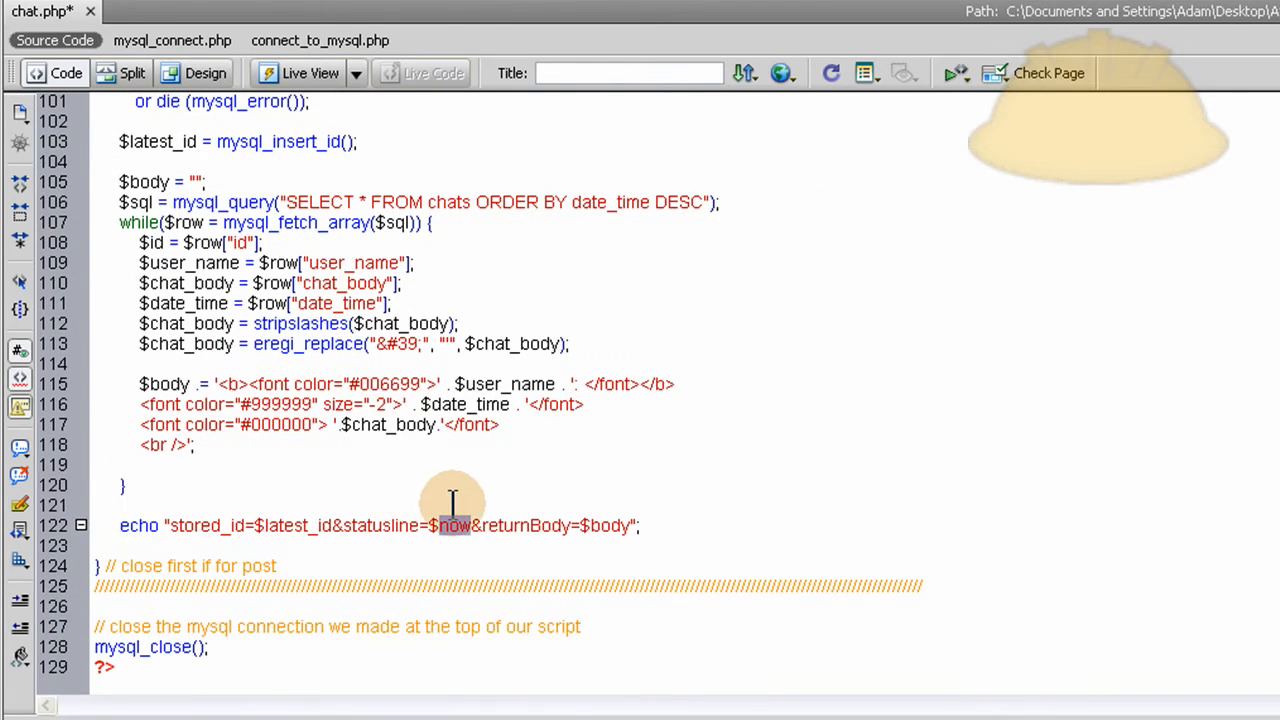
{"action": "mouse_move", "coordinate": [496, 500]}
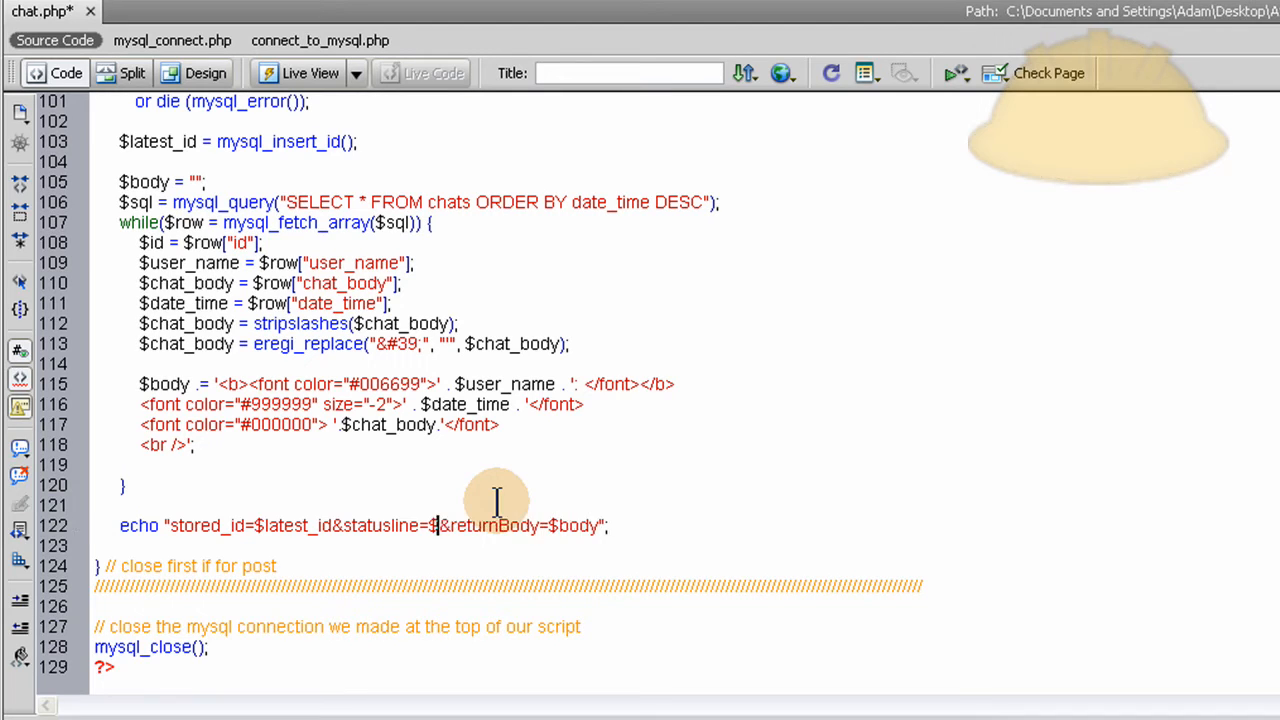
{"action": "type", "text": "poopoo"}
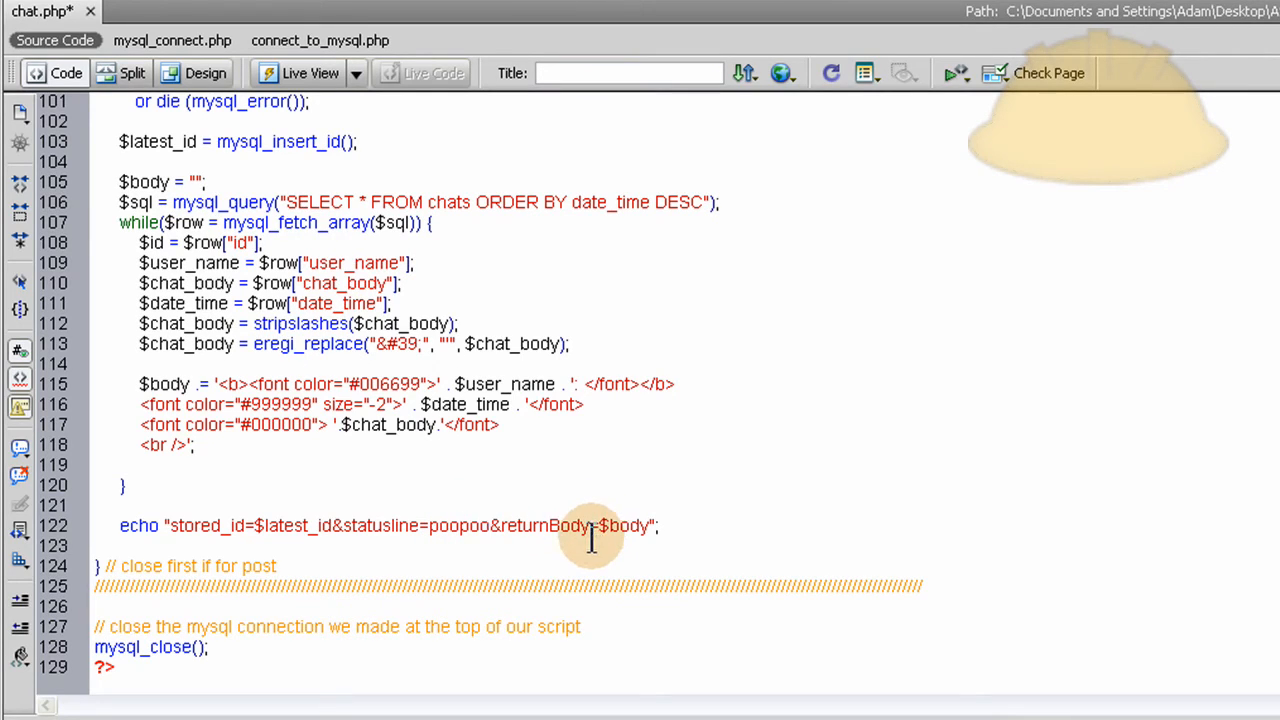
{"action": "left_click", "coordinate": [488, 524]}
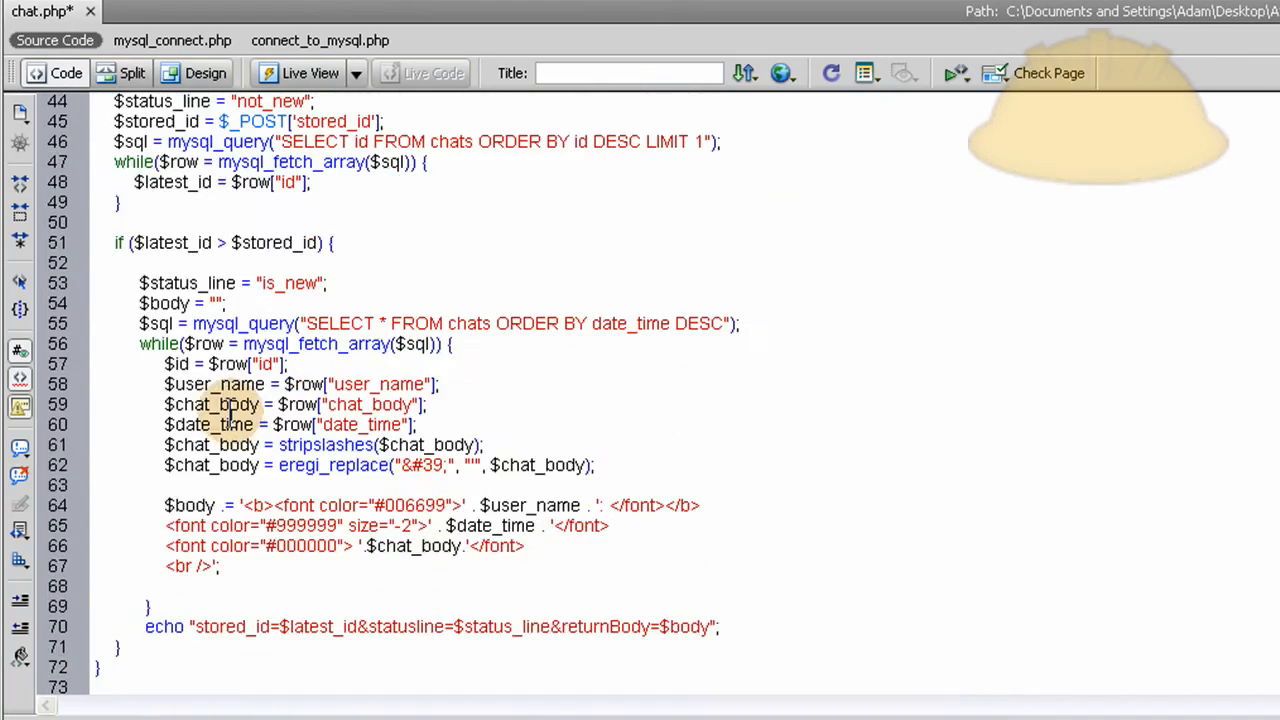
Remove the comment markers around the tail-end chat deletion block on lines 91-96
{"action": "scroll", "scroll_direction": "down", "scroll_amount": 3}
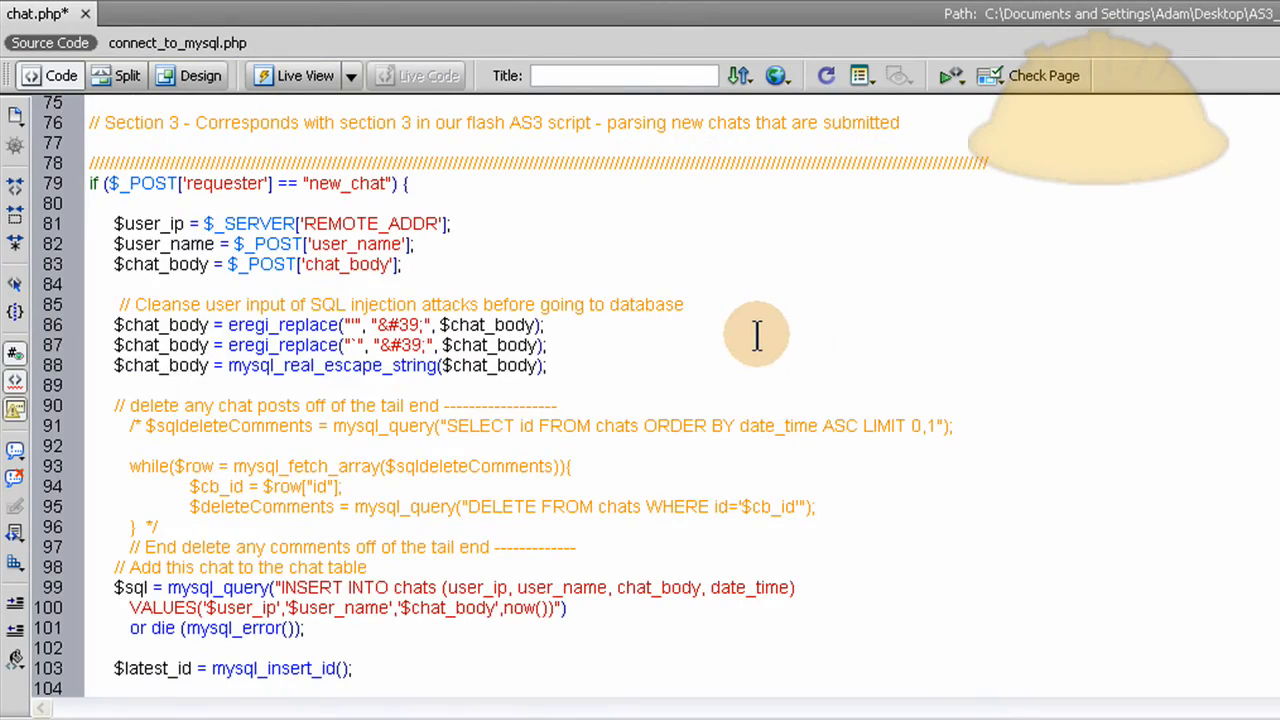
{"action": "left_click", "coordinate": [818, 508]}
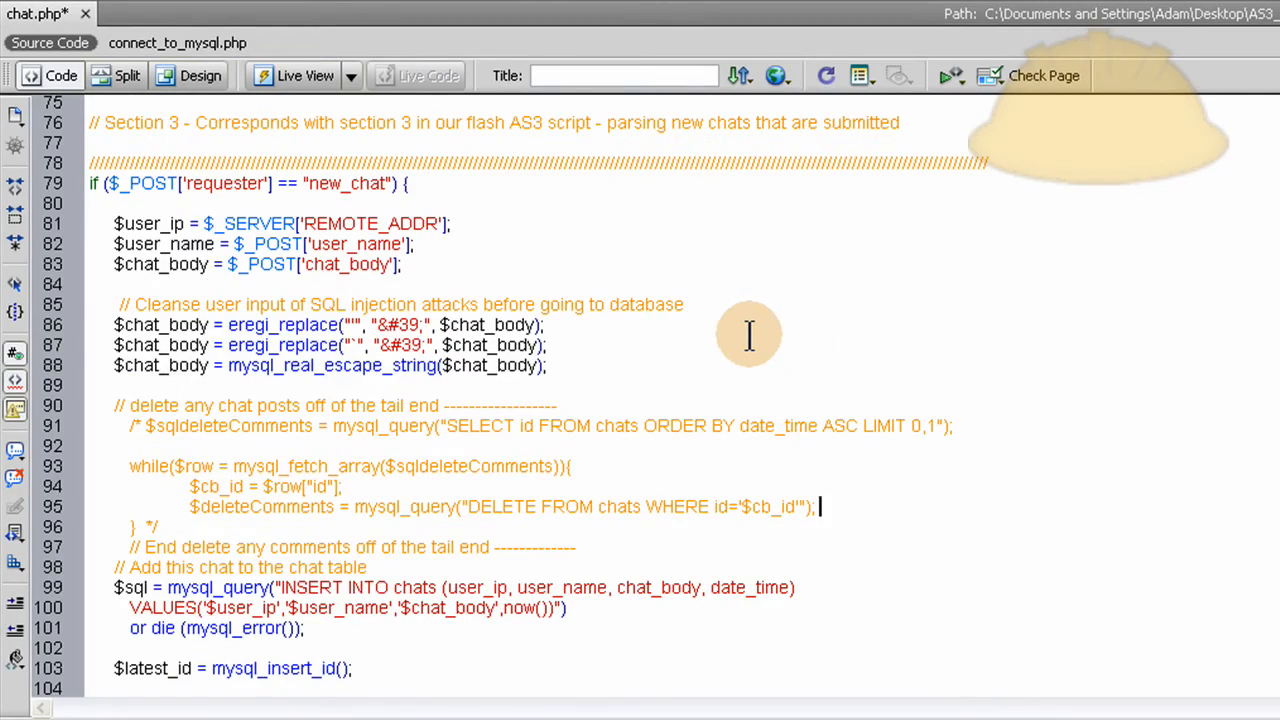
{"action": "mouse_move", "coordinate": [716, 398]}
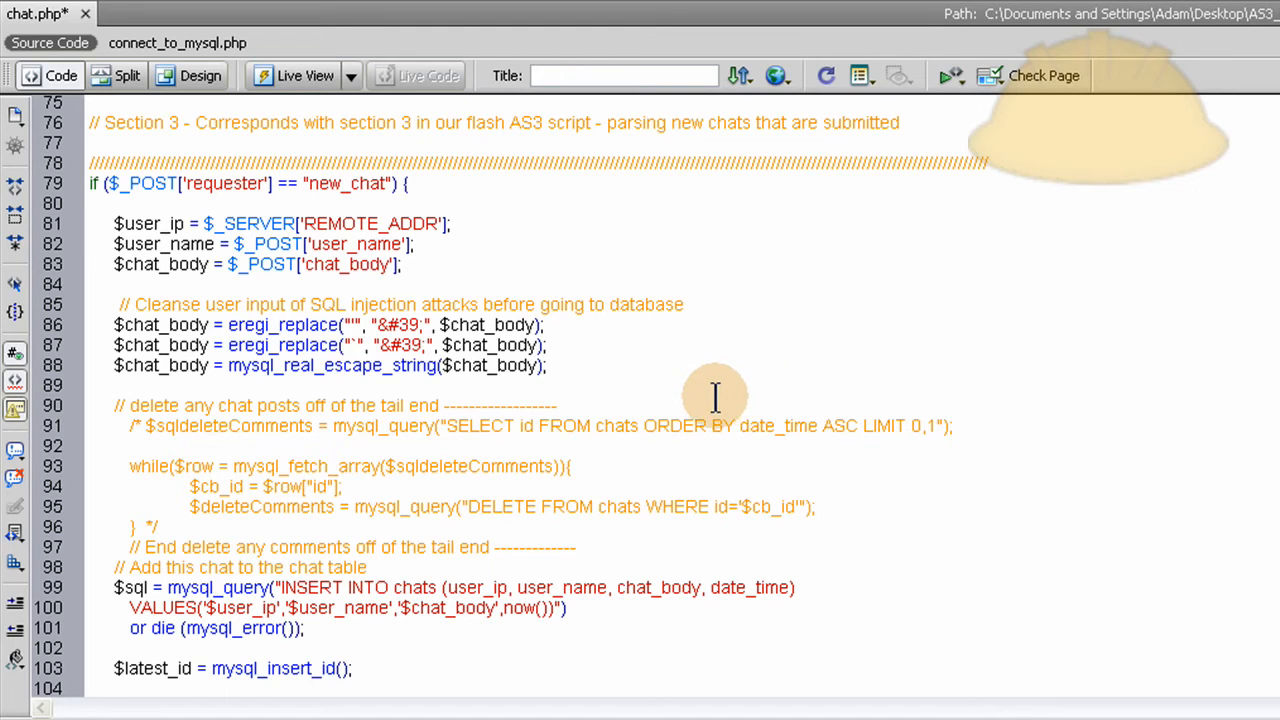
{"action": "scroll", "scroll_direction": "down", "scroll_amount": 3}
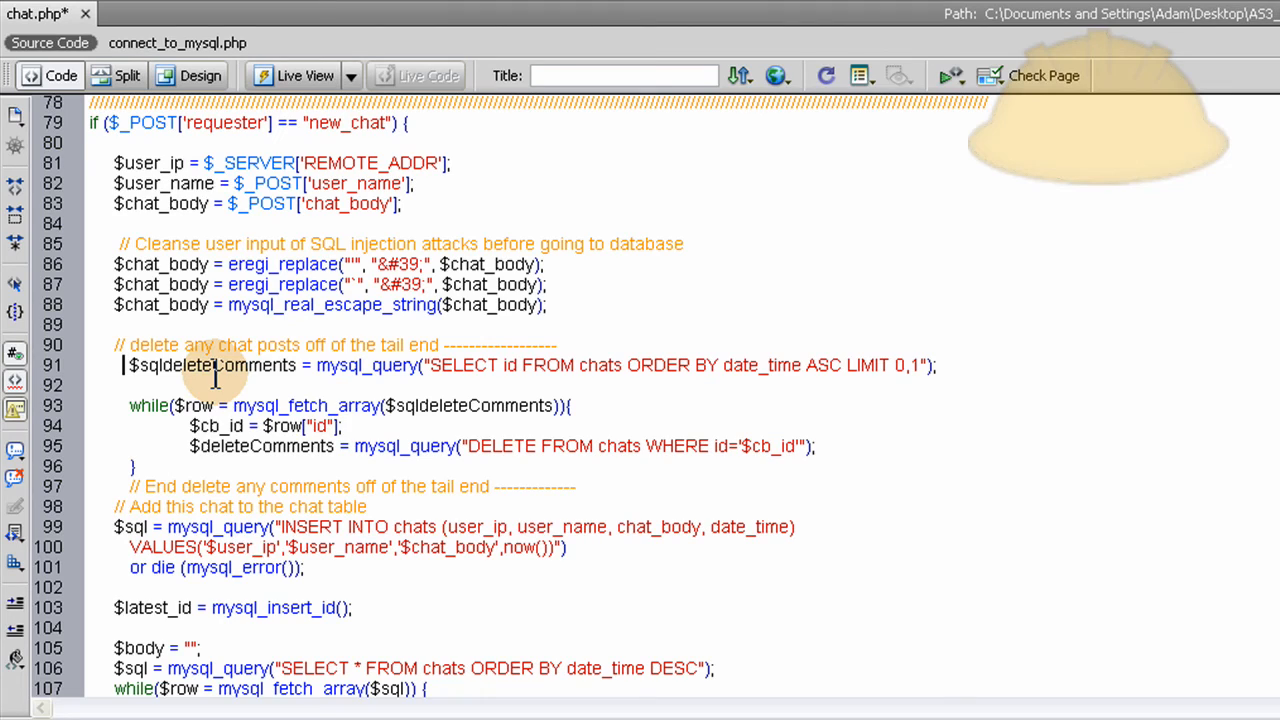
Place the cursor at the start of the $sqldeleteComments line to re-comment the deletion block
{"action": "left_click", "coordinate": [122, 364]}
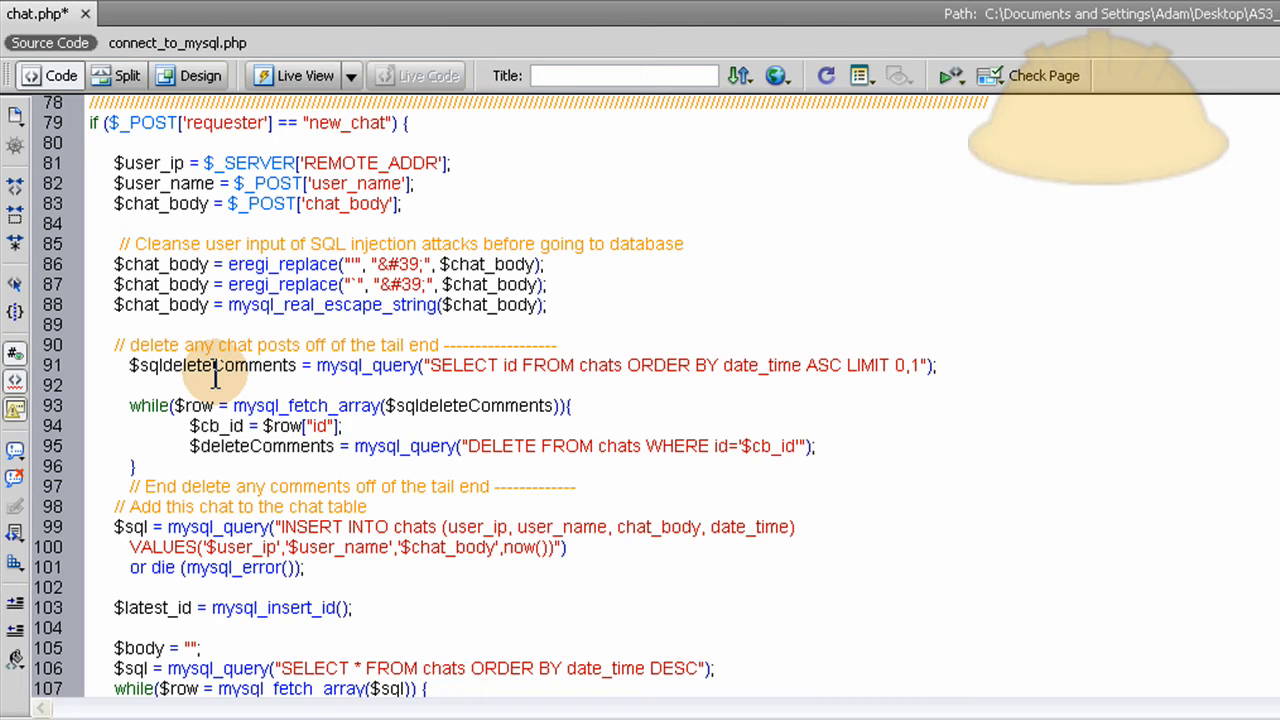
{"action": "left_click", "coordinate": [120, 364]}
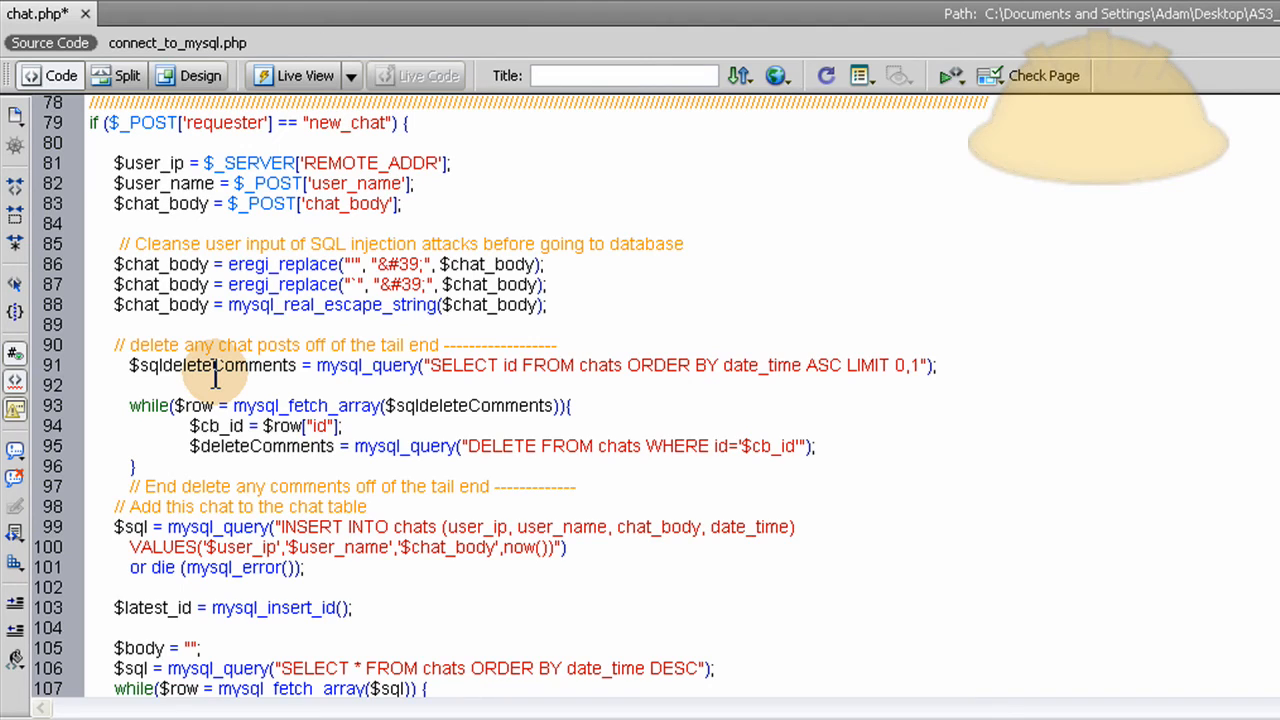
{"action": "left_click", "coordinate": [122, 364]}
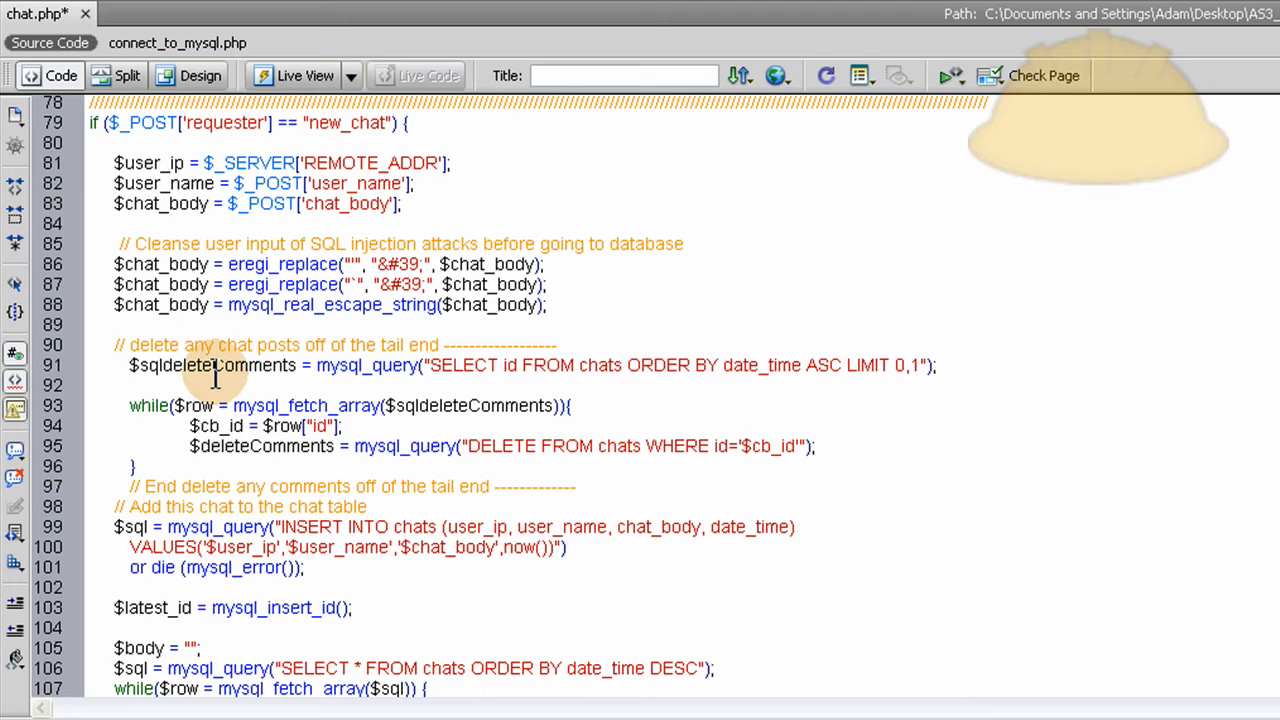
{"action": "left_click", "coordinate": [124, 364]}
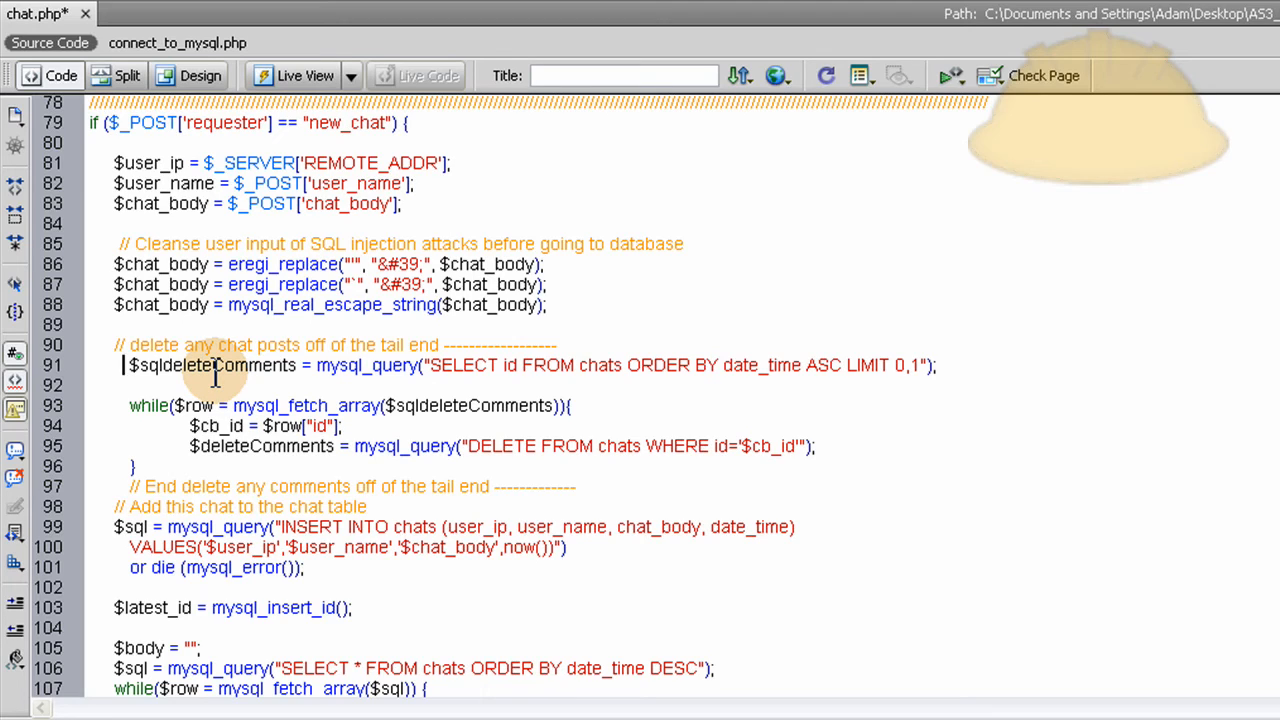
{"action": "left_click", "coordinate": [122, 364]}
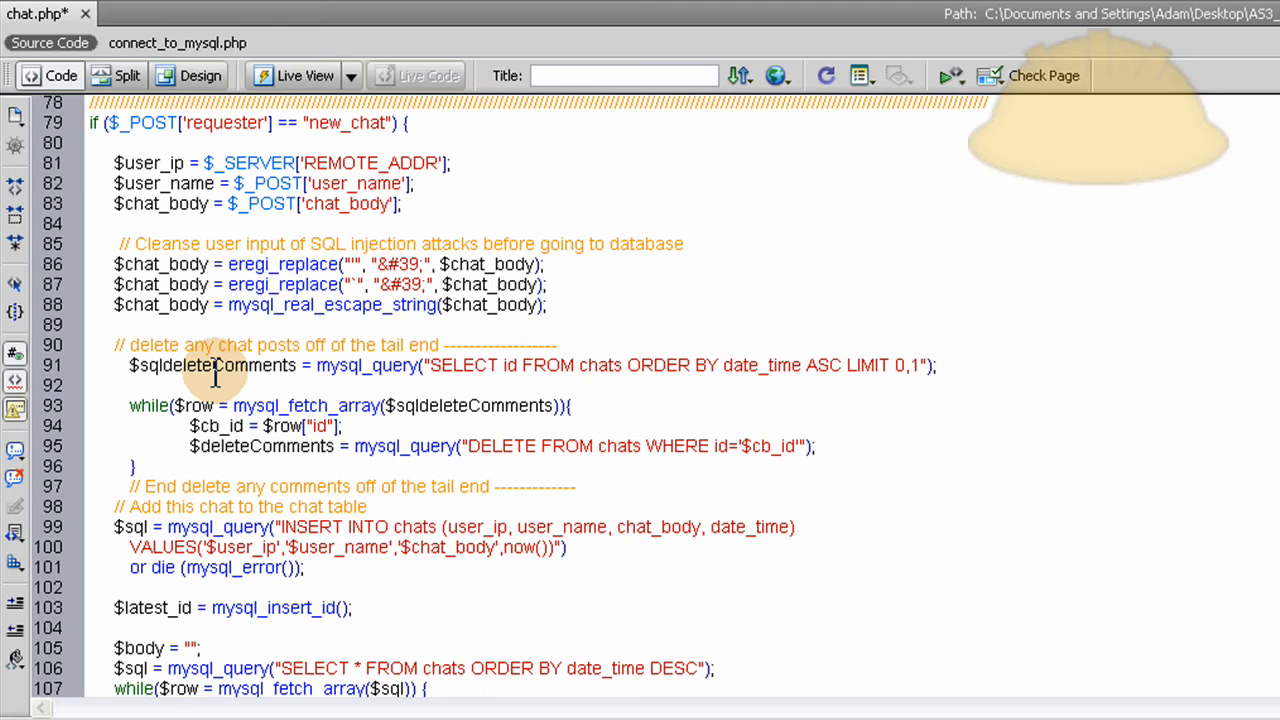
{"action": "left_click", "coordinate": [124, 364]}
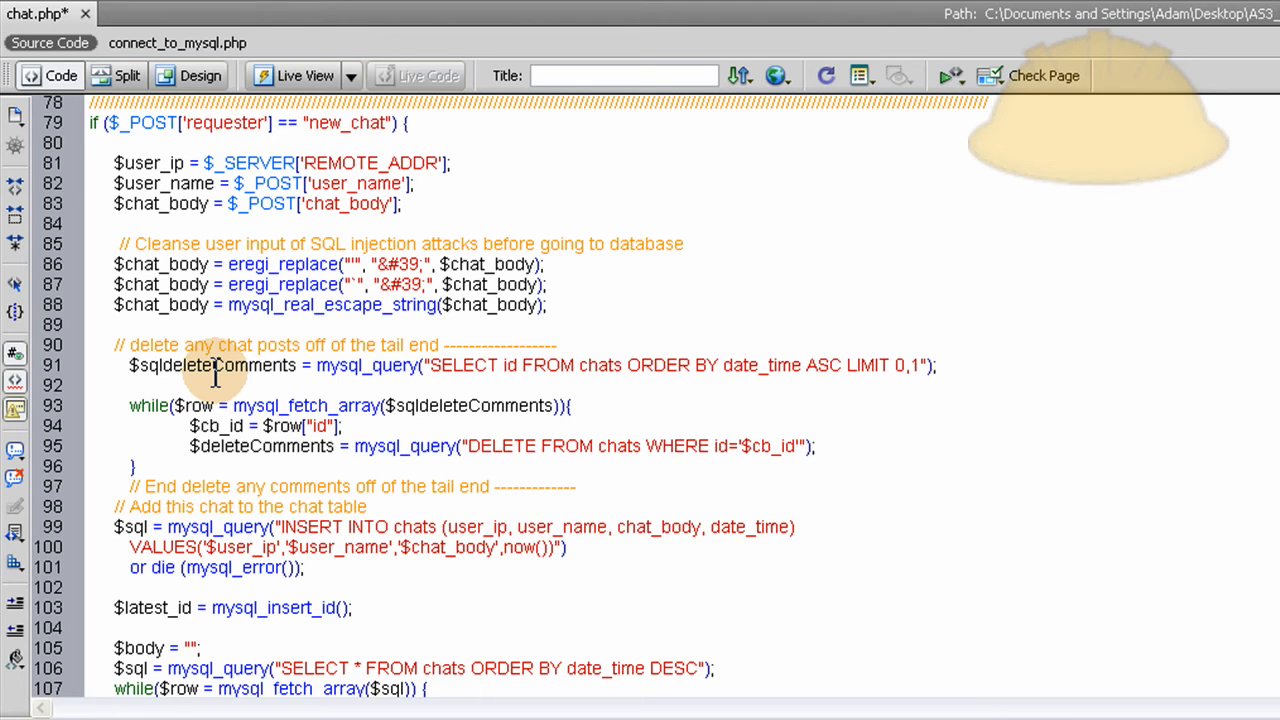
{"action": "left_click", "coordinate": [124, 364]}
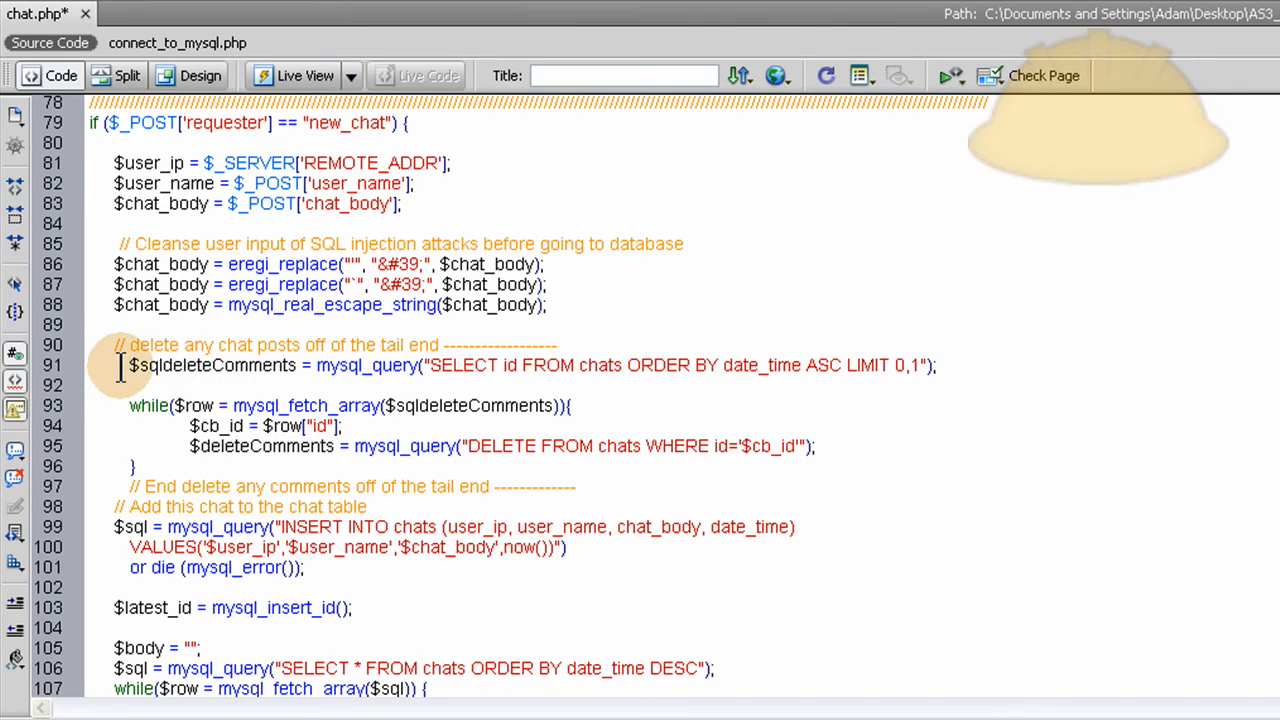
{"action": "left_click", "coordinate": [120, 364]}
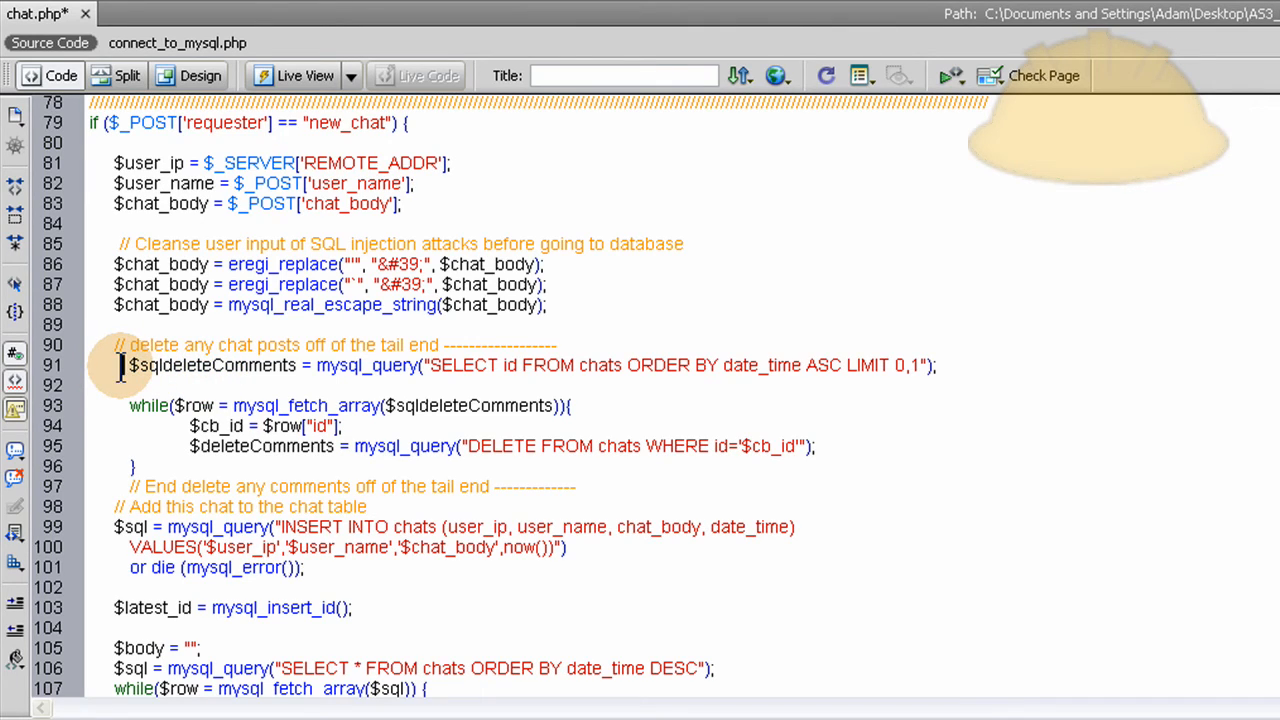
{"action": "left_click", "coordinate": [120, 364]}
{"action": "type", "text": "/*  "}
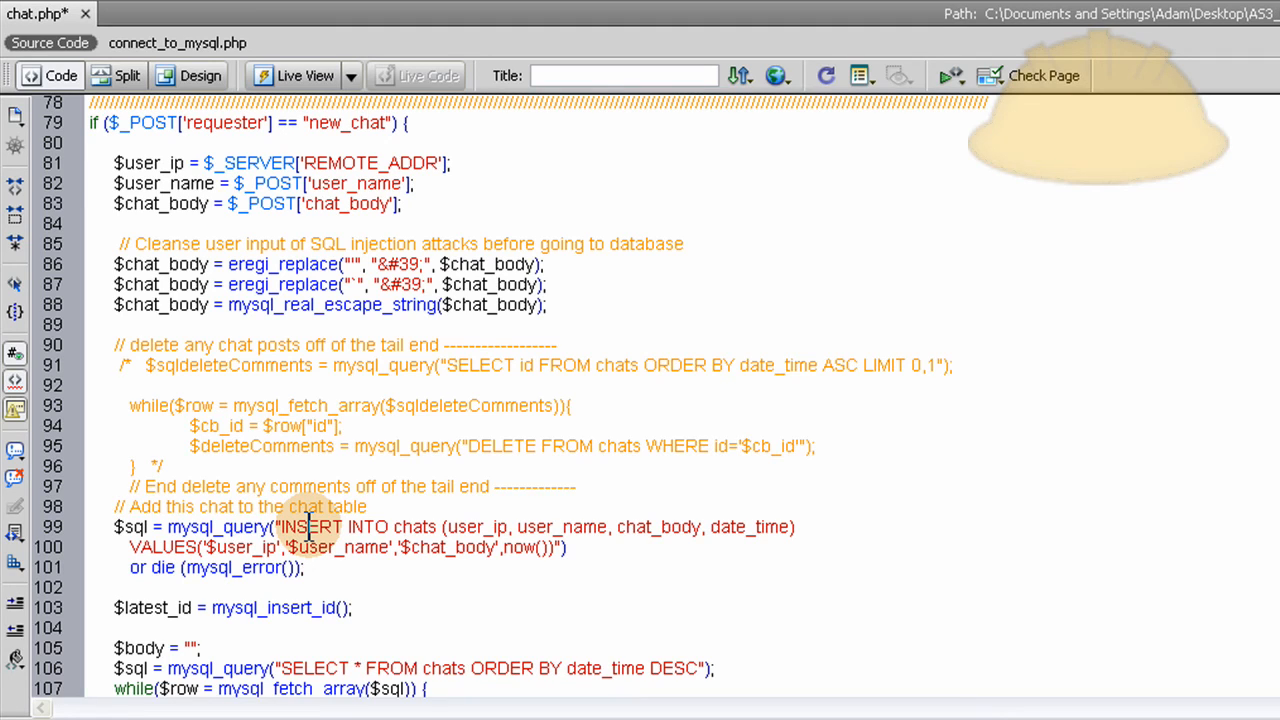
{"action": "double_click", "coordinate": [310, 528]}
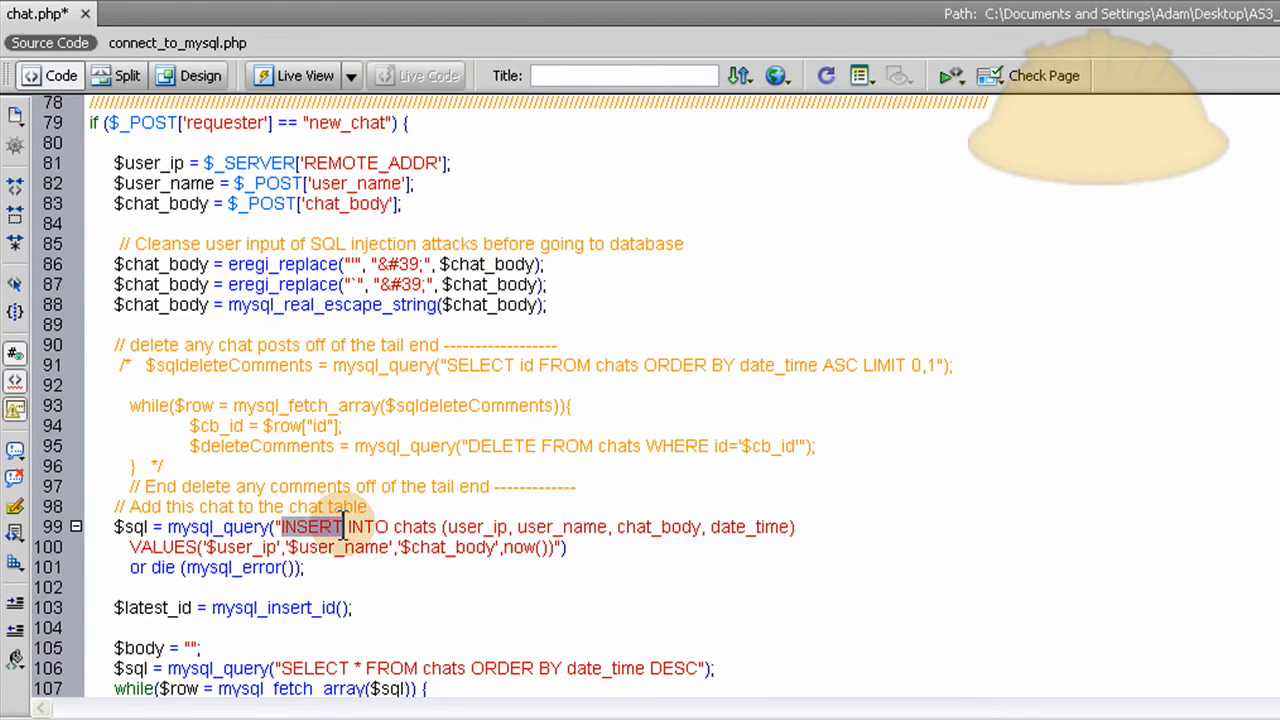
{"action": "double_click", "coordinate": [414, 528]}
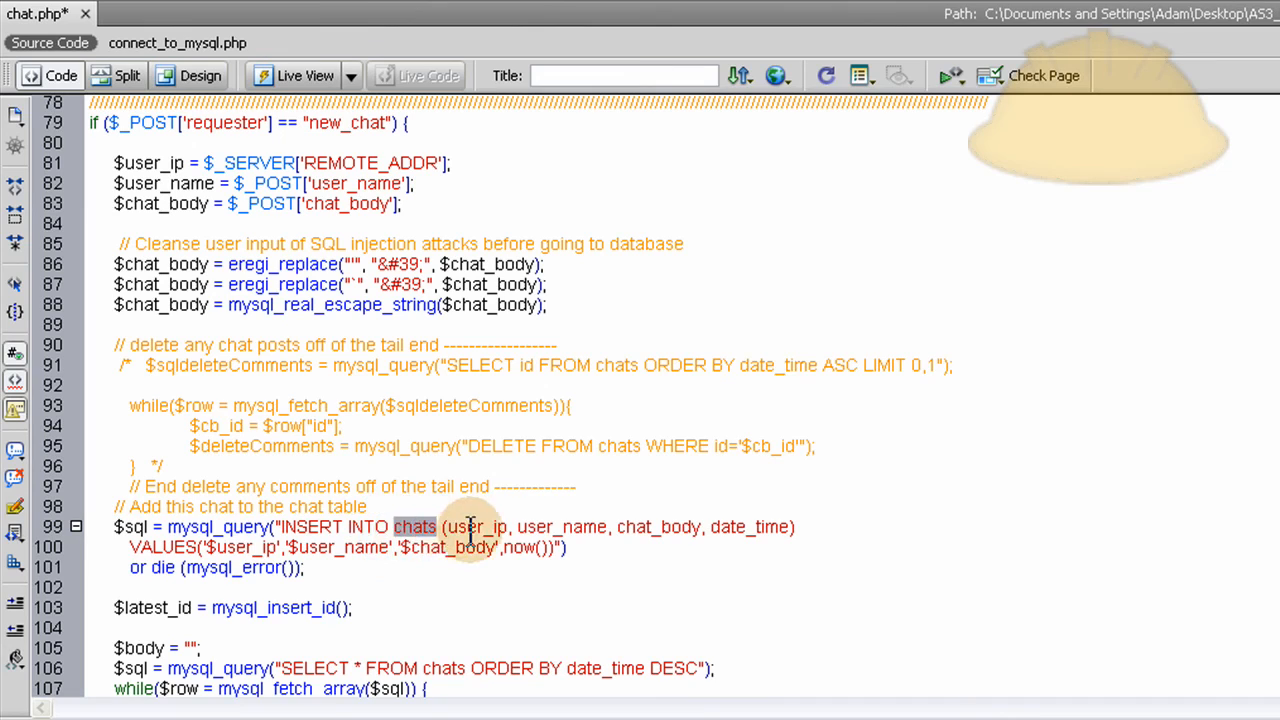
{"action": "left_click", "coordinate": [640, 546]}
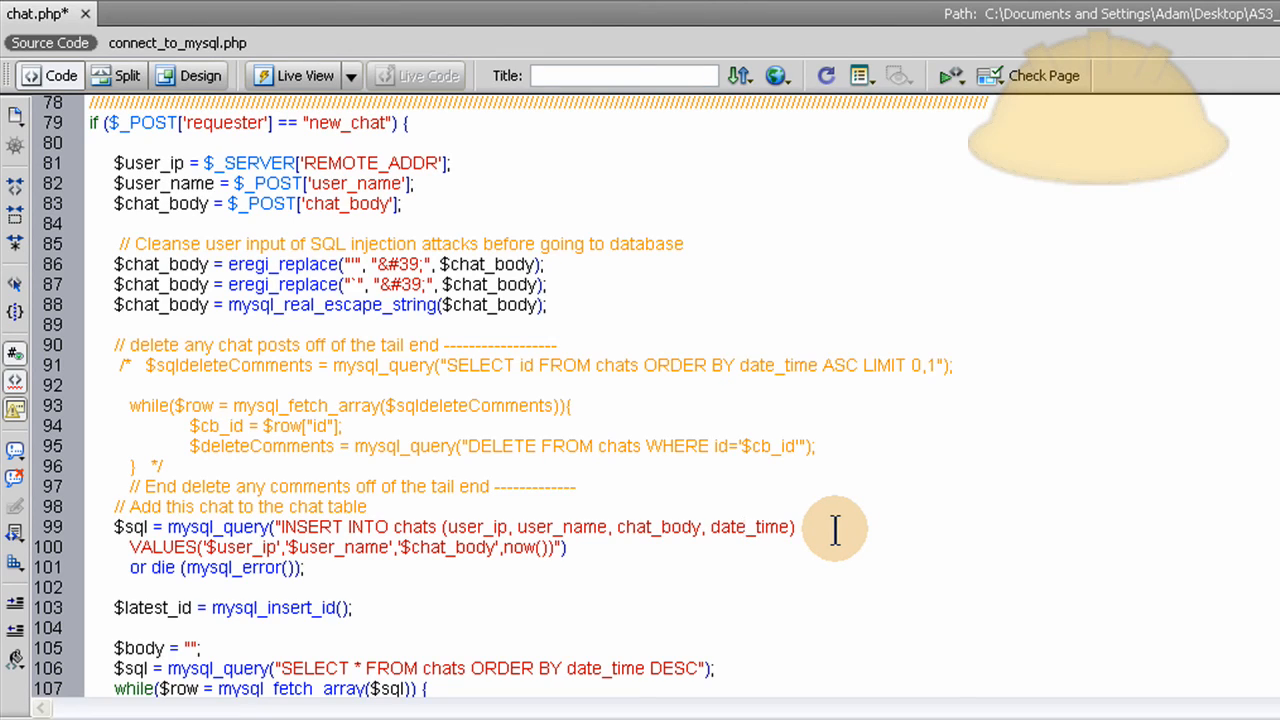
{"action": "left_click", "coordinate": [744, 528]}
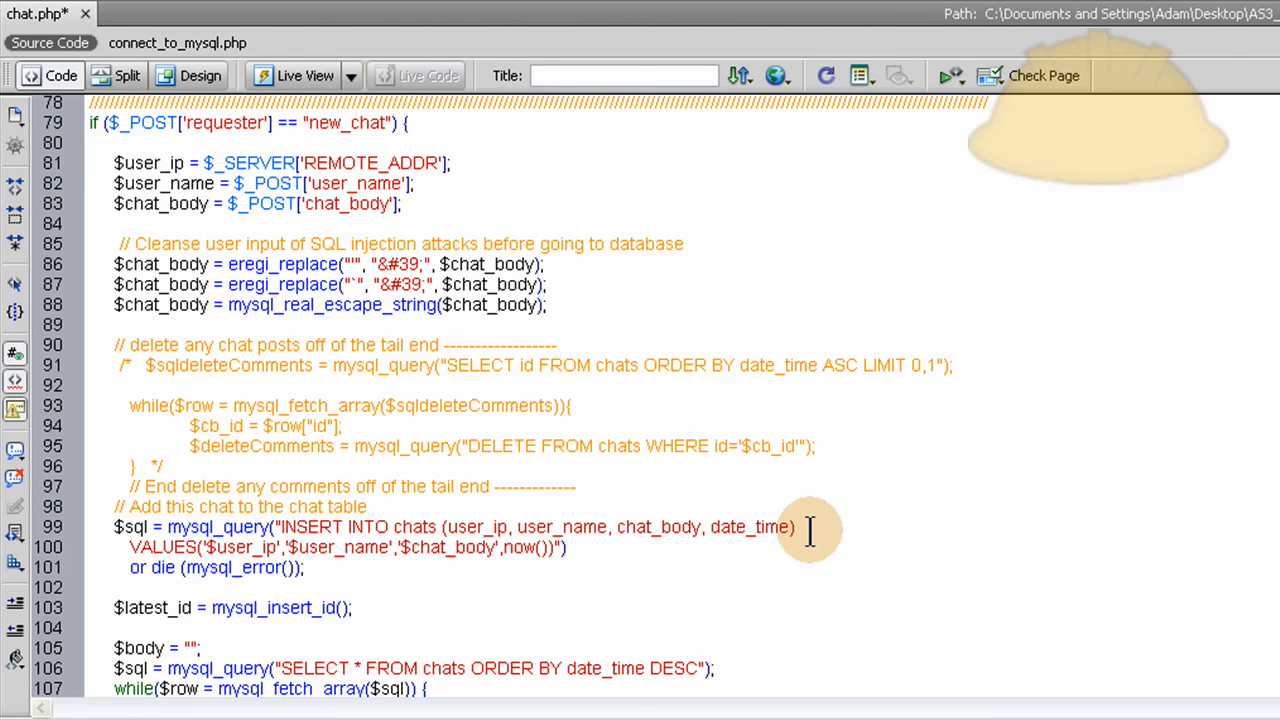
{"action": "left_click", "coordinate": [744, 528]}
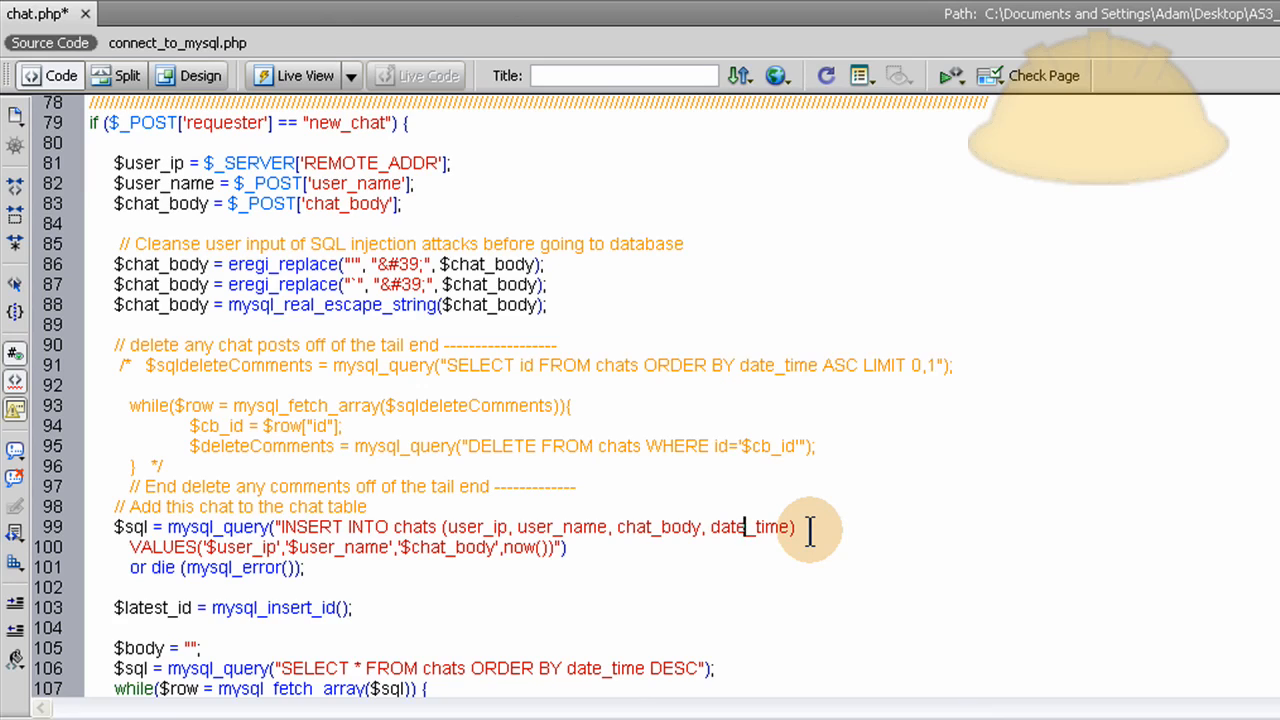